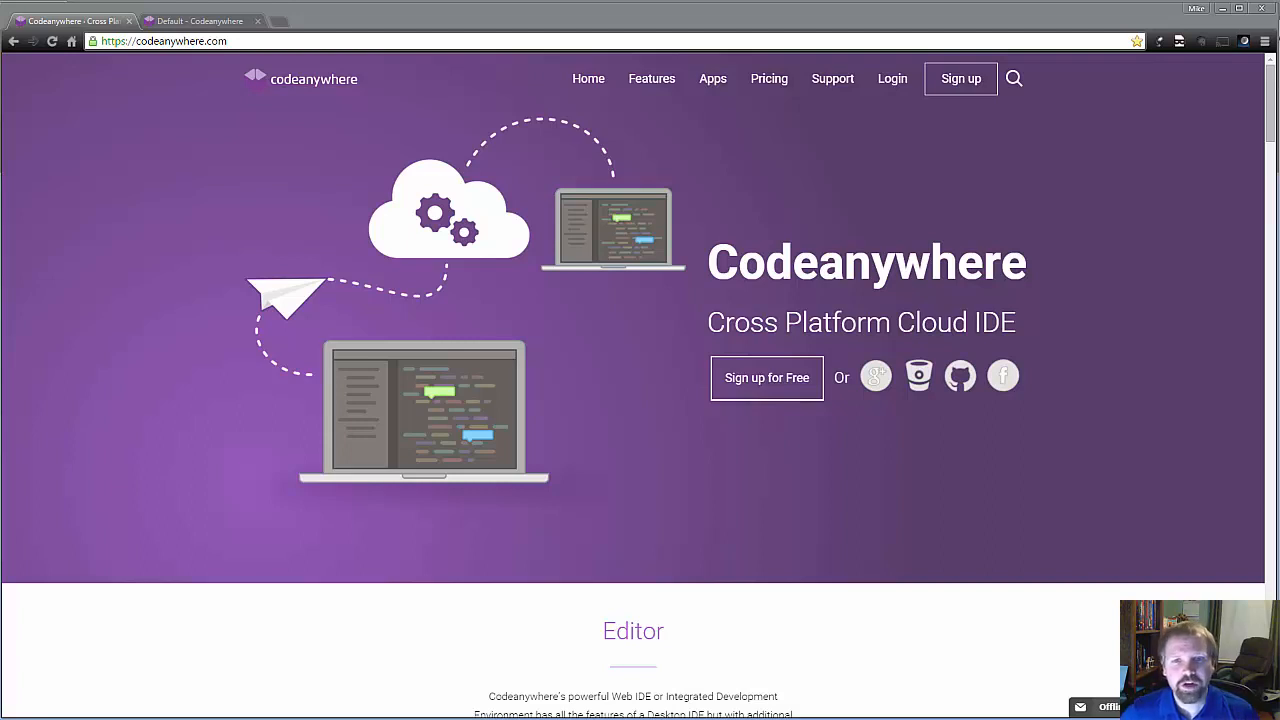
mouse_move(750, 532)
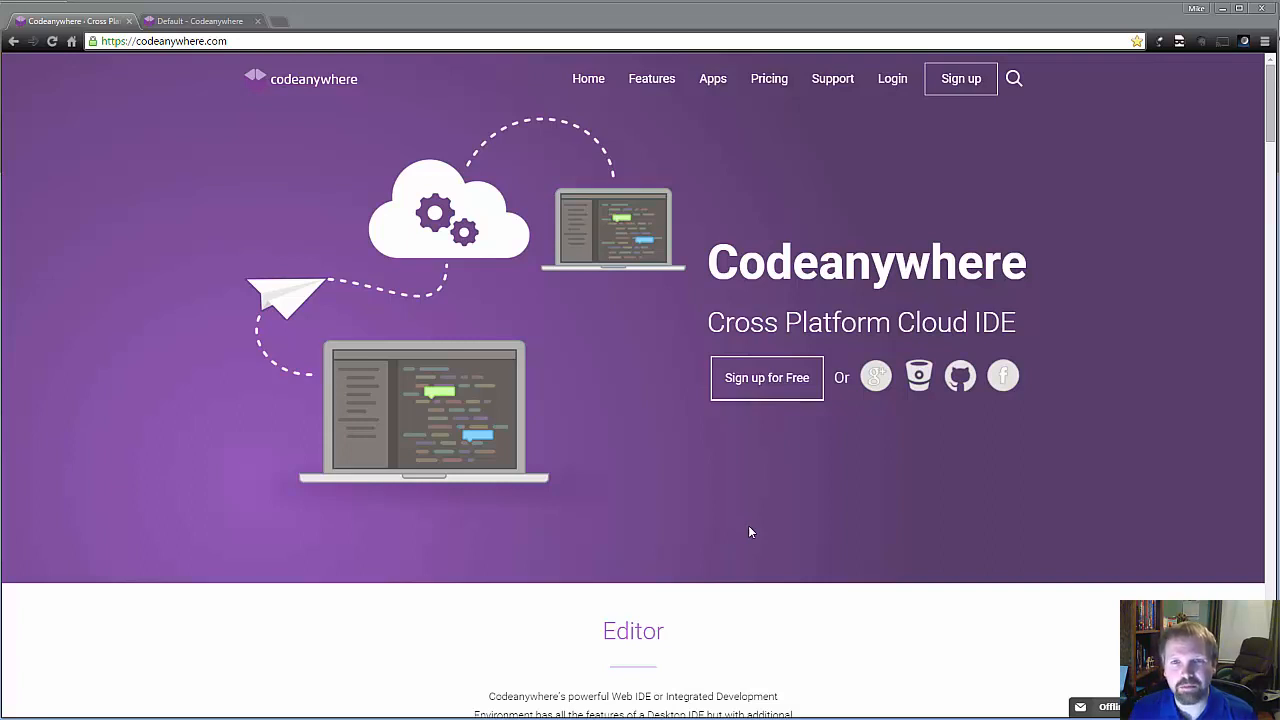
mouse_move(876, 376)
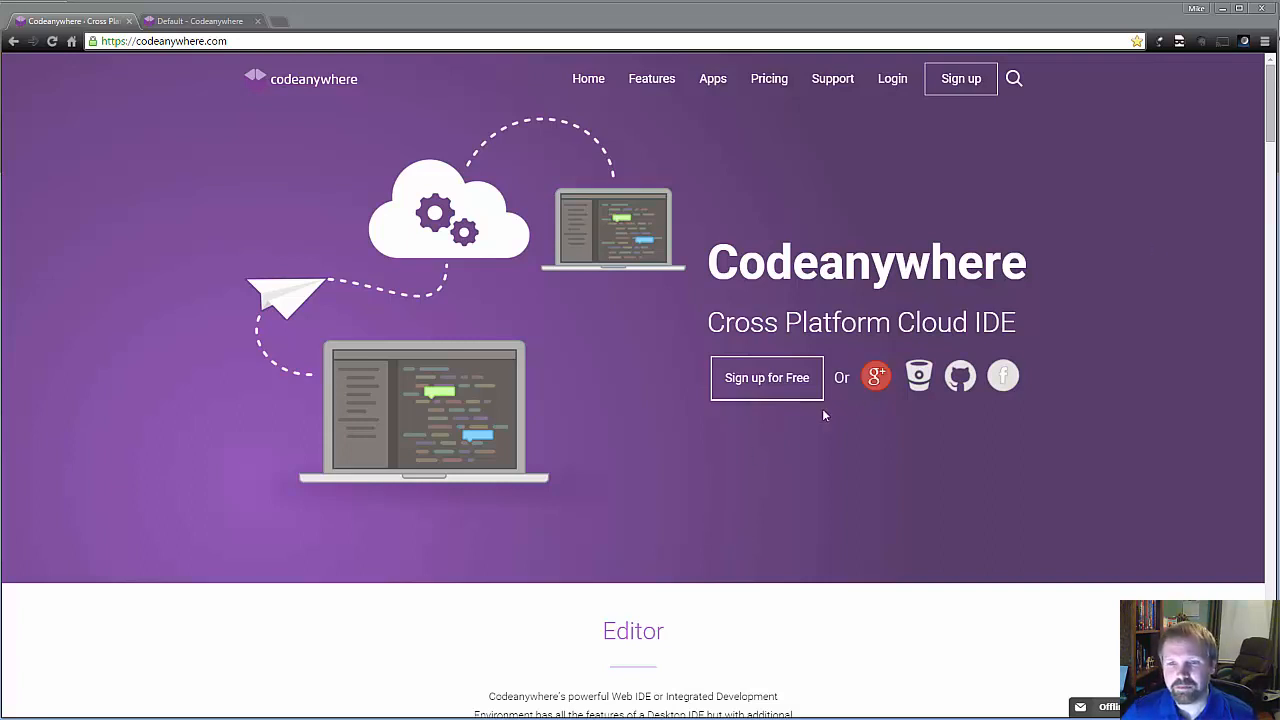
mouse_move(696, 468)
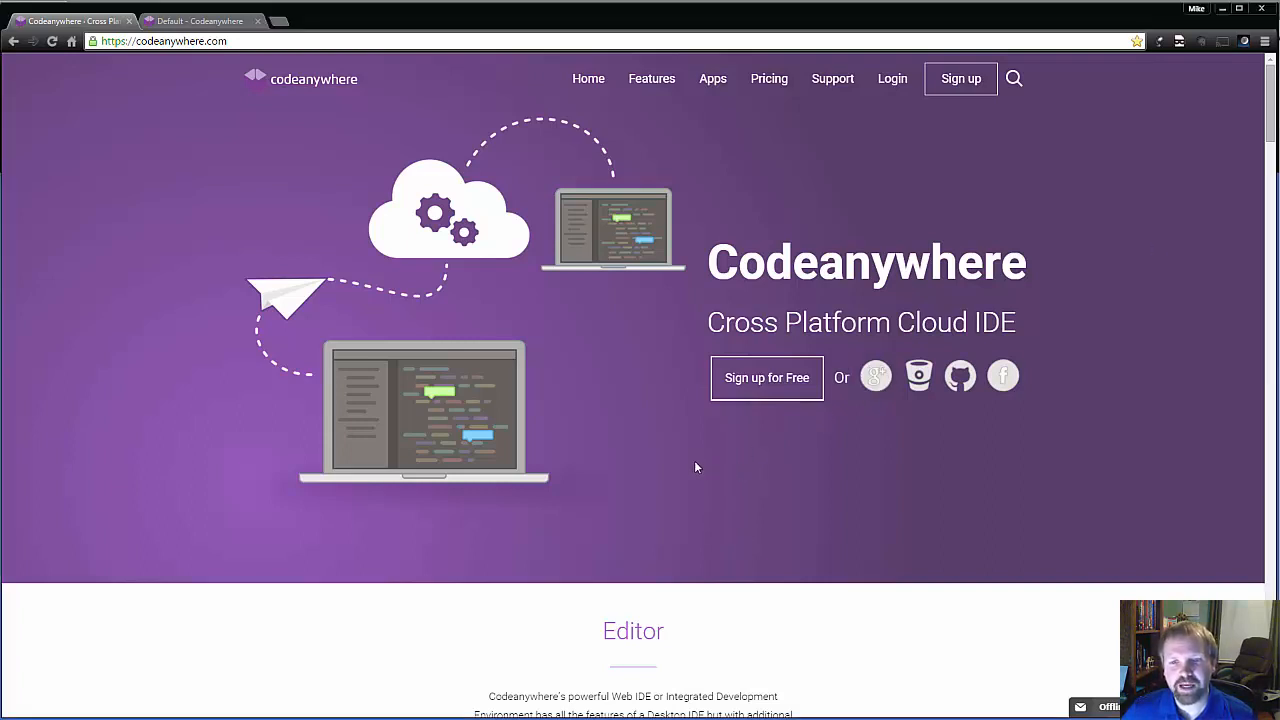
Go to the Features page from the top navigation after skimming the current page
scroll(down, 3)
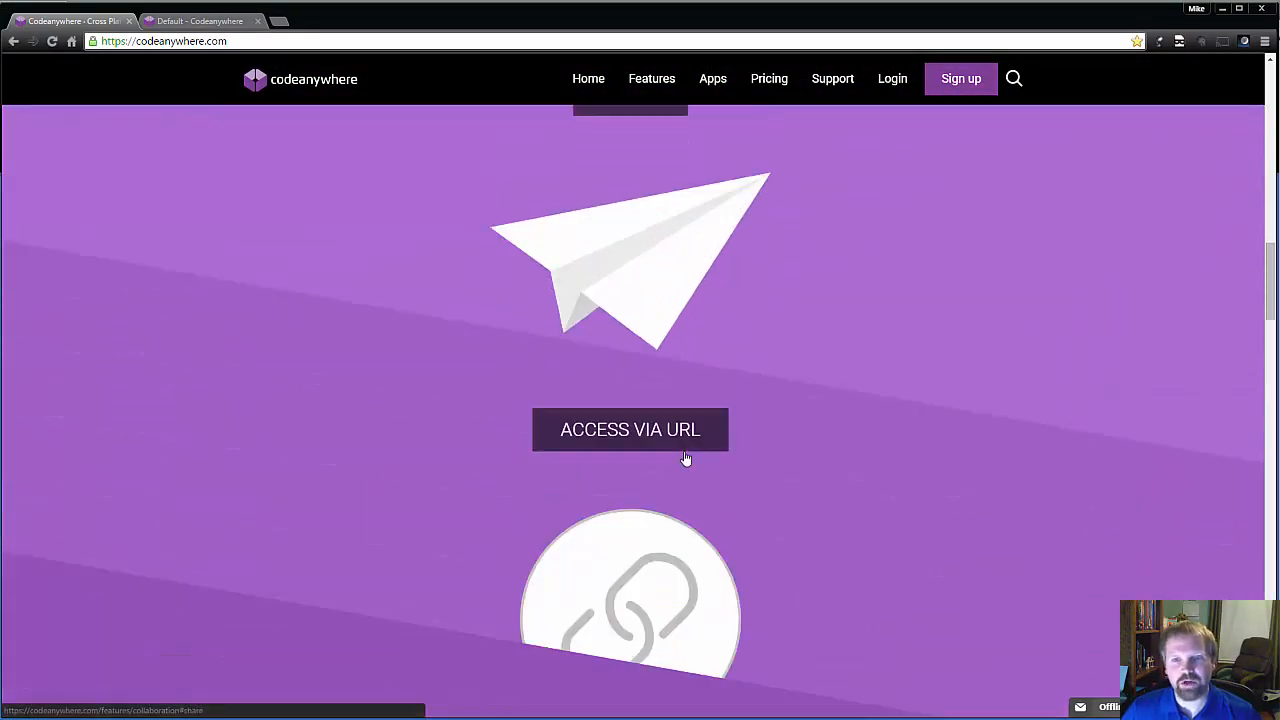
scroll(up, 3)
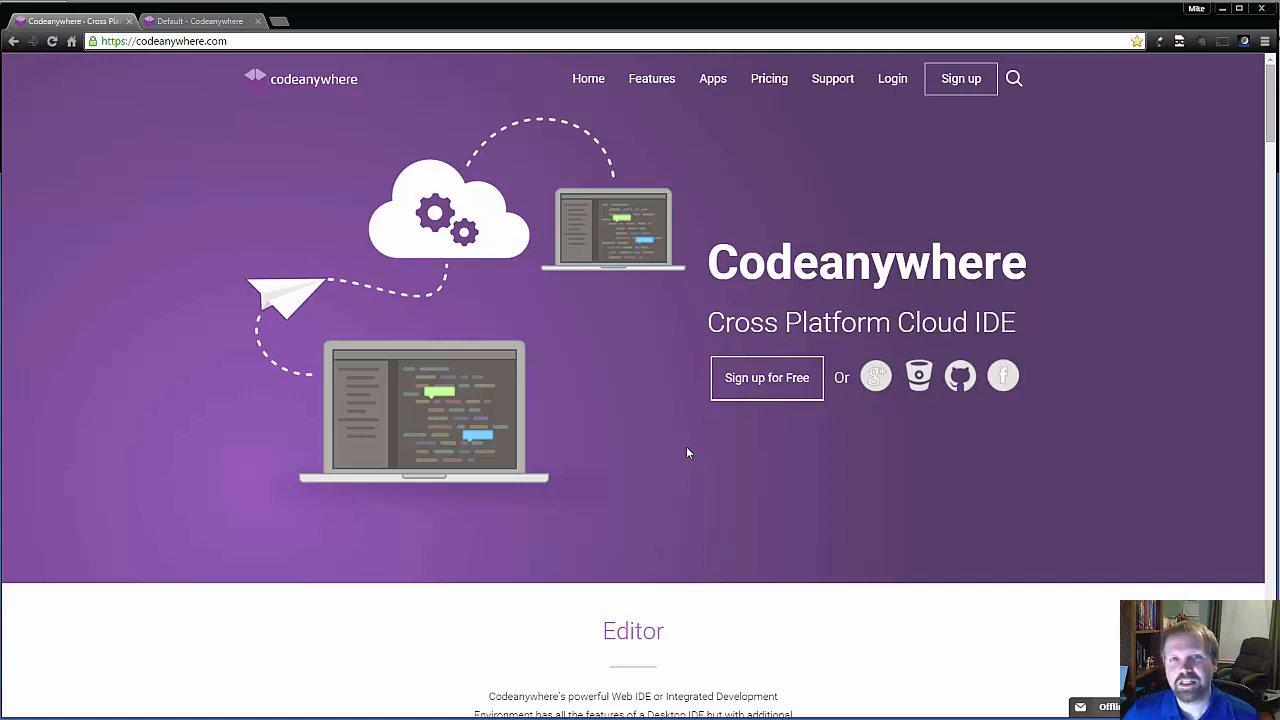
mouse_move(666, 410)
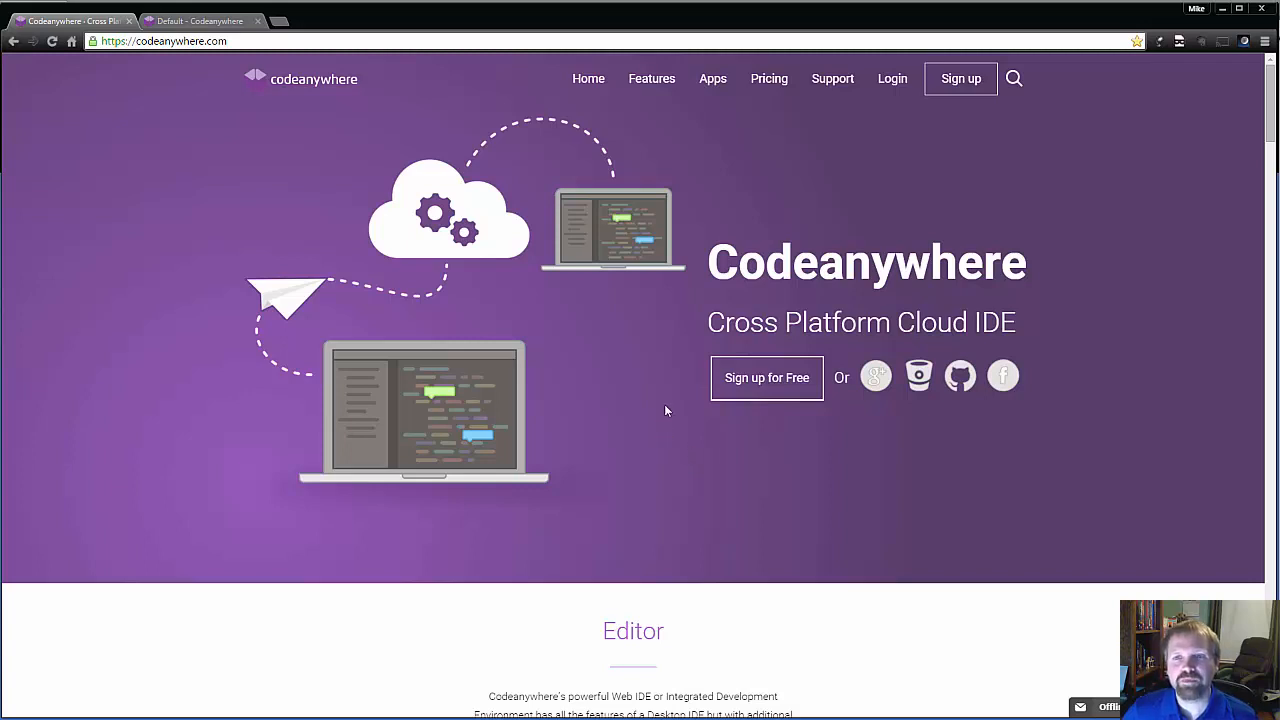
mouse_move(670, 272)
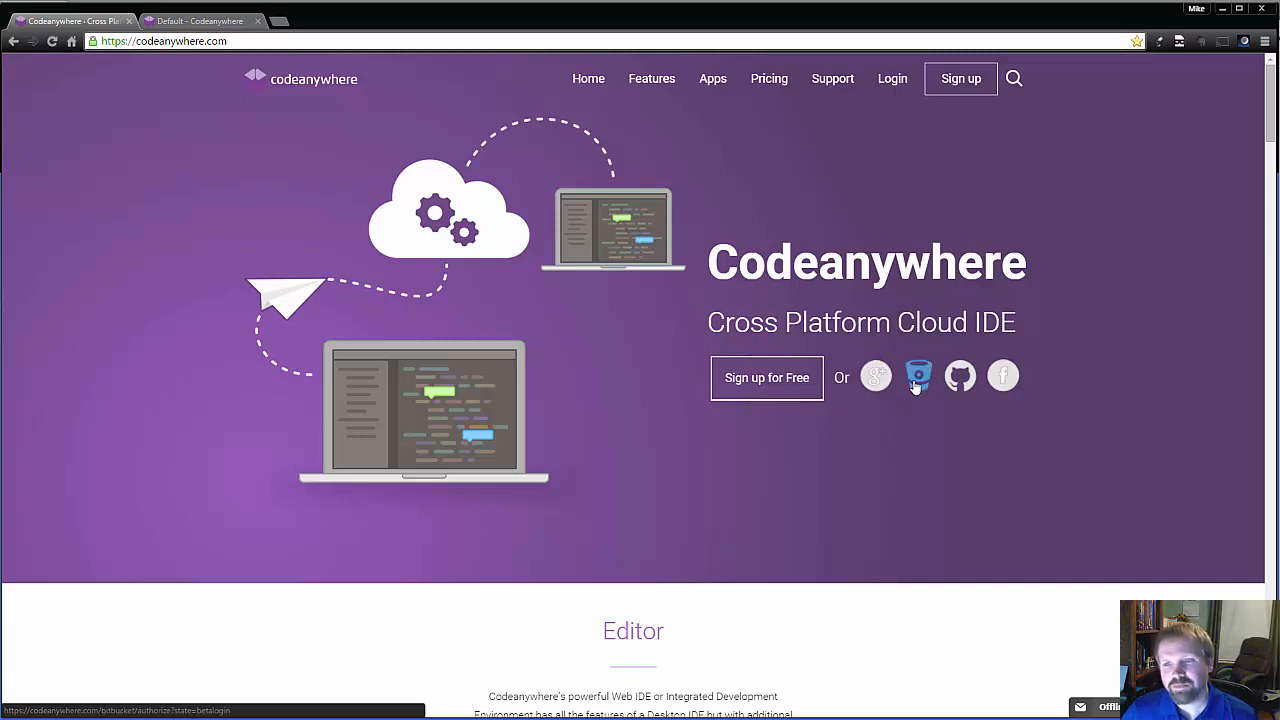
mouse_move(960, 376)
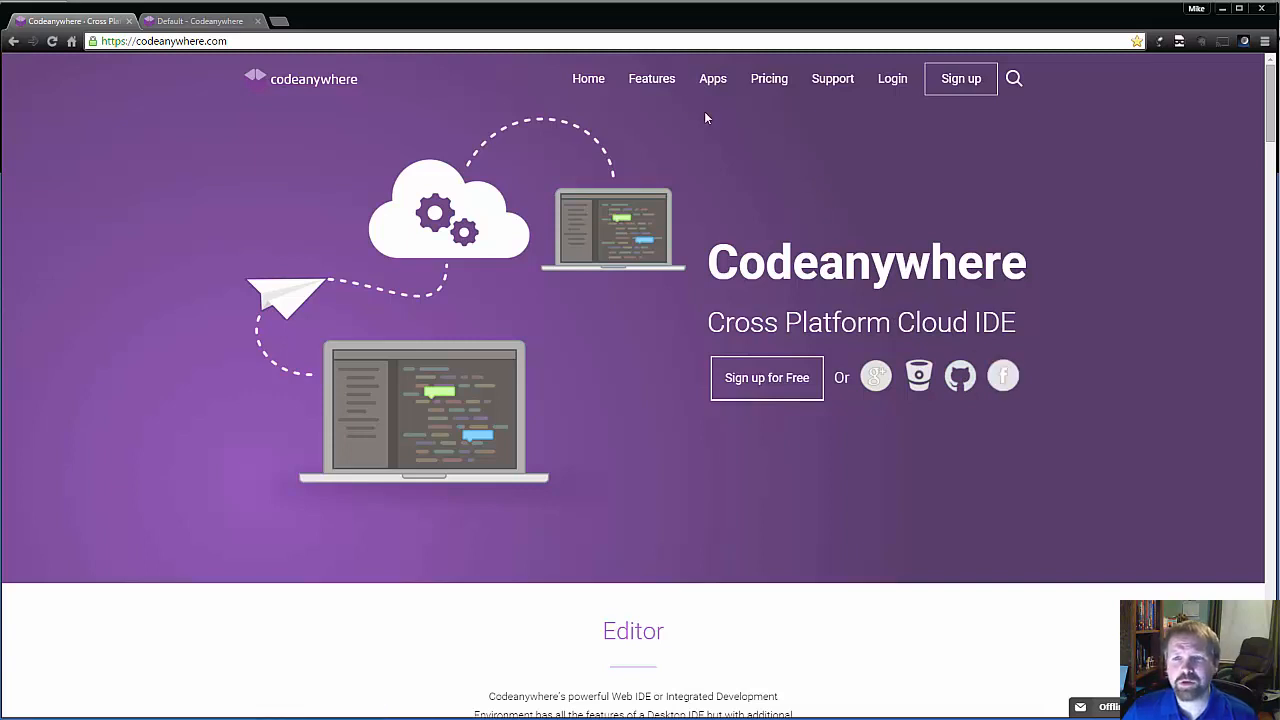
click(652, 78)
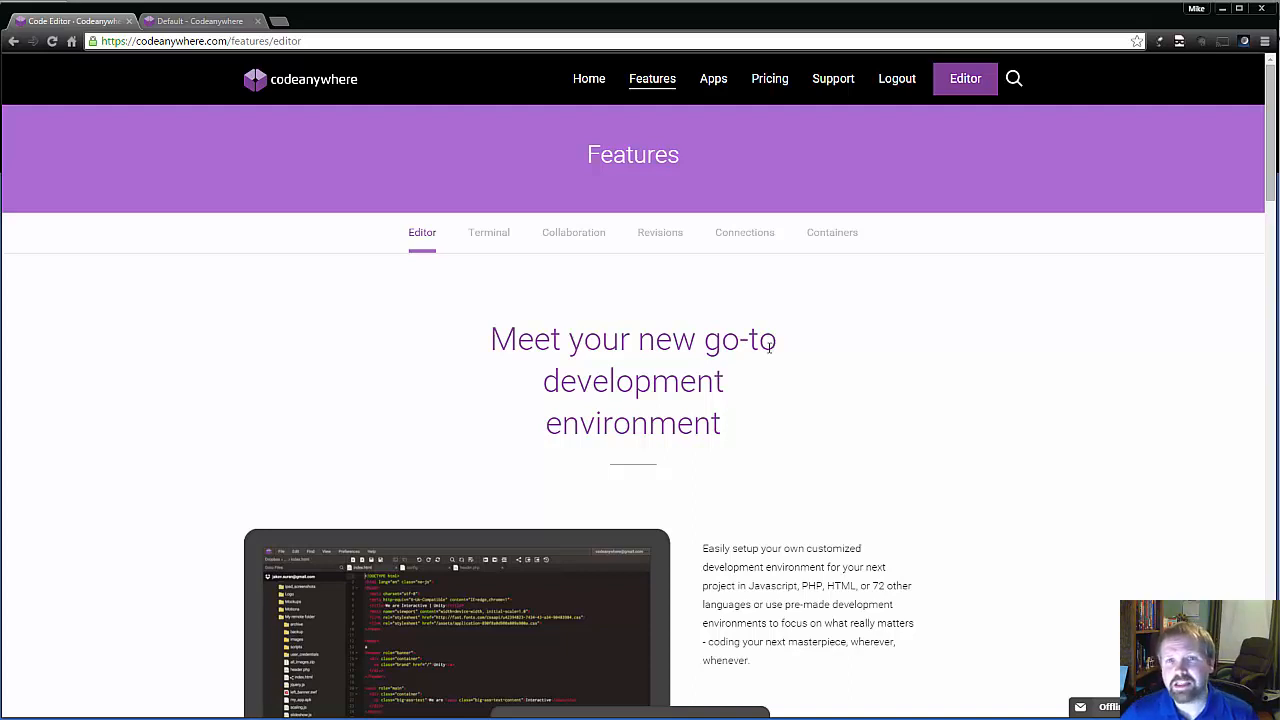
Scroll through the Editor section's highlights and back toward the top
scroll(down, 3)
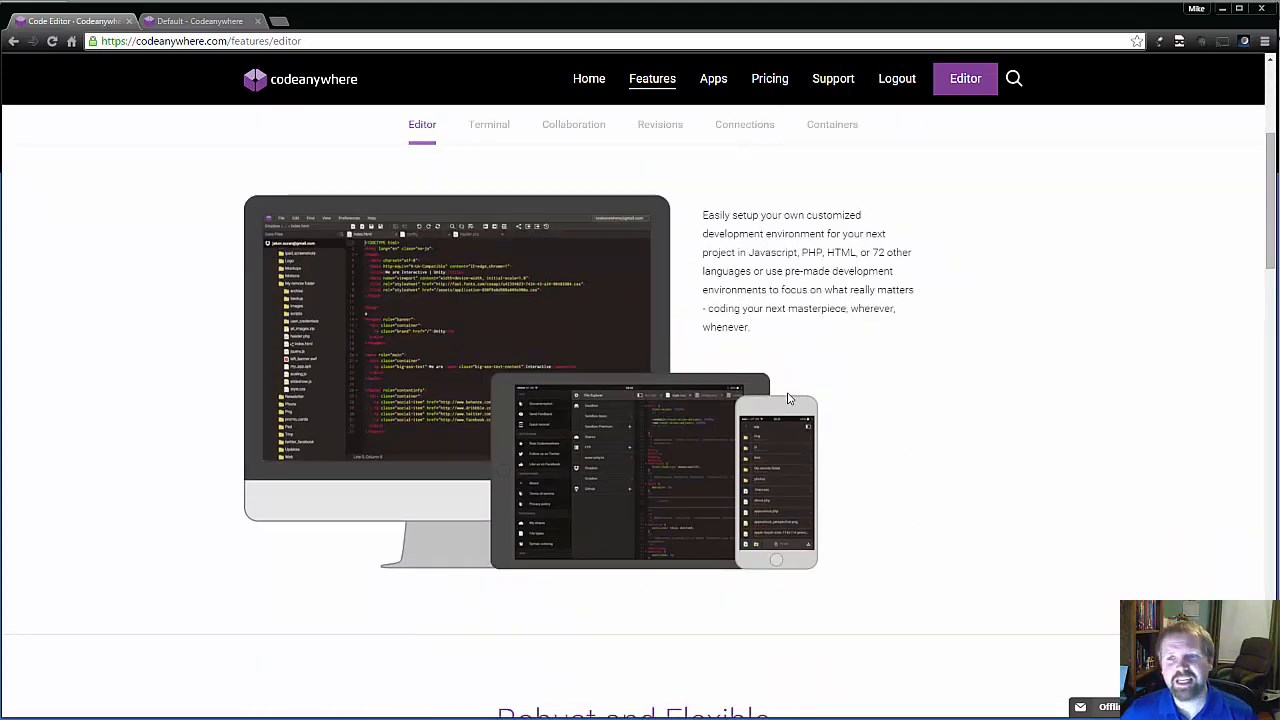
mouse_move(802, 330)
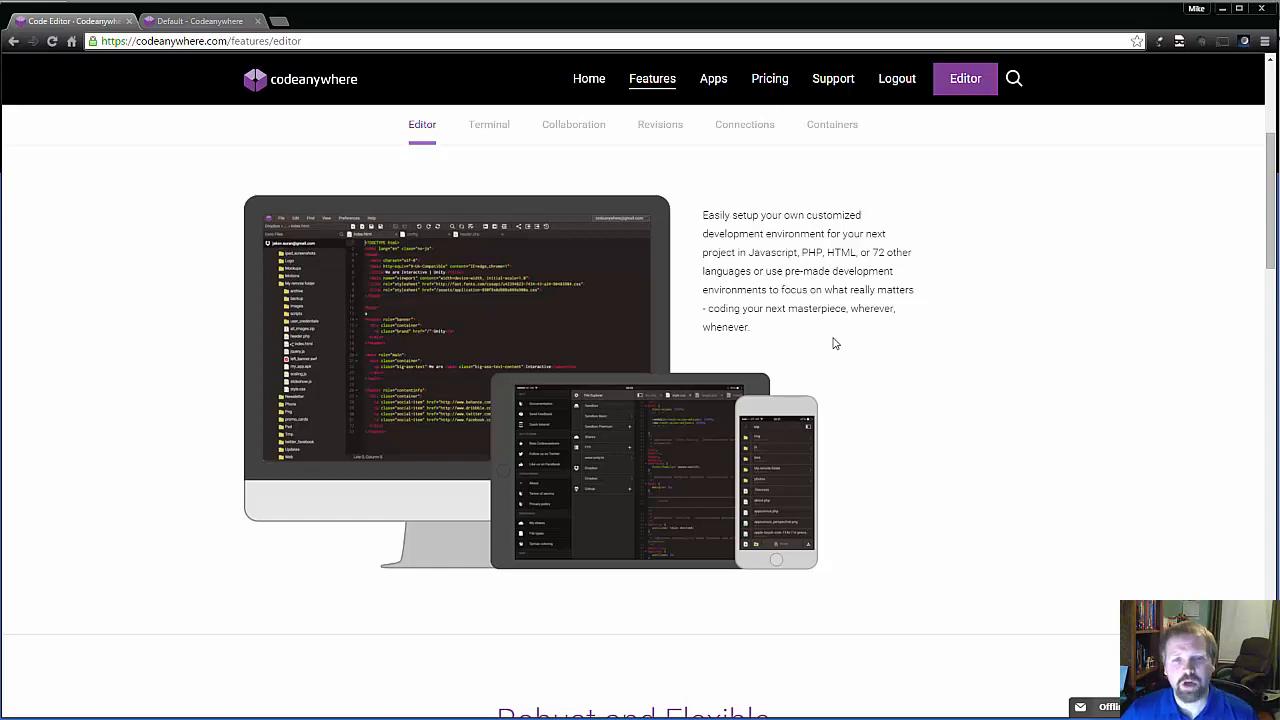
scroll(down, 3)
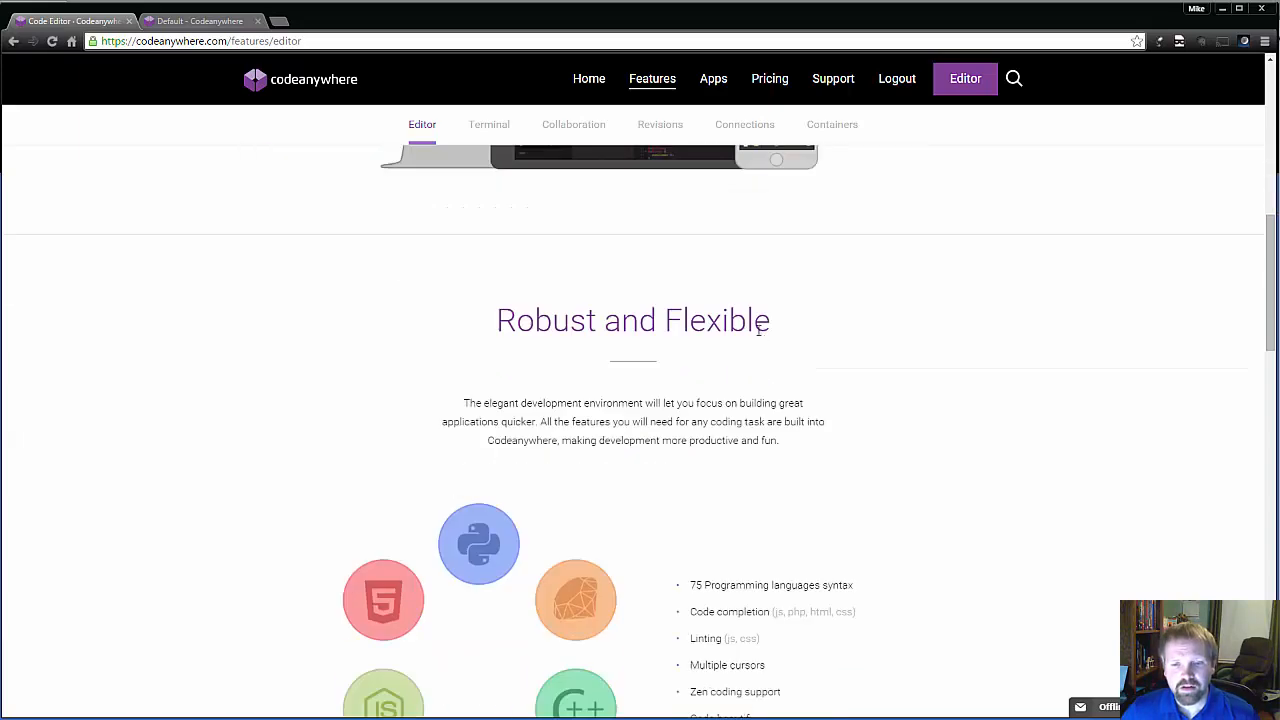
scroll(down, 3)
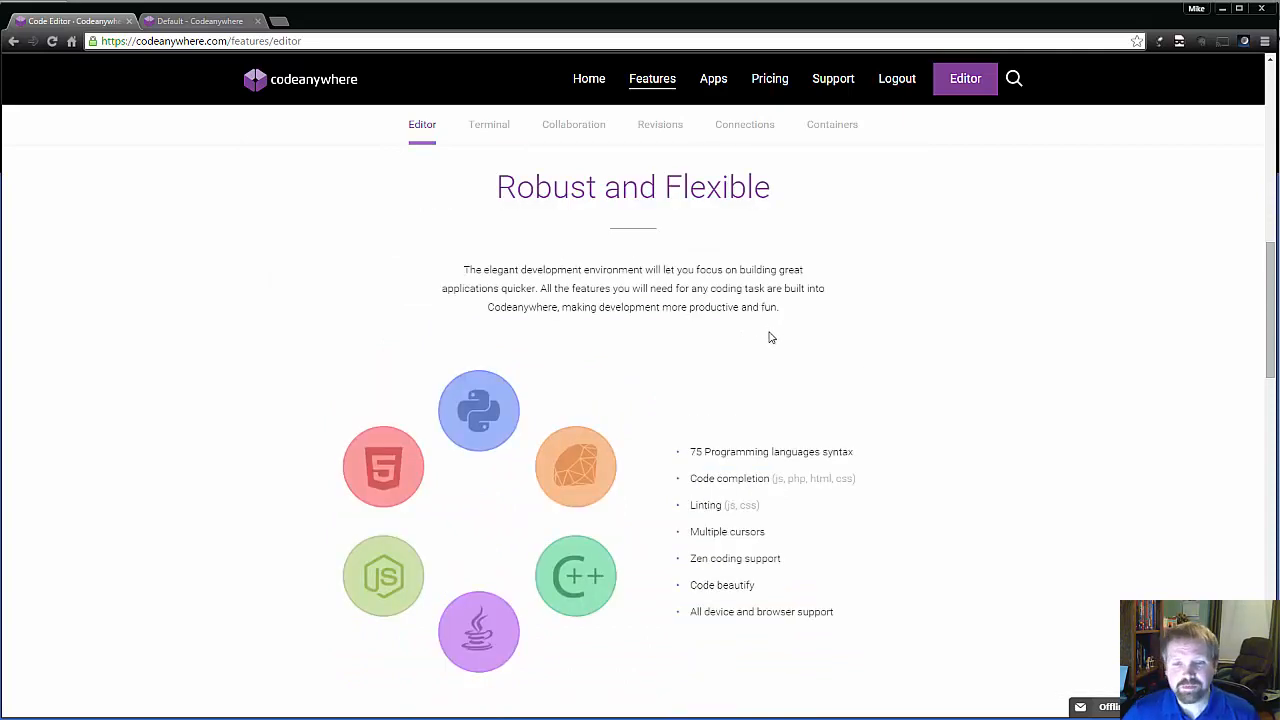
scroll(down, 3)
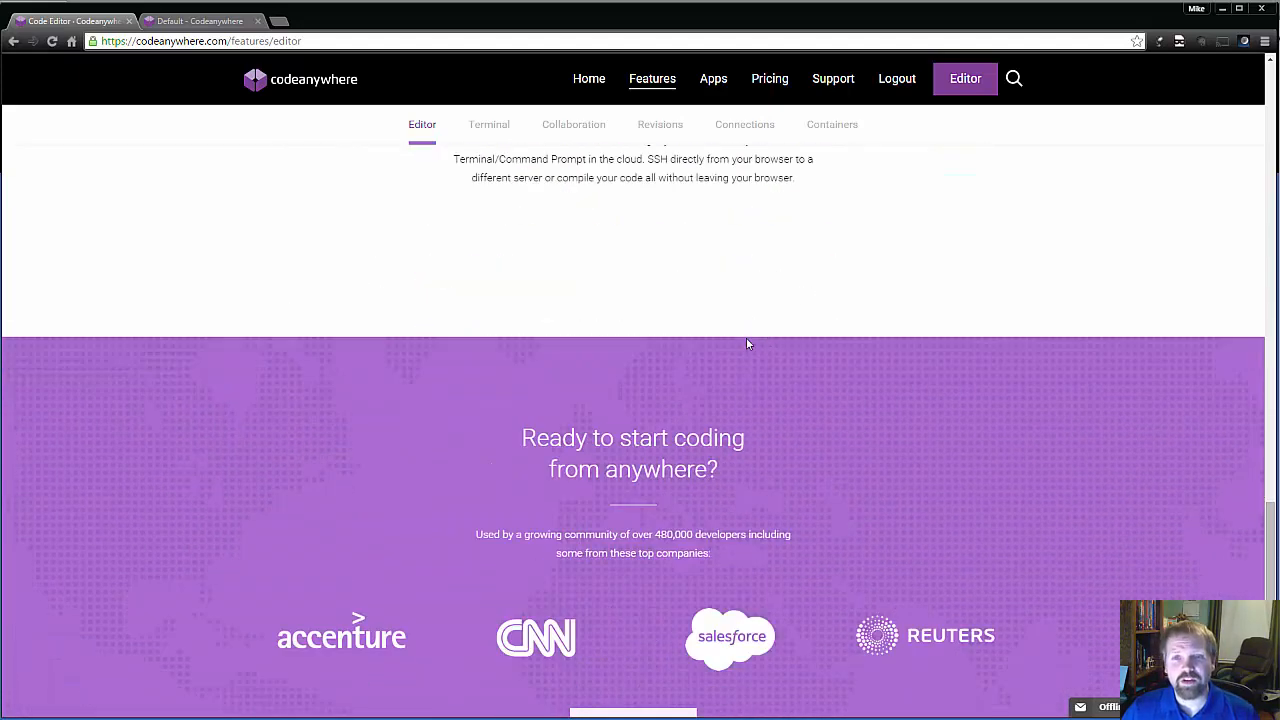
scroll(up, 3)
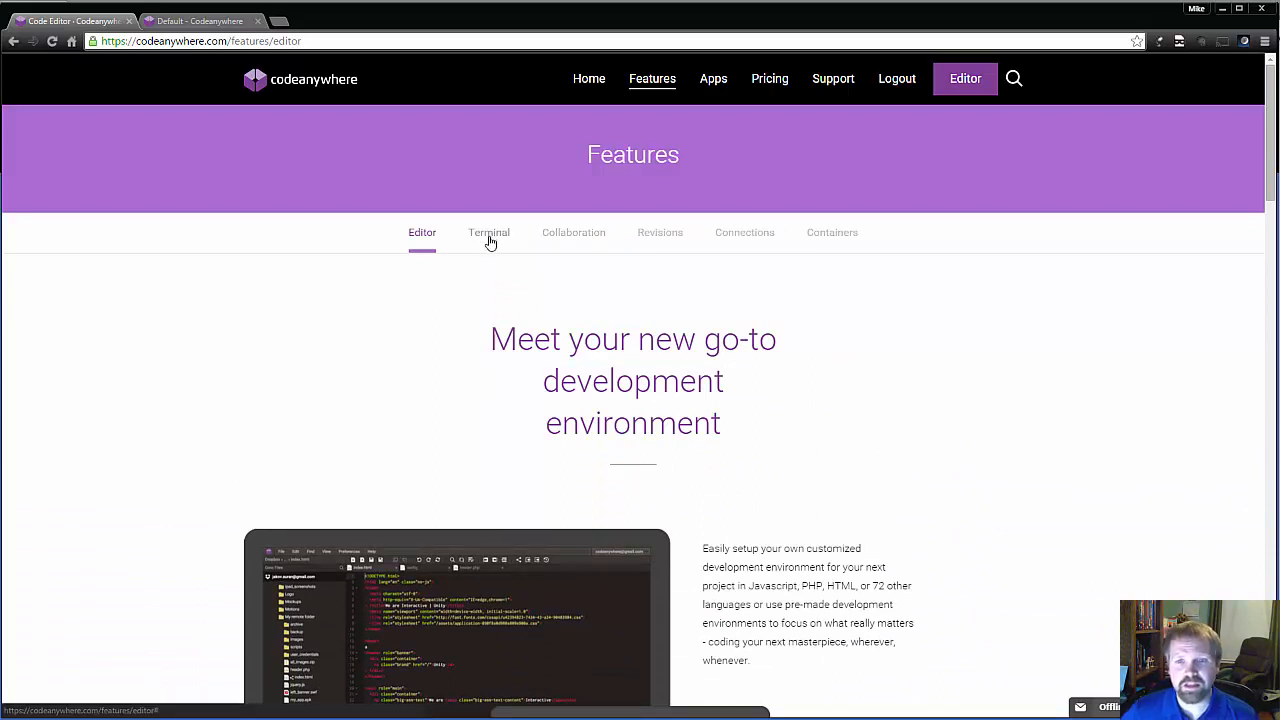
mouse_move(550, 240)
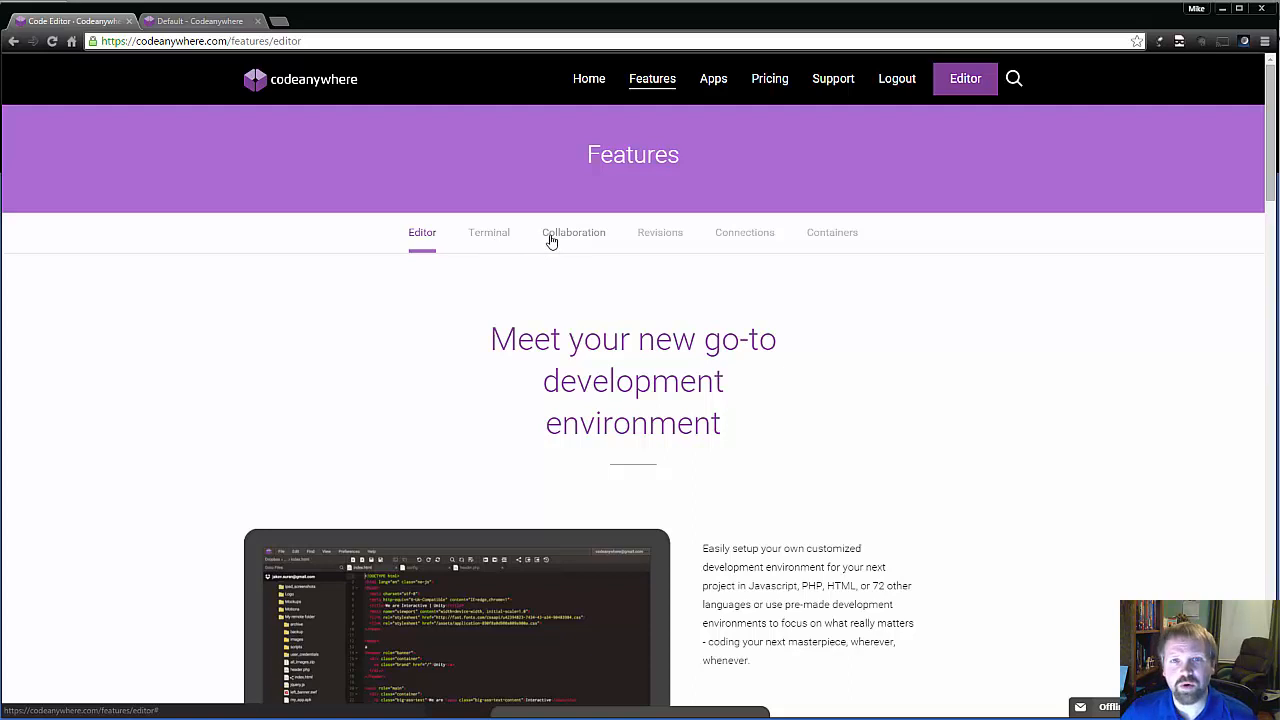
Show the Collaboration tab and scroll past Share your code, Share Link and Live pair programming
click(572, 232)
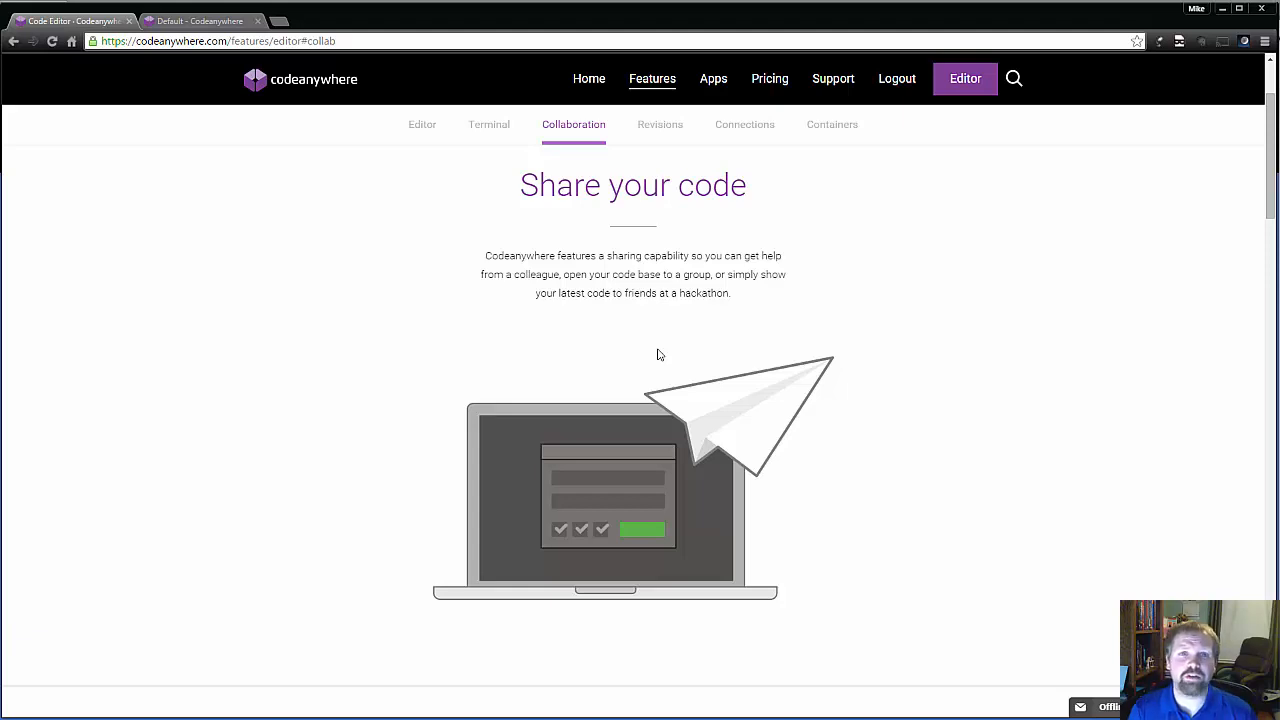
mouse_move(796, 340)
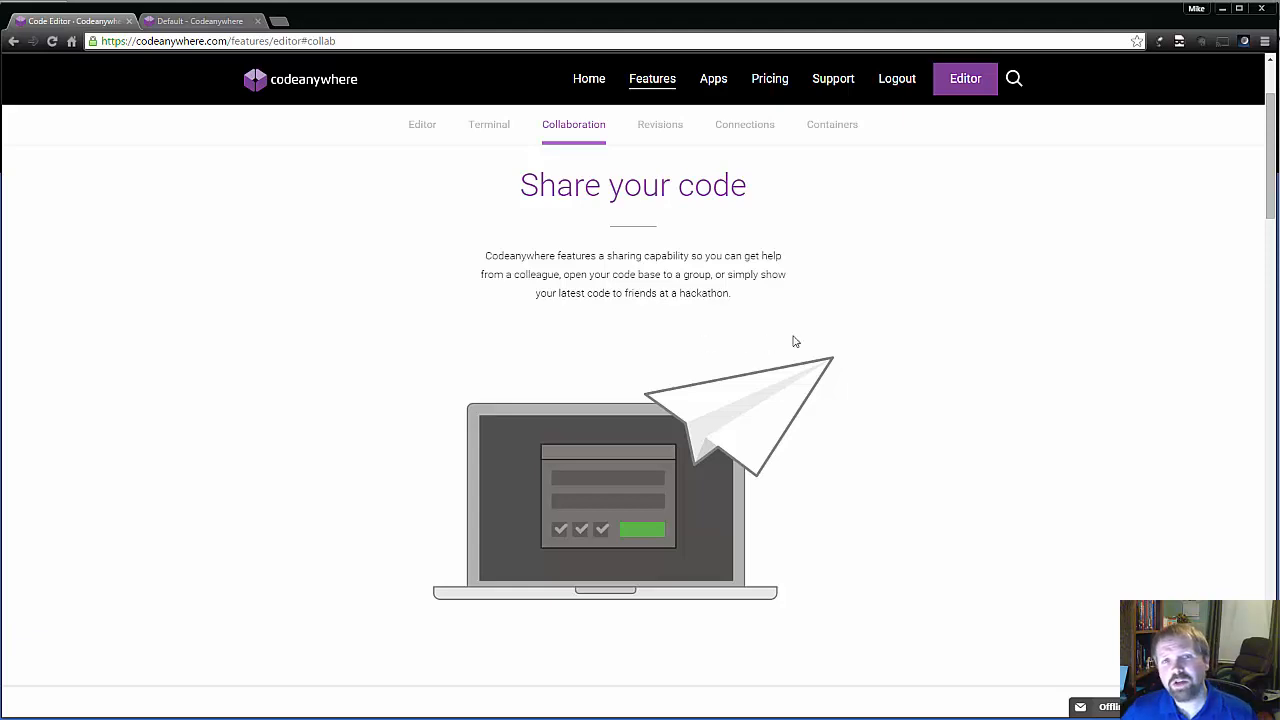
scroll(down, 3)
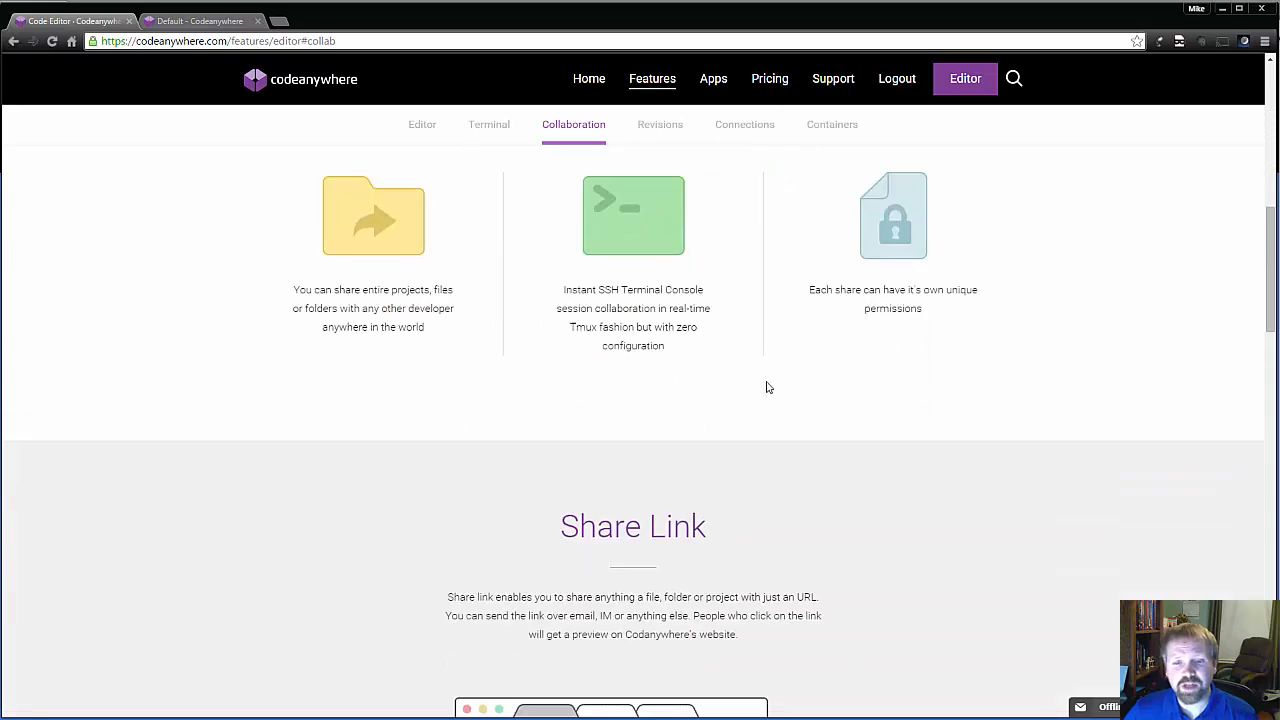
scroll(up, 3)
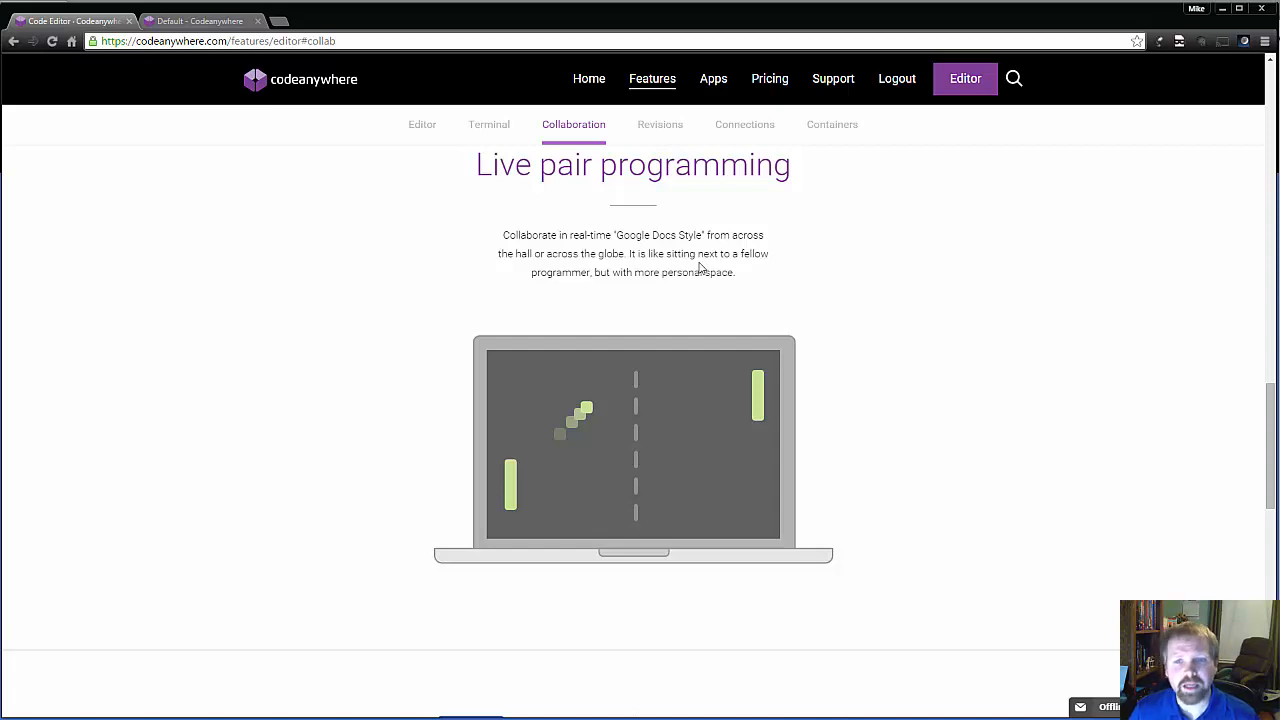
mouse_move(700, 288)
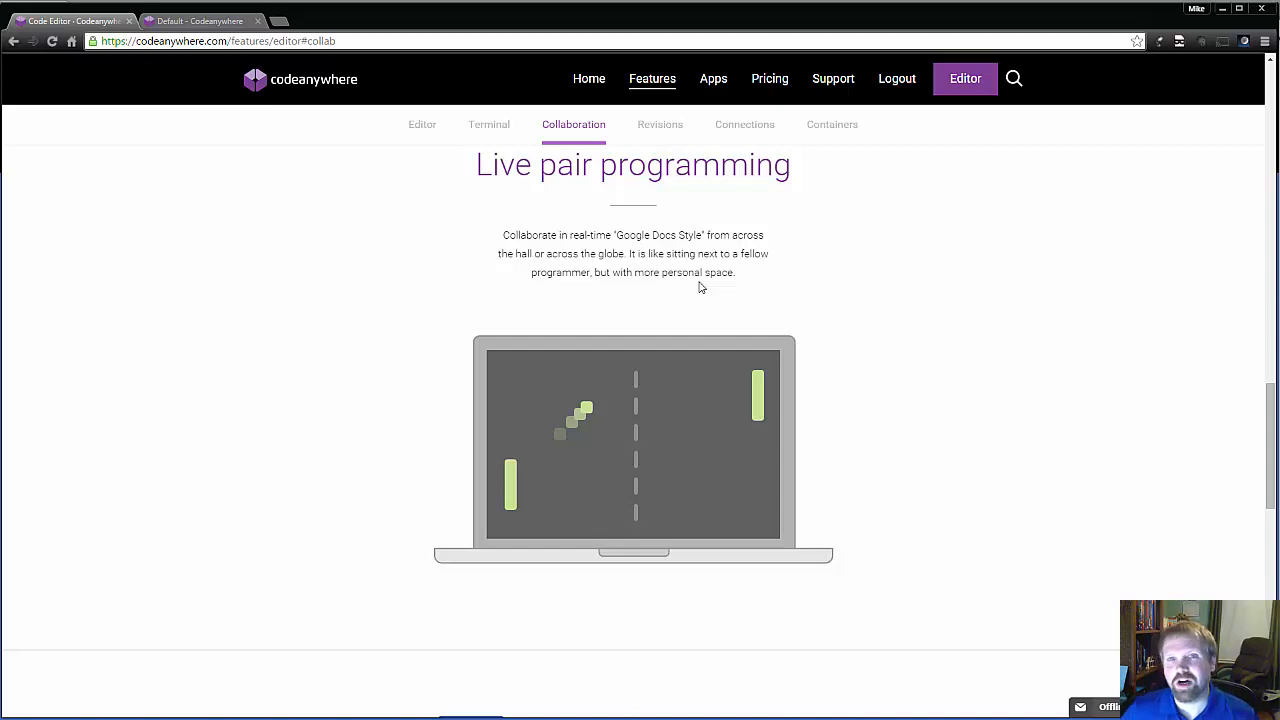
scroll(down, 3)
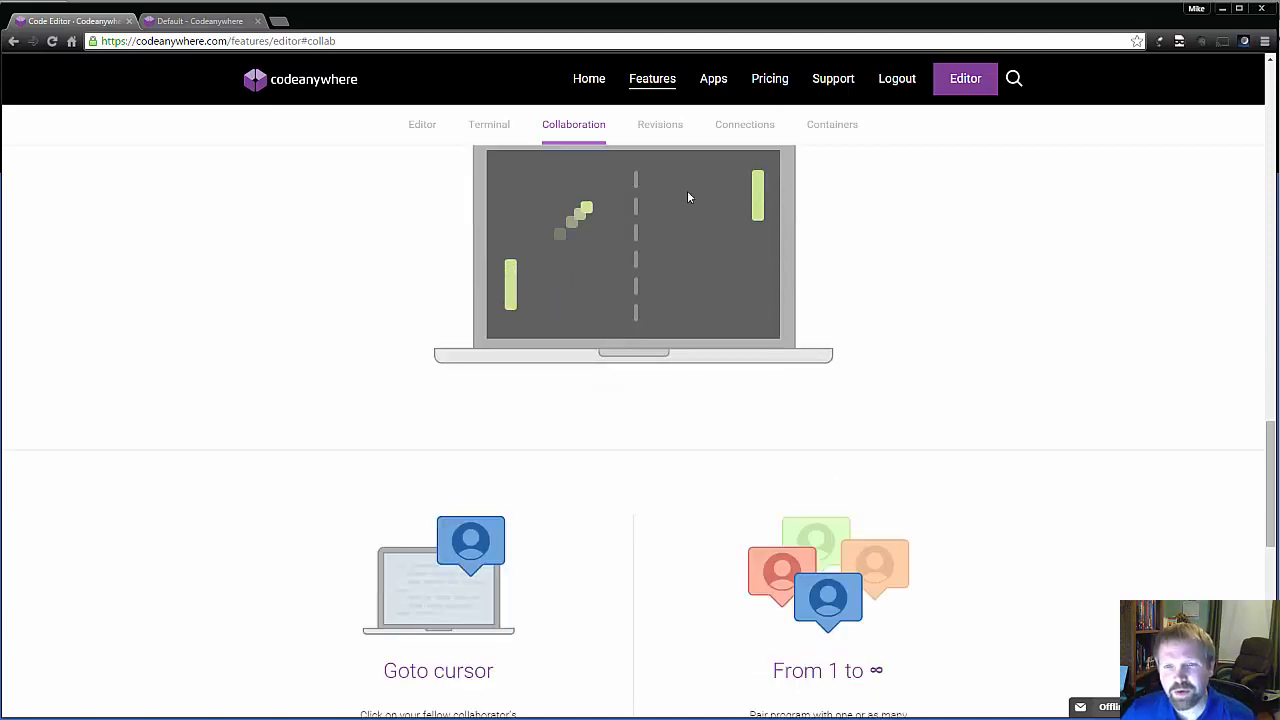
Show the Revisions feature section with its code time machine description
click(660, 124)
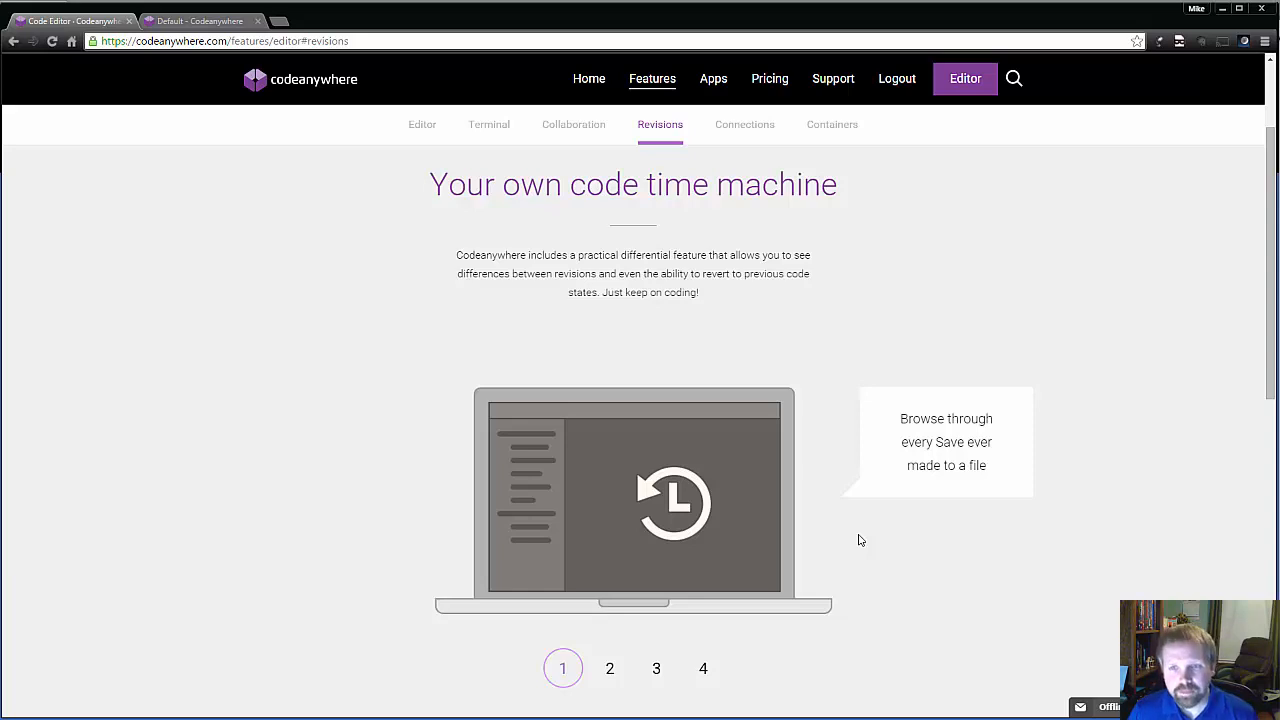
mouse_move(750, 522)
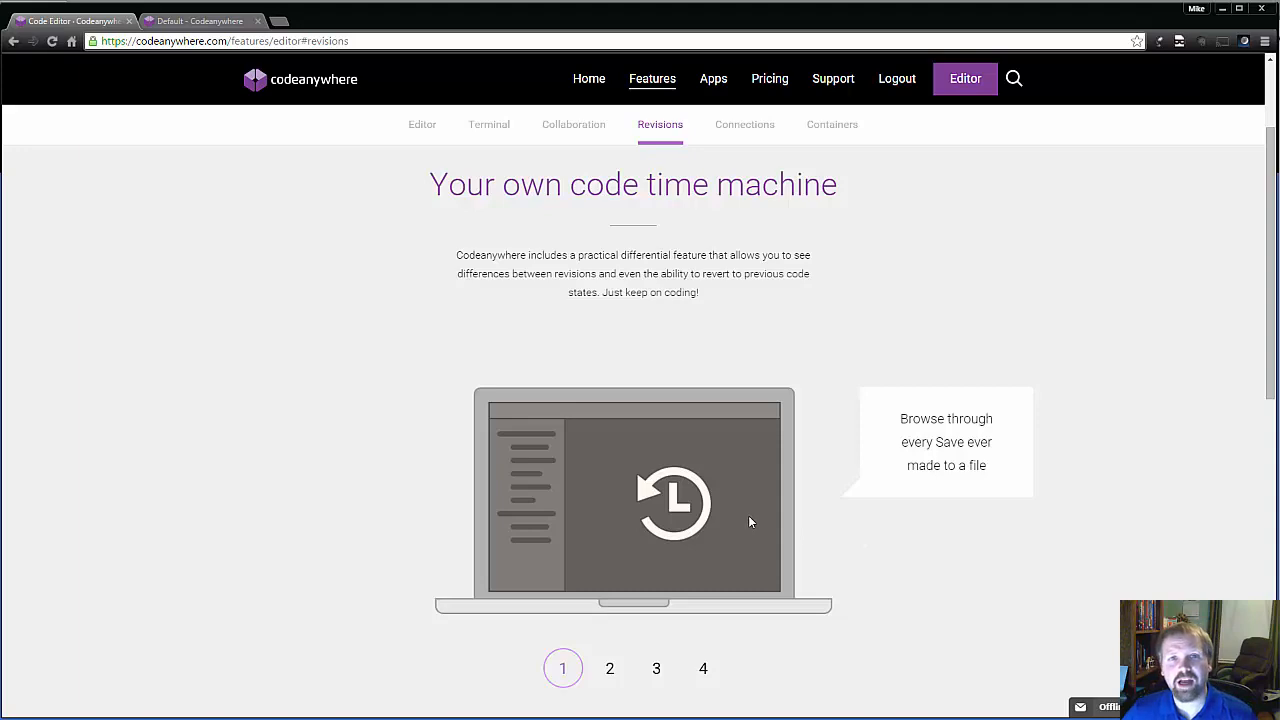
mouse_move(768, 510)
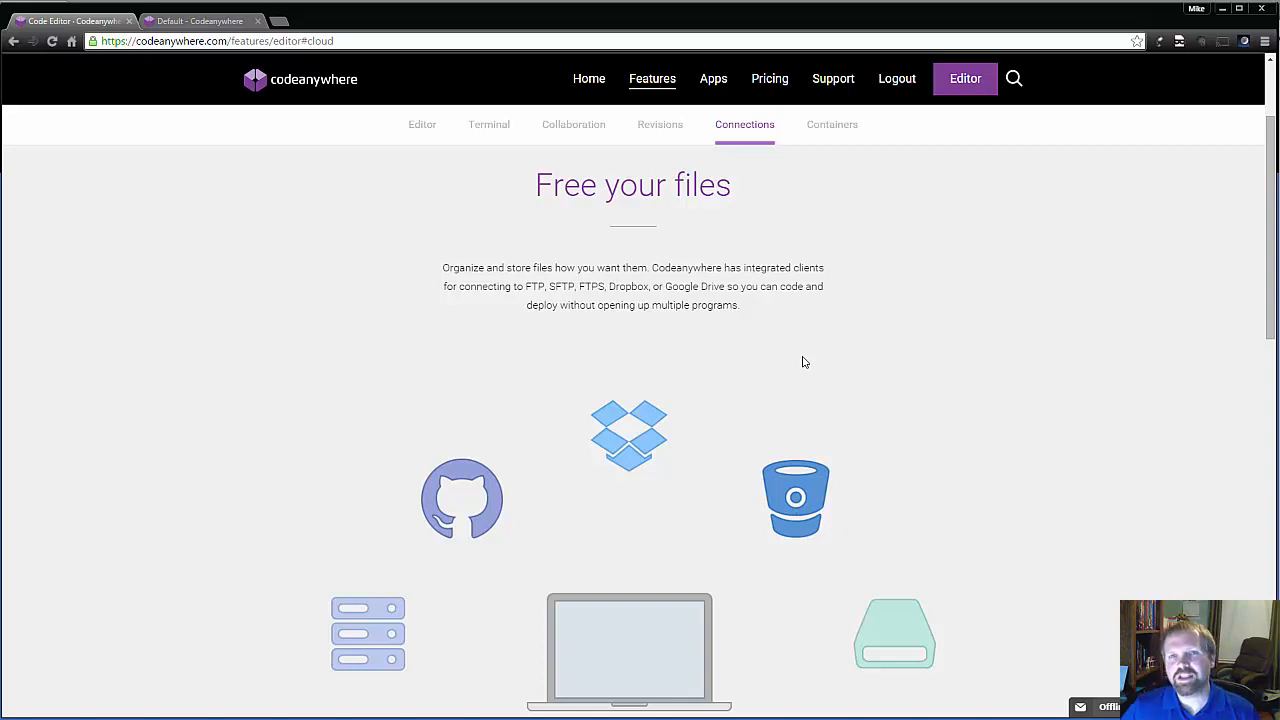
Go to the Apps page, look over the Web and Android apps, then show the iOS app section
click(712, 80)
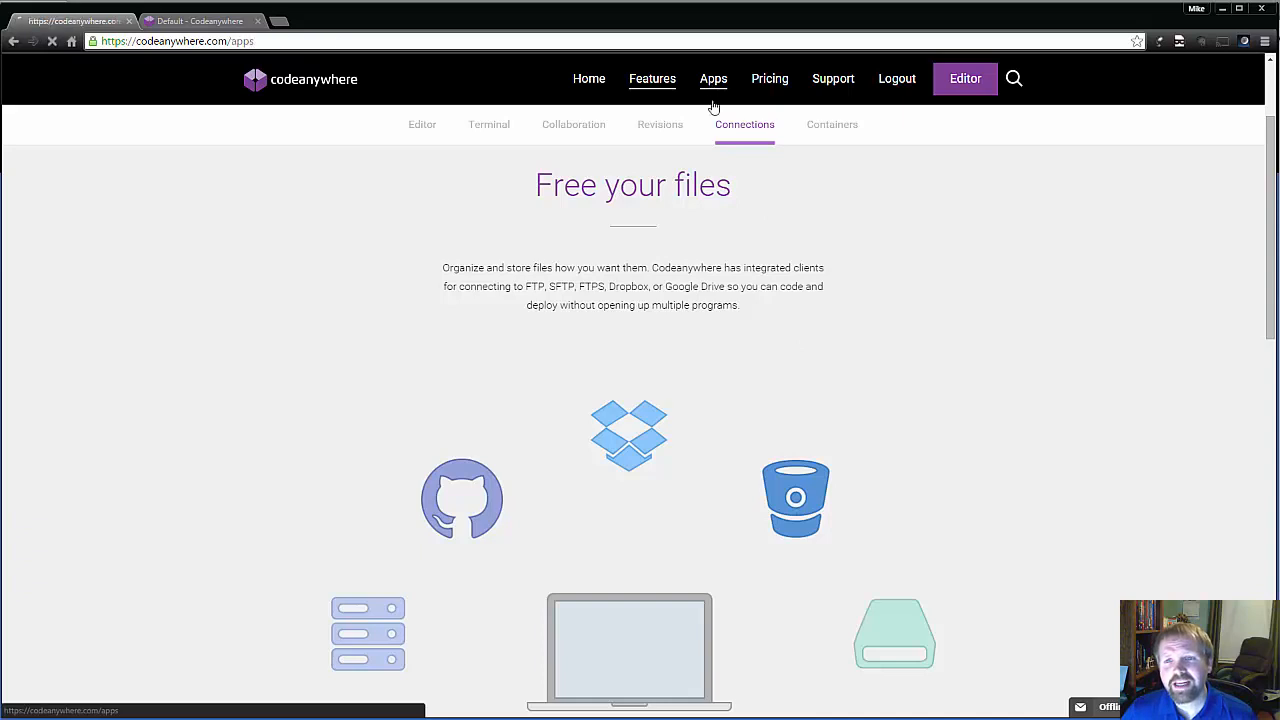
click(712, 80)
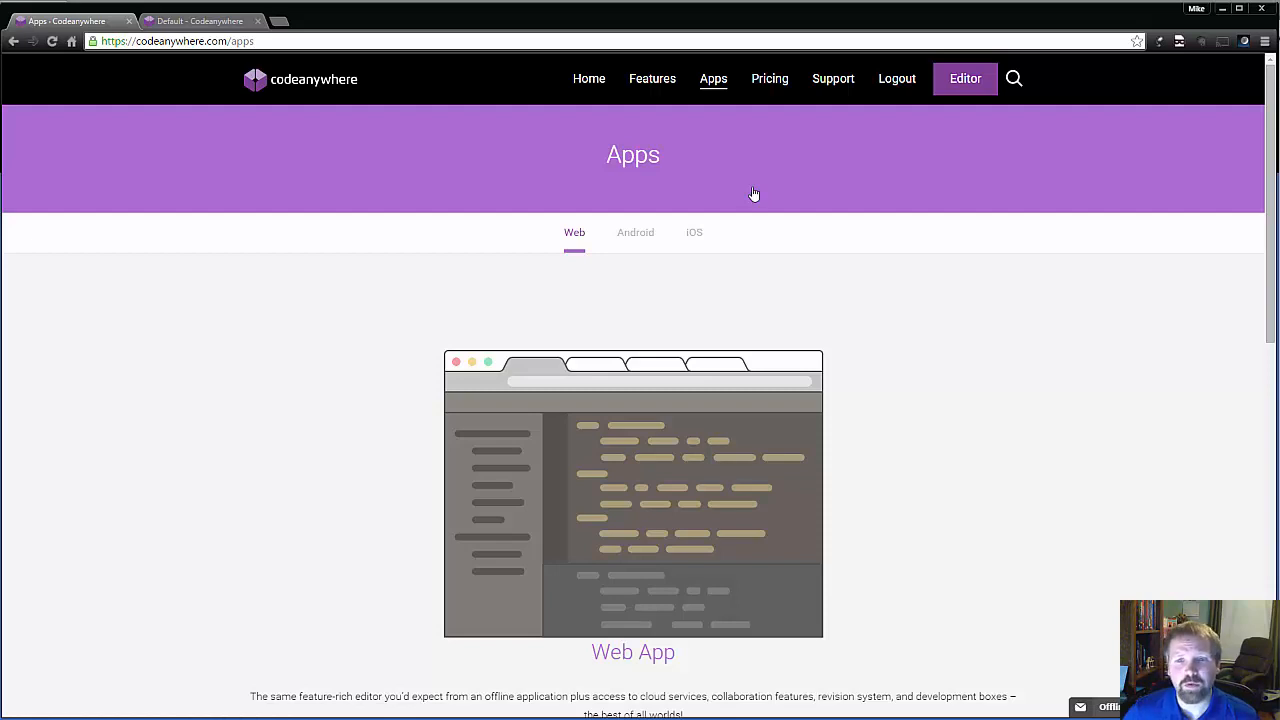
scroll(down, 3)
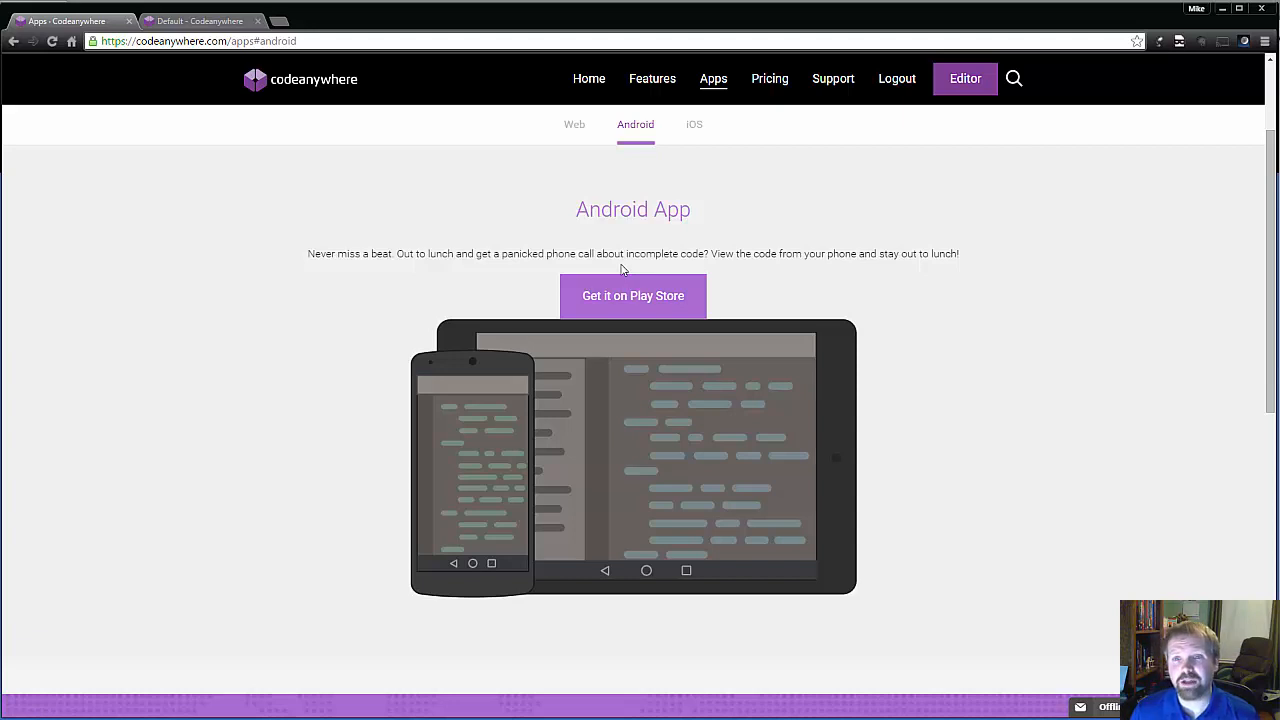
click(694, 124)
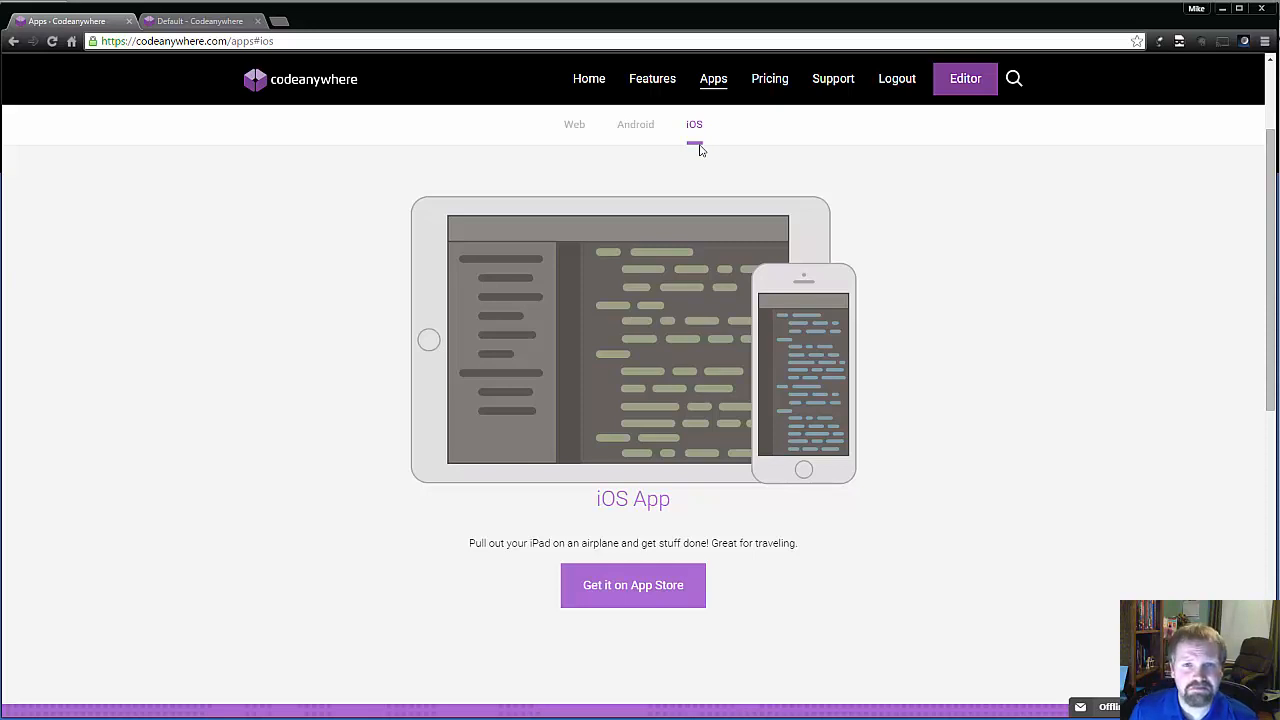
mouse_move(636, 124)
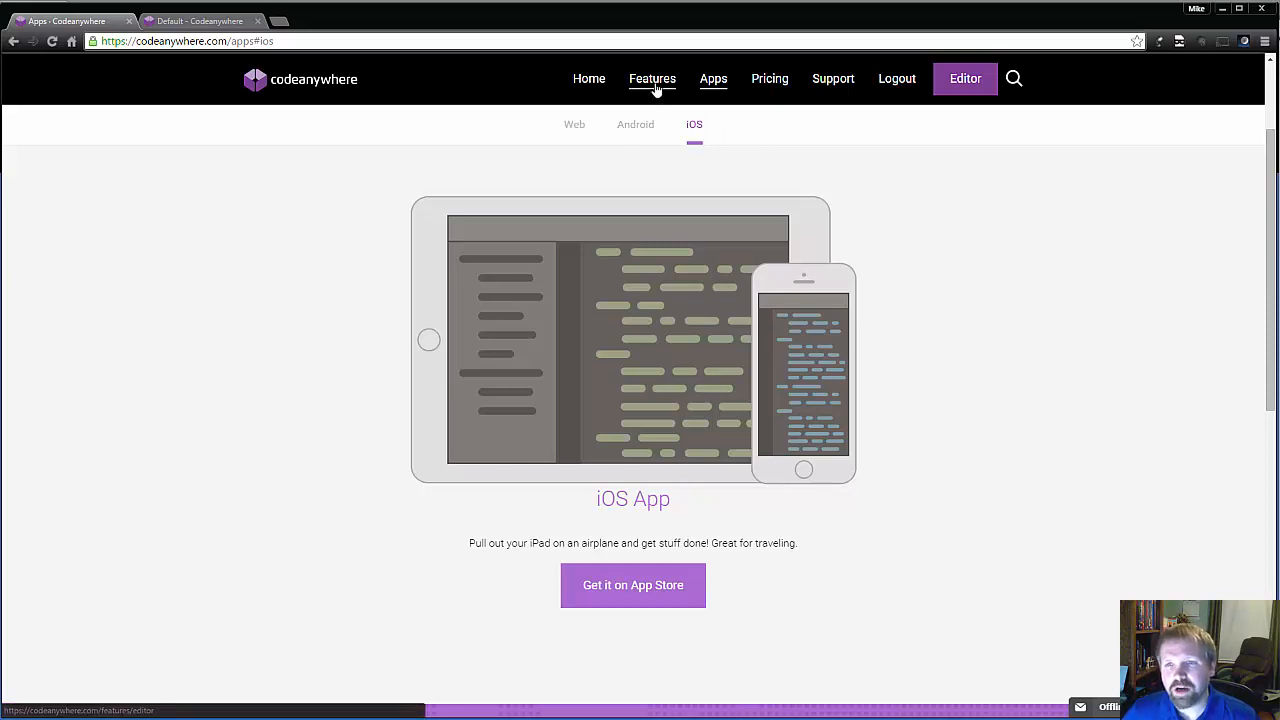
Return to Features and show the Containers section on clean, conflict-free environments
click(652, 78)
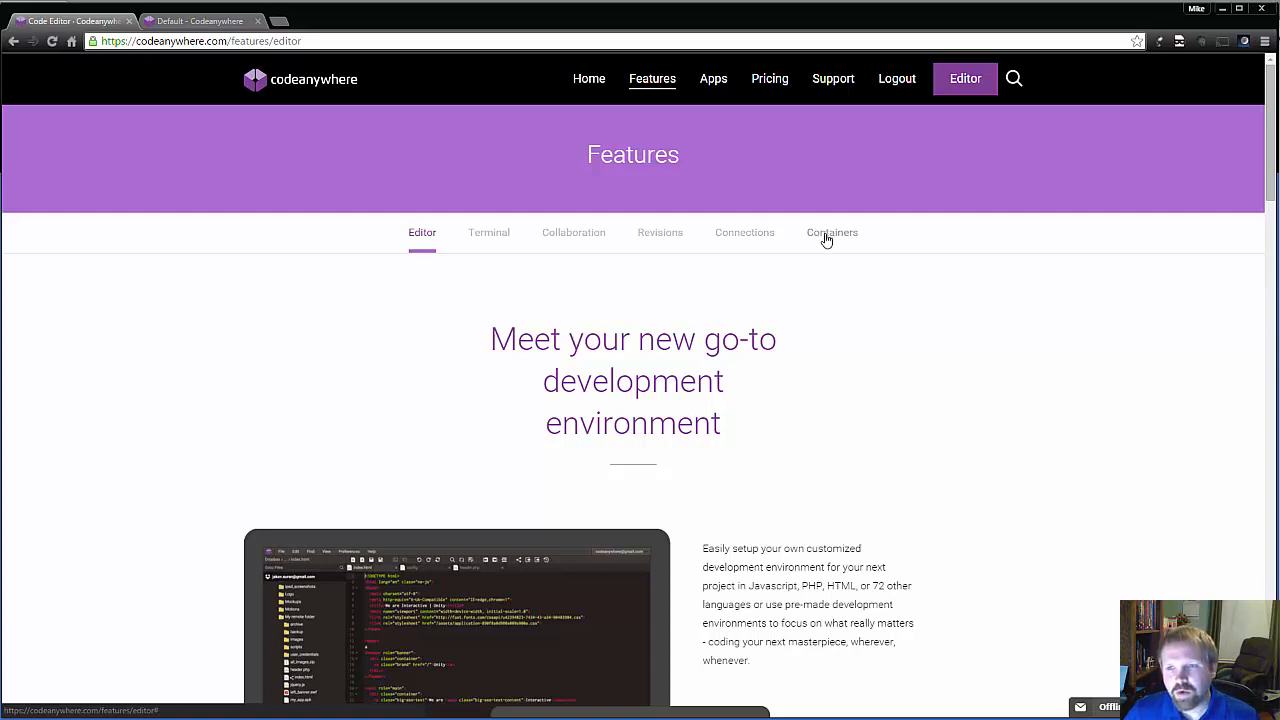
mouse_move(828, 248)
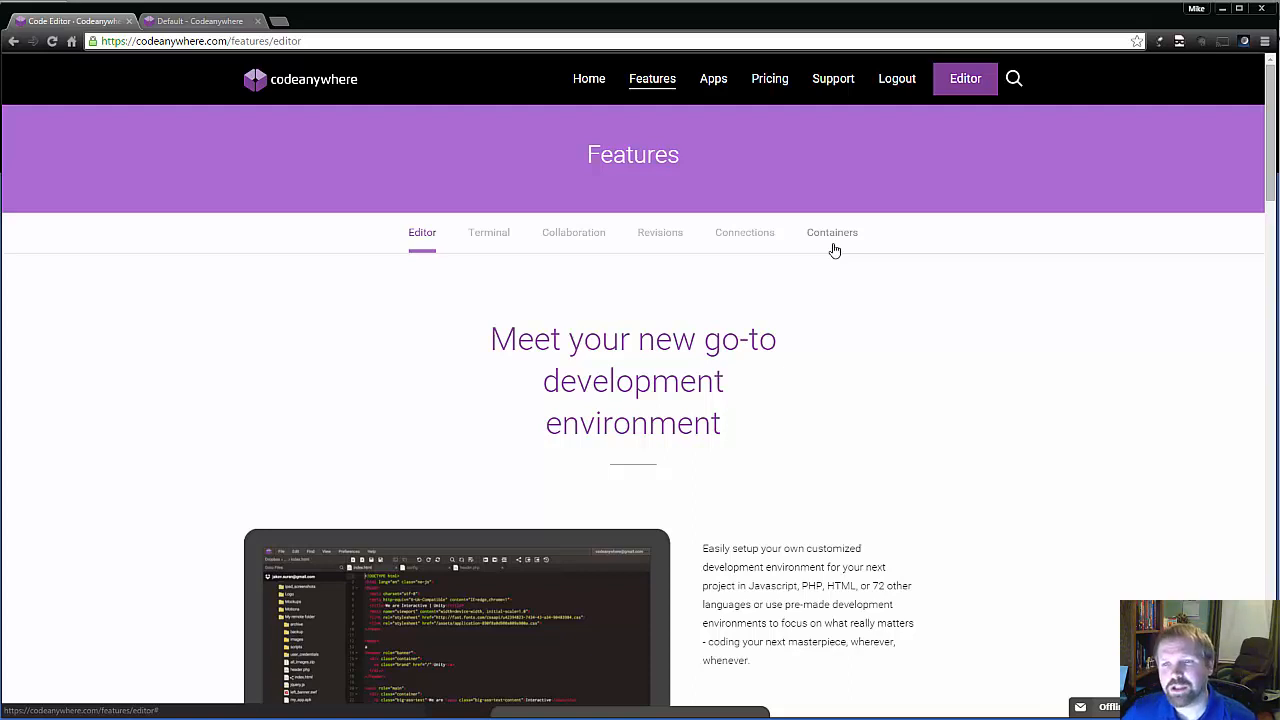
click(832, 232)
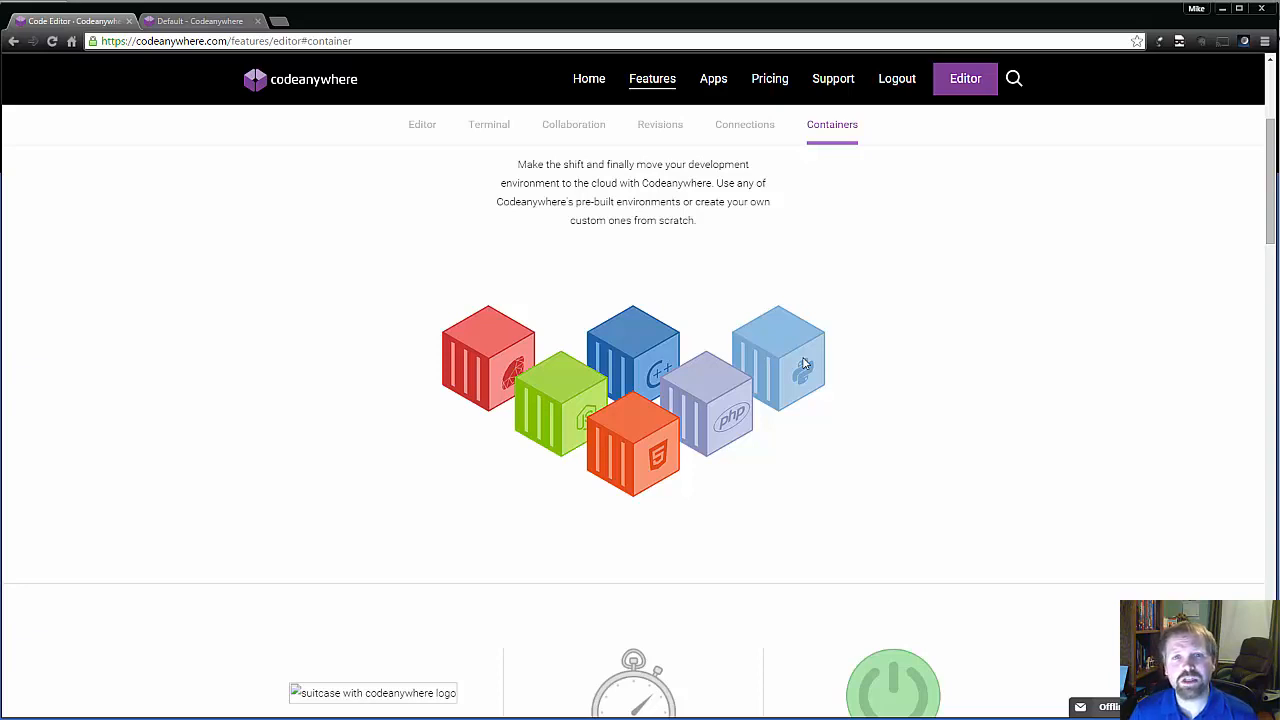
mouse_move(544, 388)
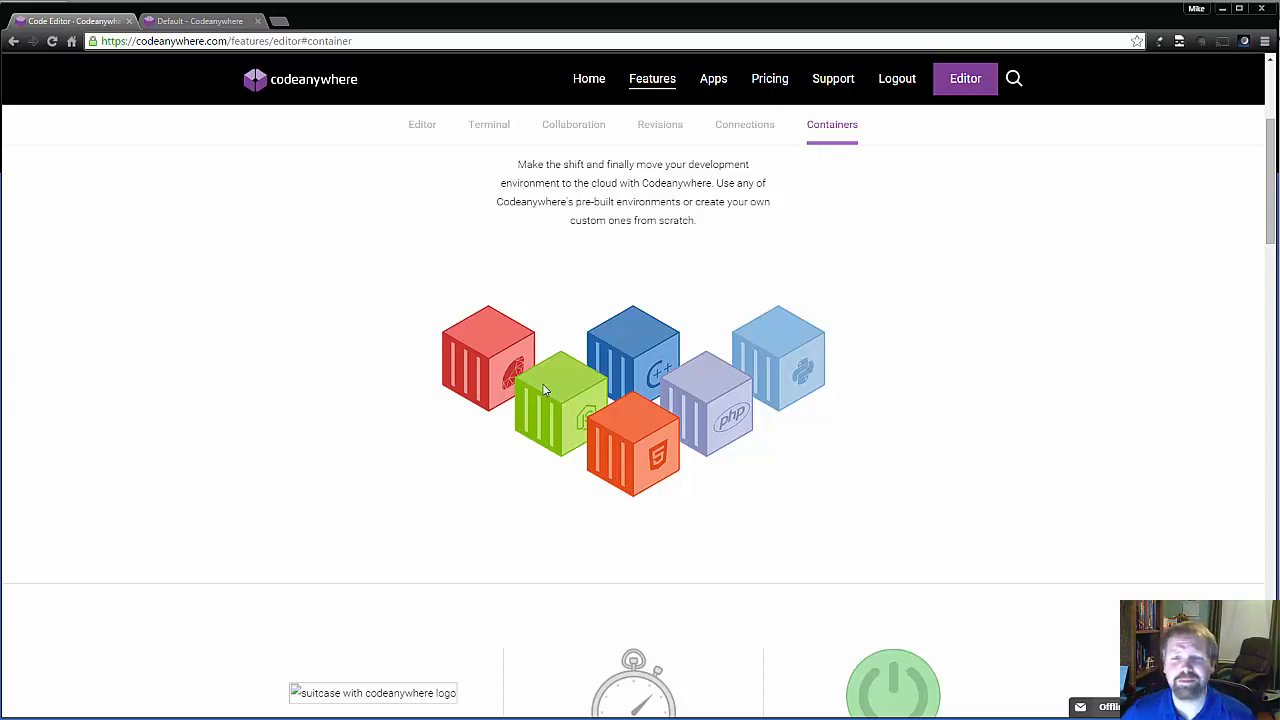
mouse_move(532, 432)
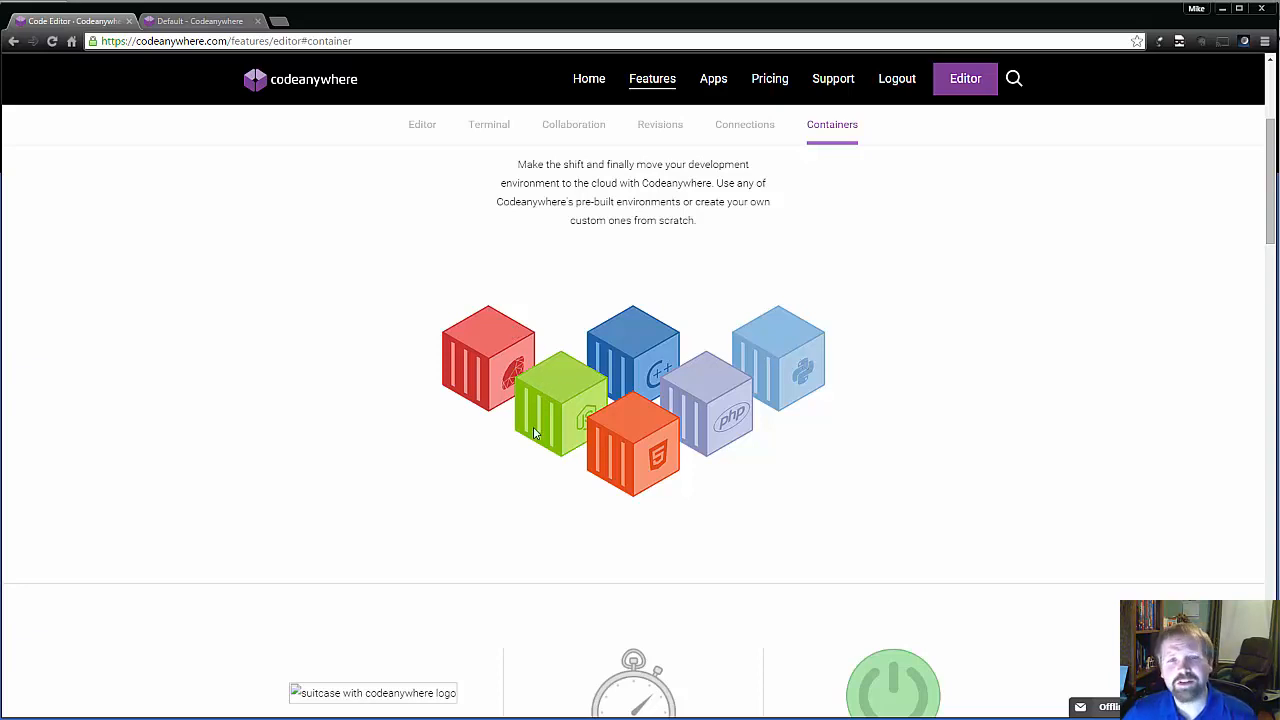
mouse_move(752, 406)
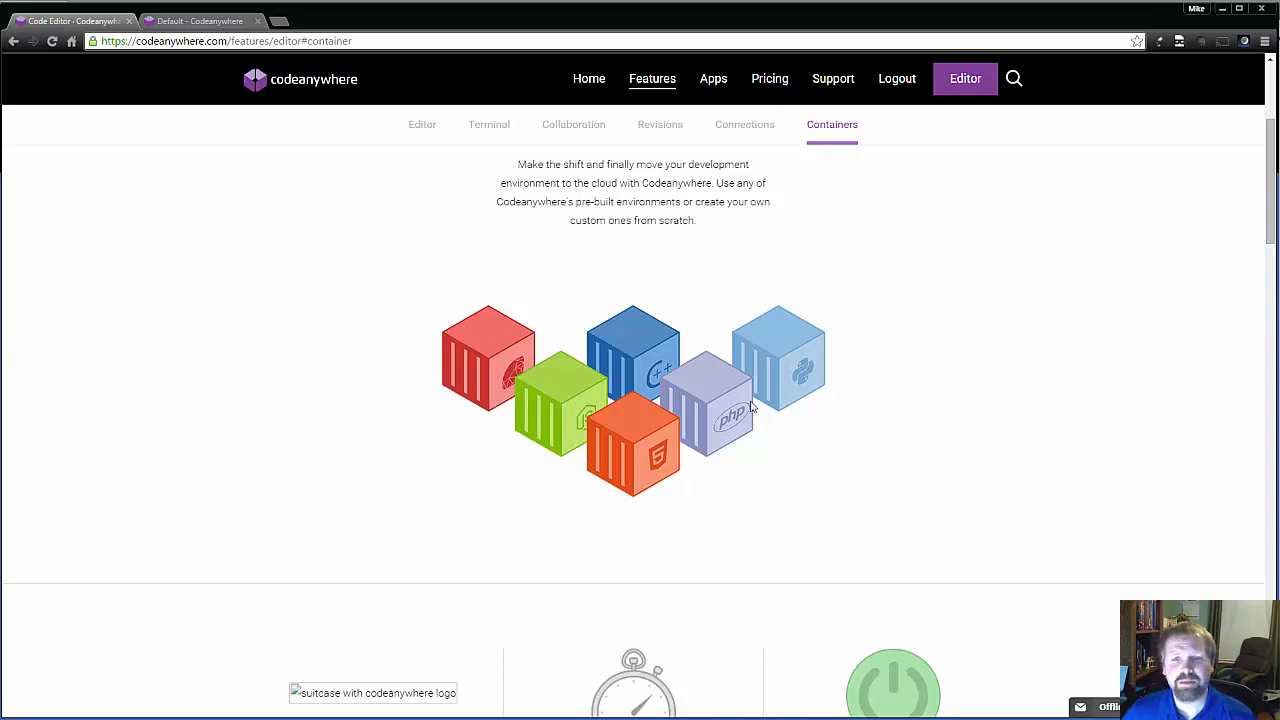
mouse_move(644, 378)
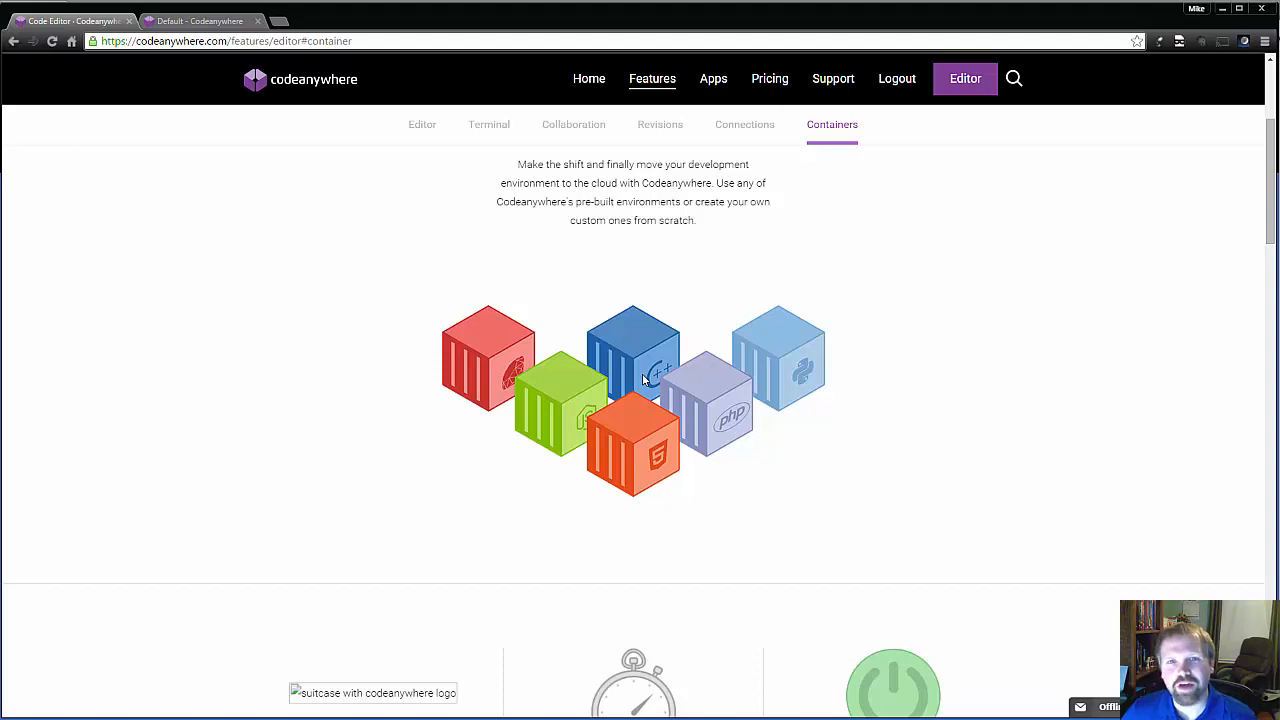
scroll(down, 3)
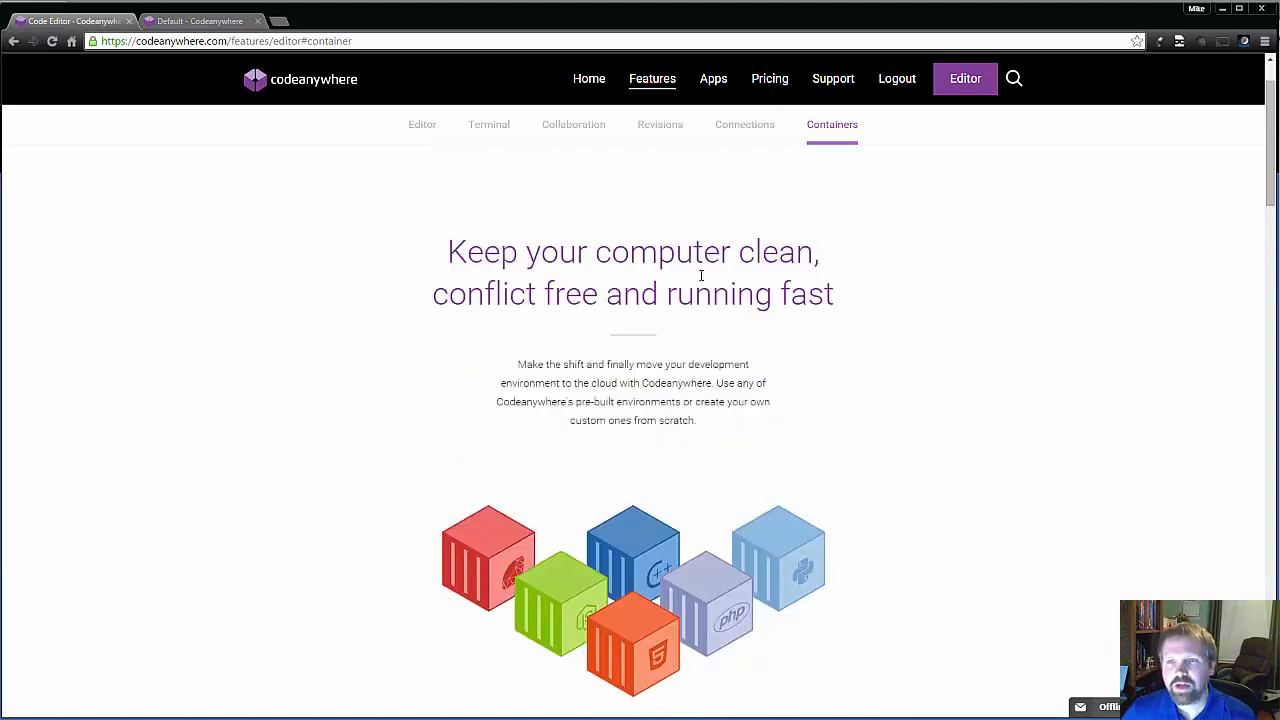
Show the Pricing page comparing Free, Starter, Freelancer, Professional and Business plans
click(768, 78)
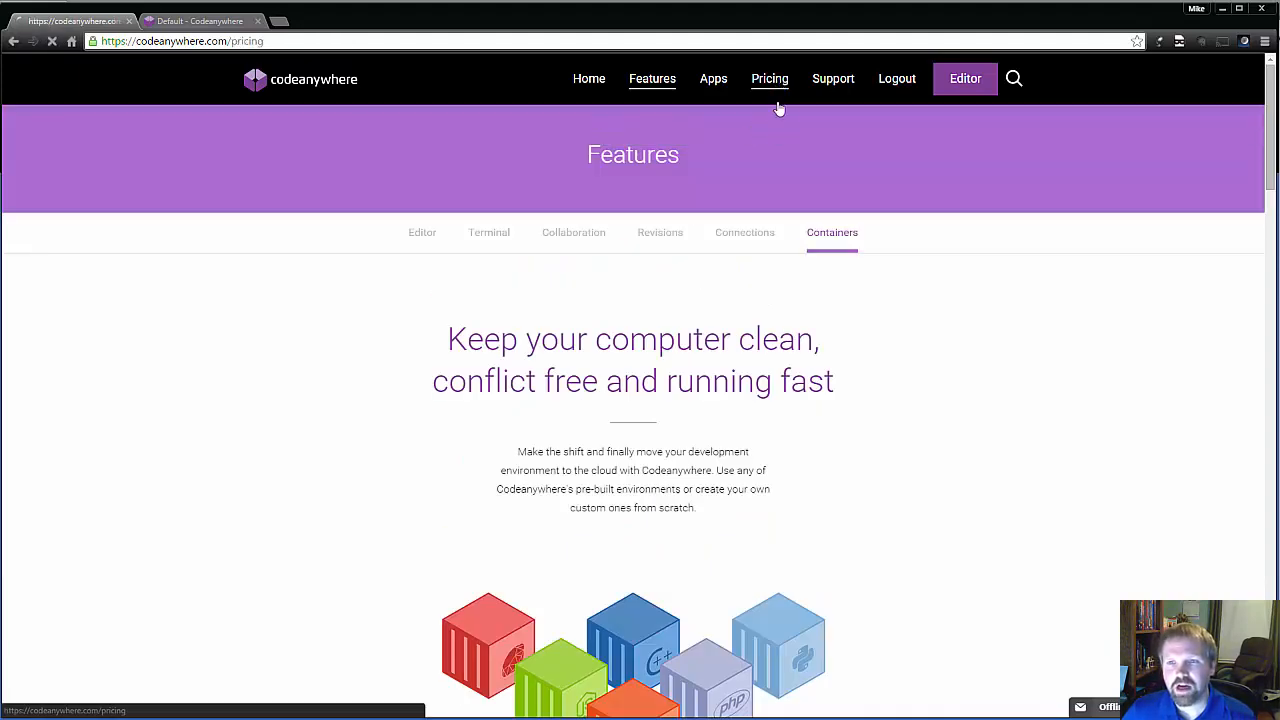
click(768, 78)
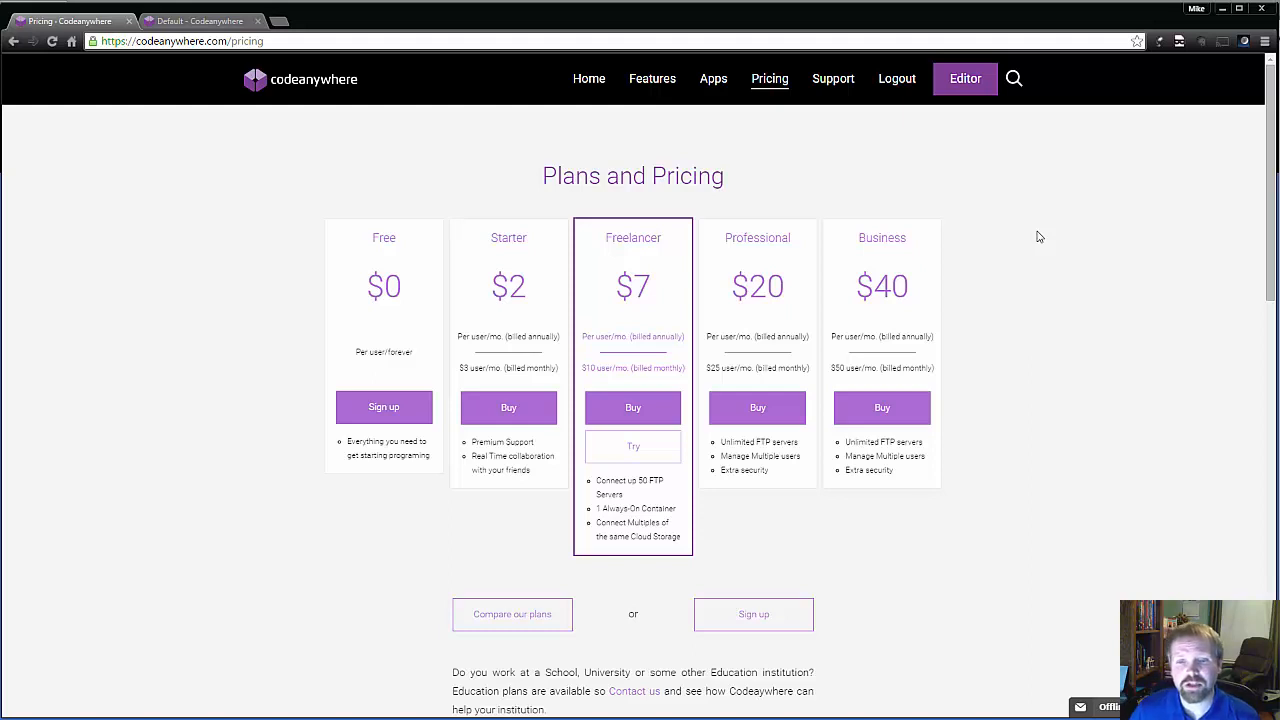
mouse_move(400, 284)
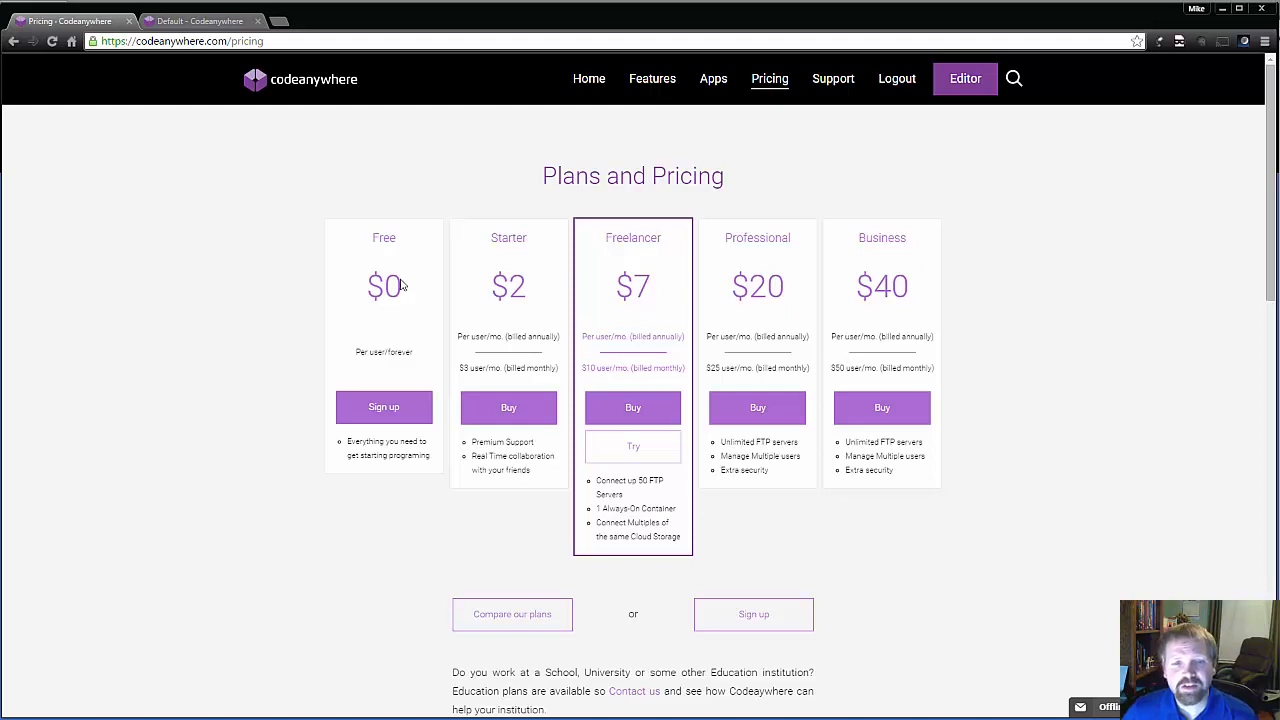
mouse_move(396, 324)
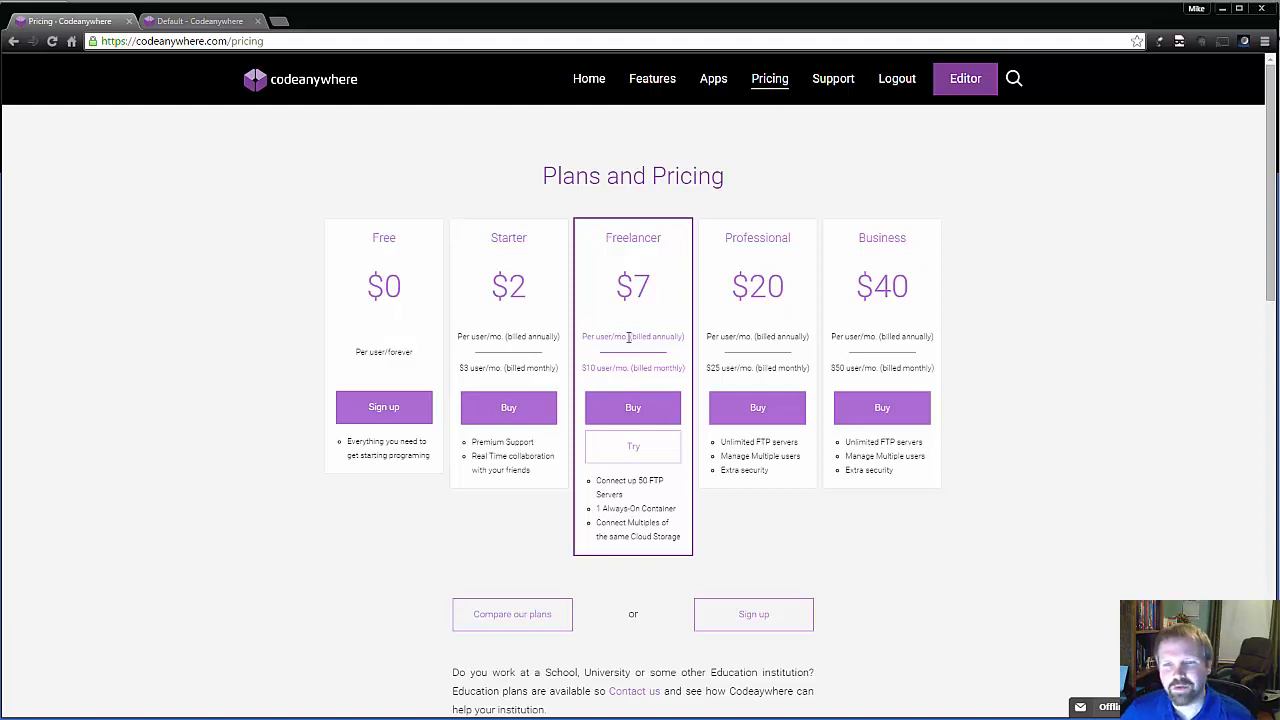
mouse_move(624, 244)
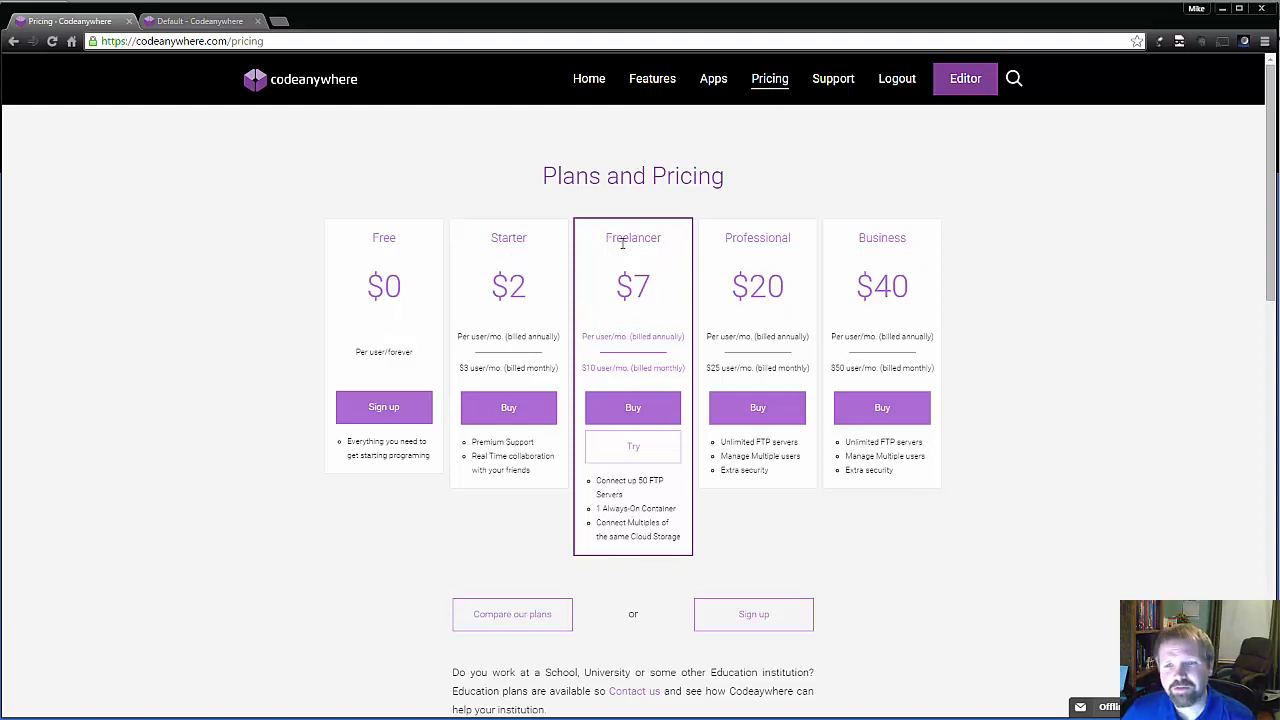
mouse_move(522, 240)
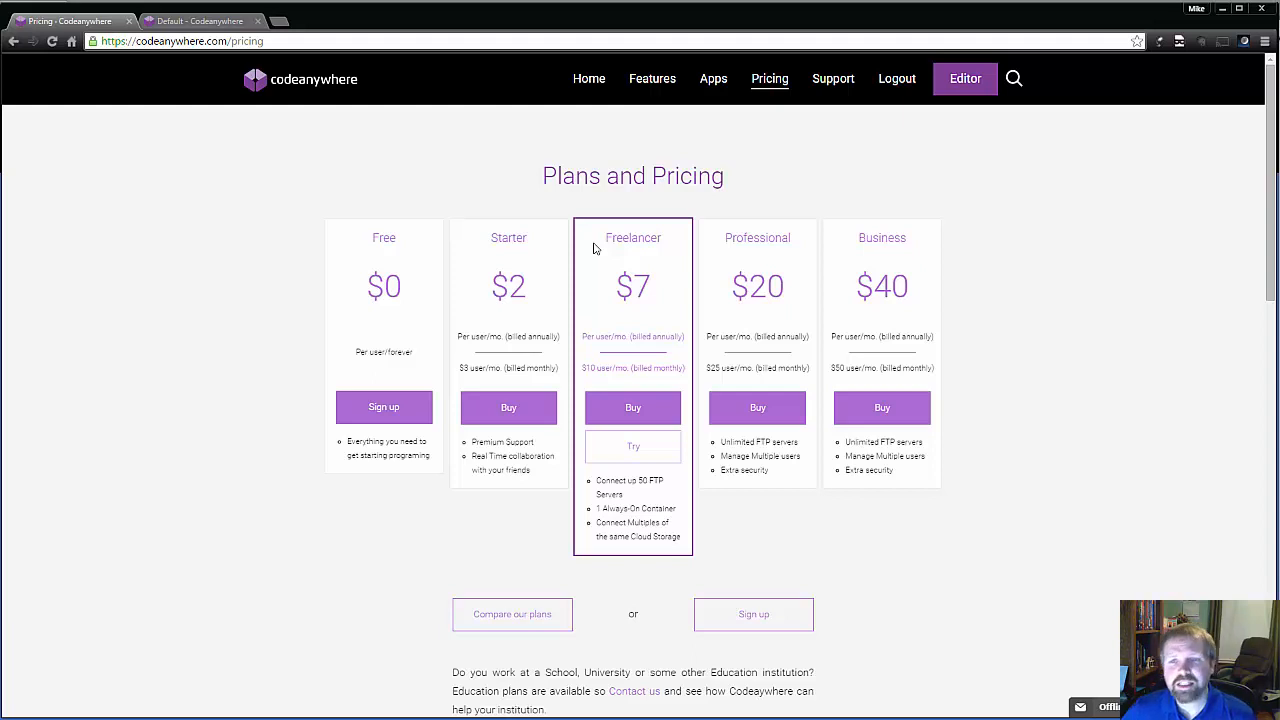
mouse_move(738, 252)
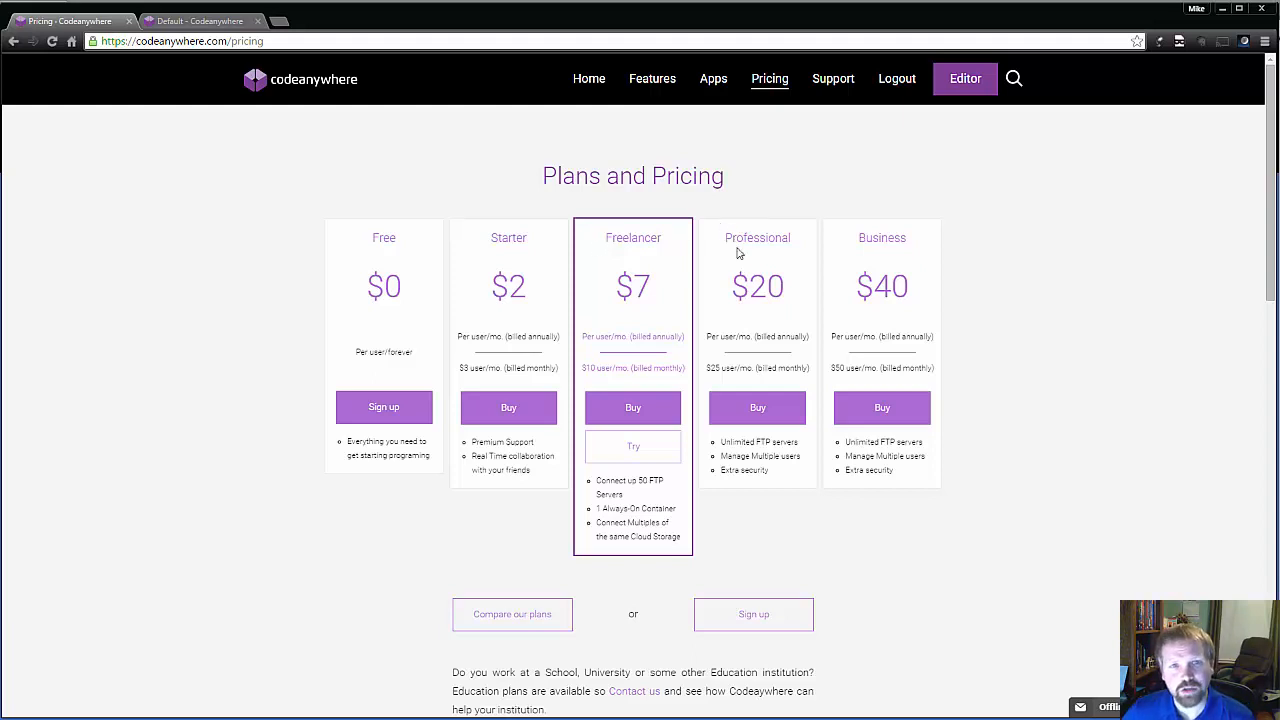
mouse_move(752, 262)
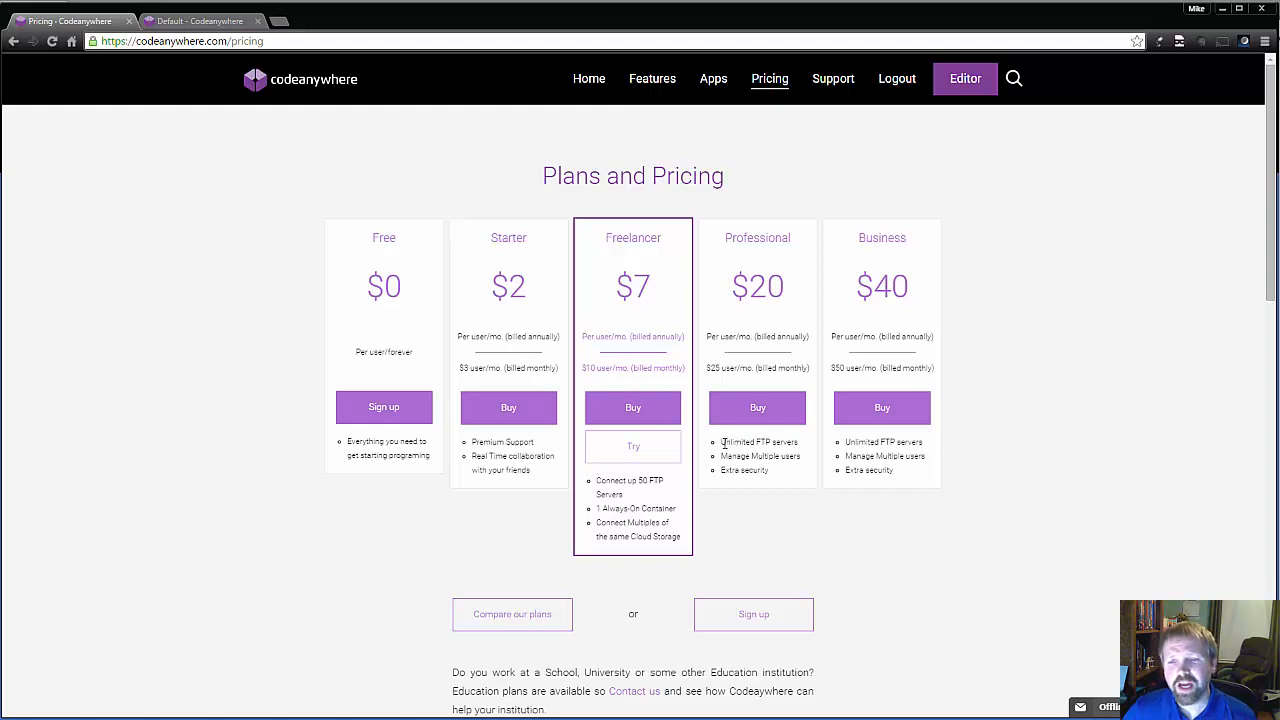
mouse_move(780, 480)
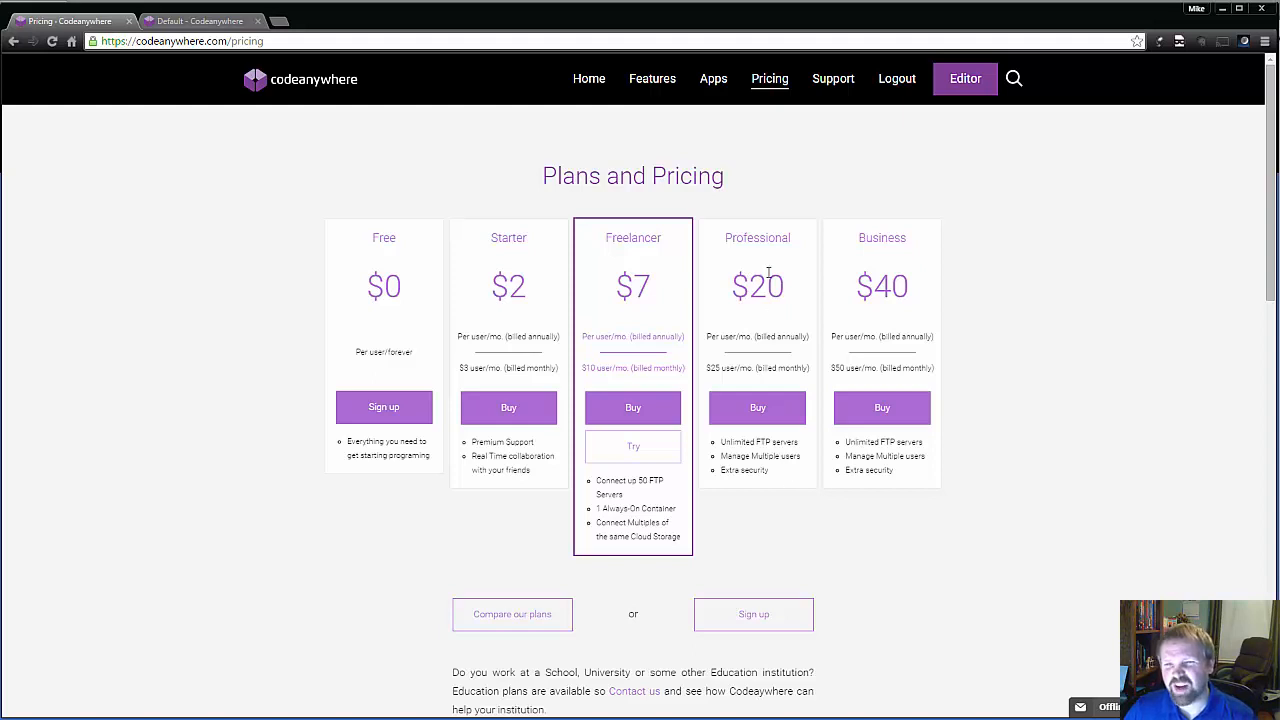
mouse_move(884, 296)
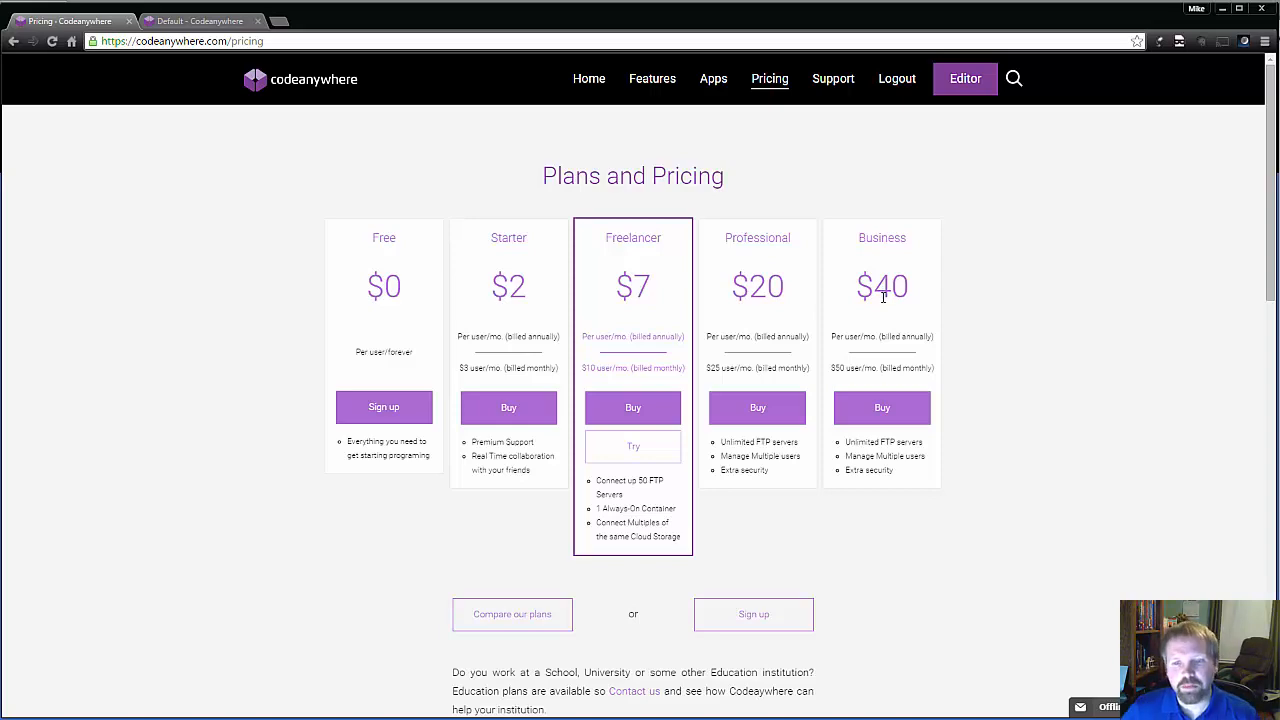
scroll(down, 3)
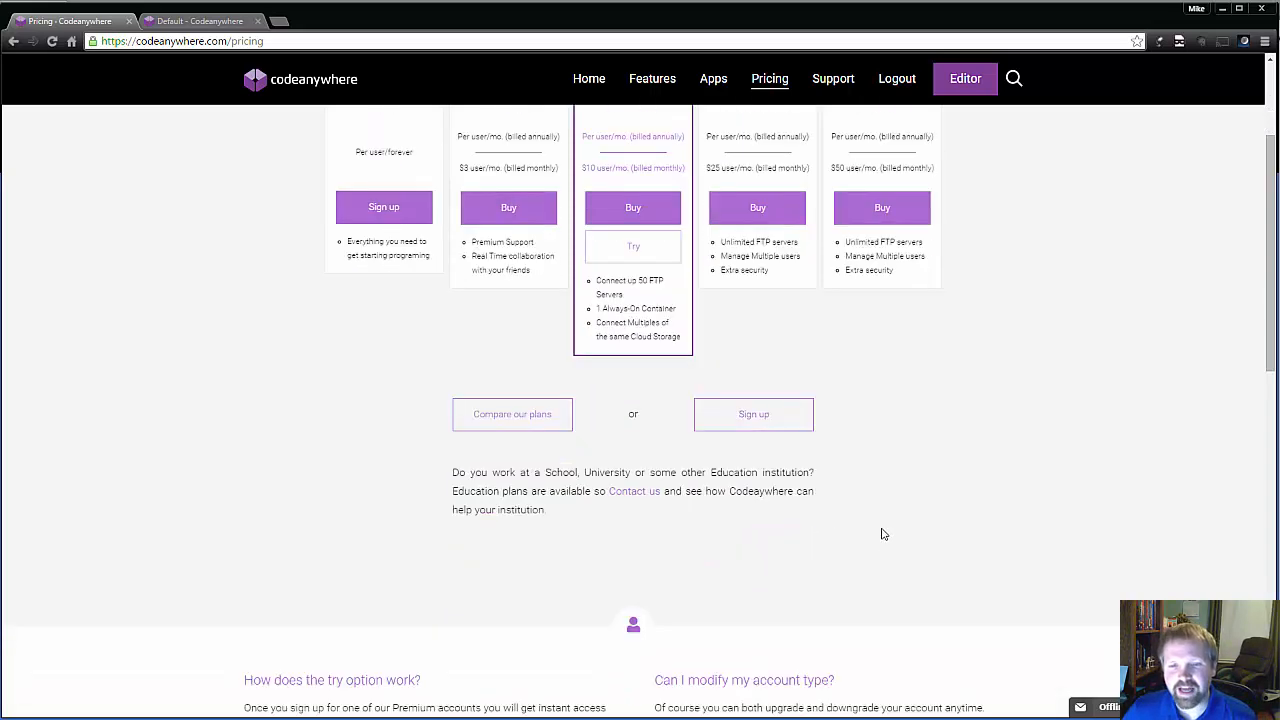
scroll(up, 3)
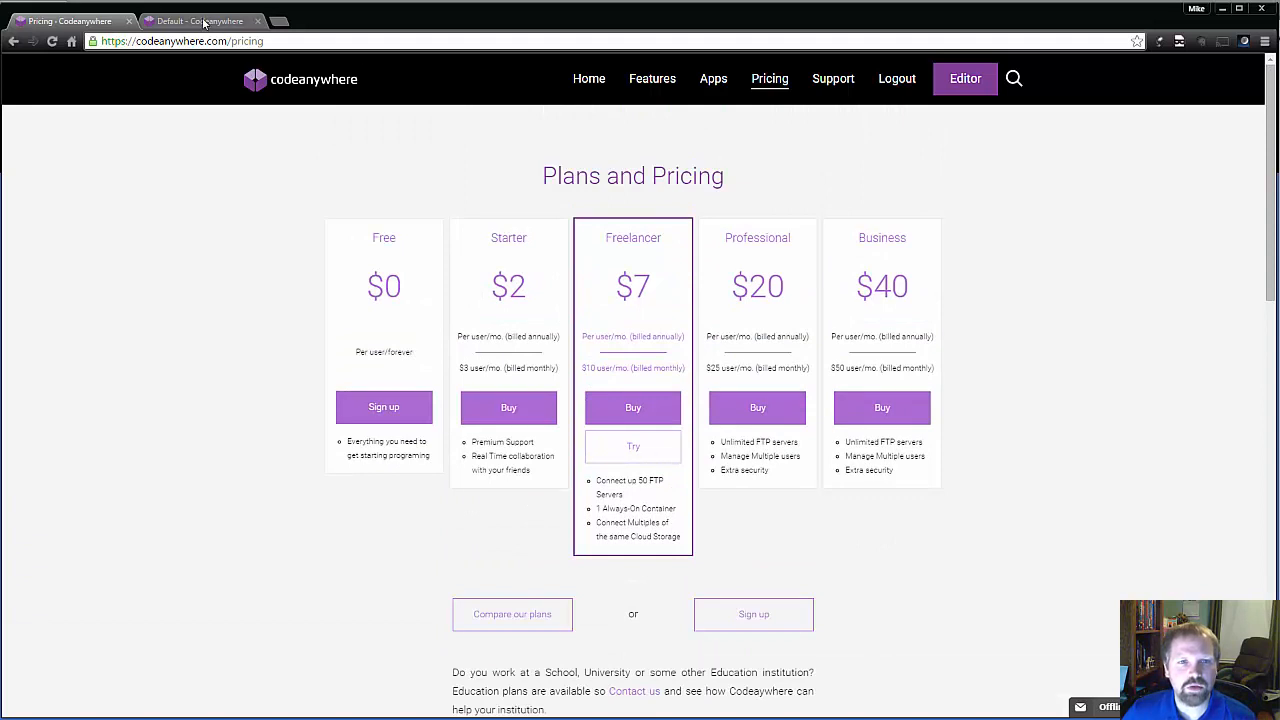
Return to the editor tab, collapse the Default project tree and show the theme's index.php
click(200, 20)
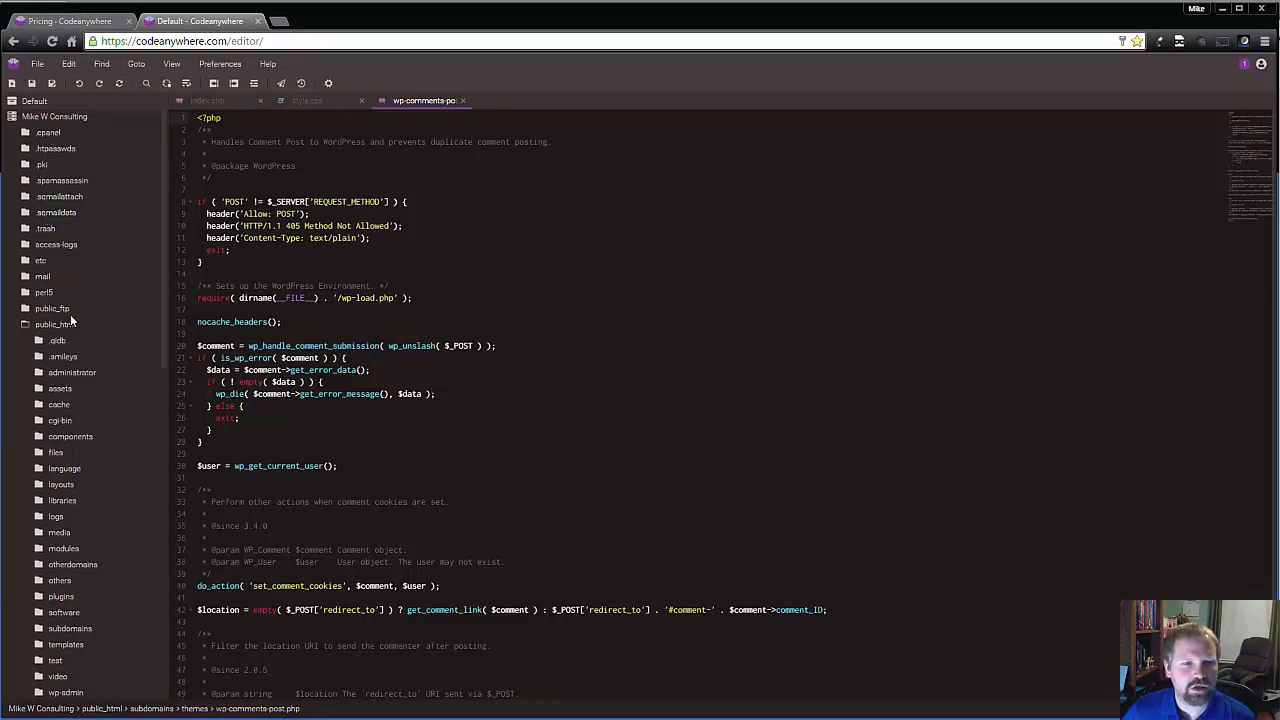
click(54, 116)
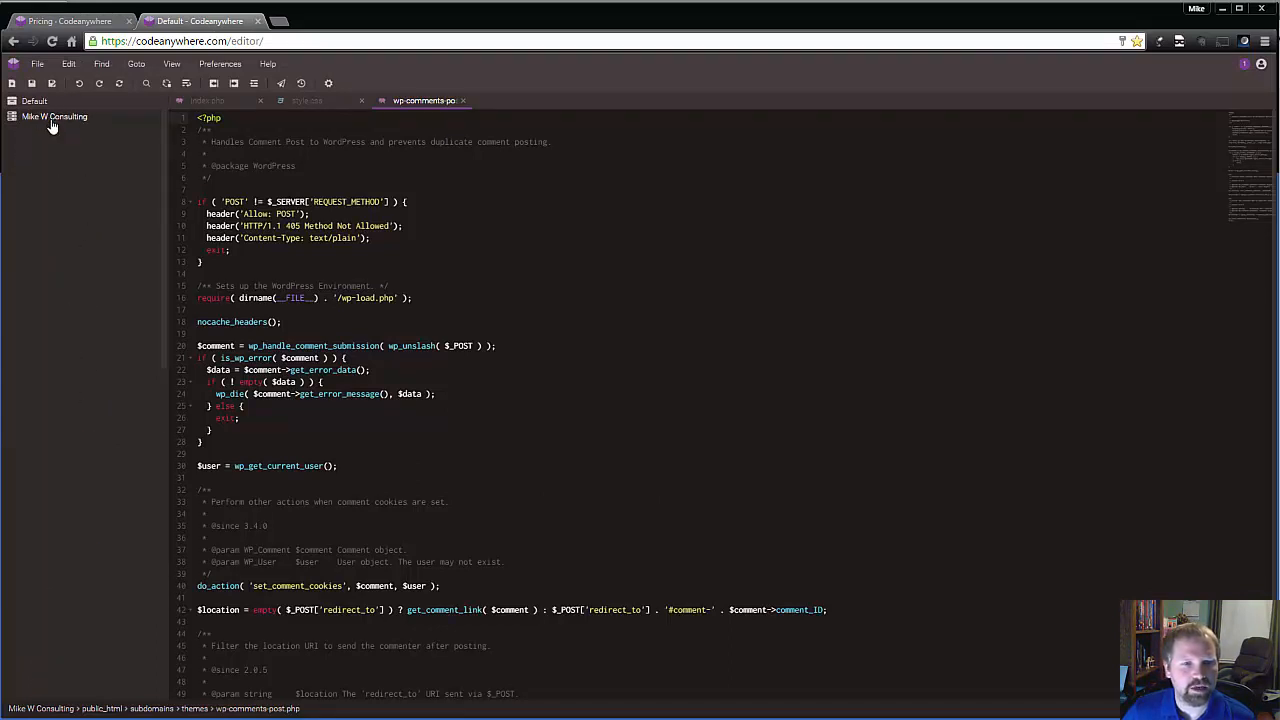
mouse_move(48, 138)
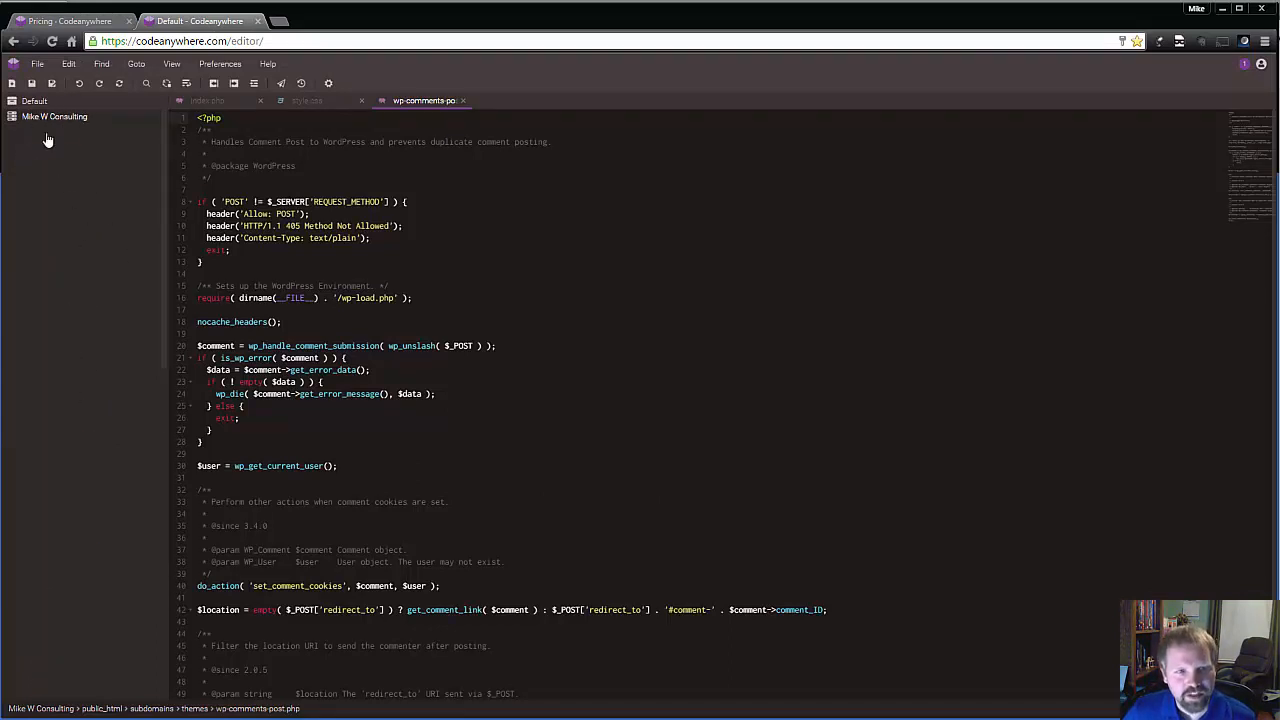
click(208, 100)
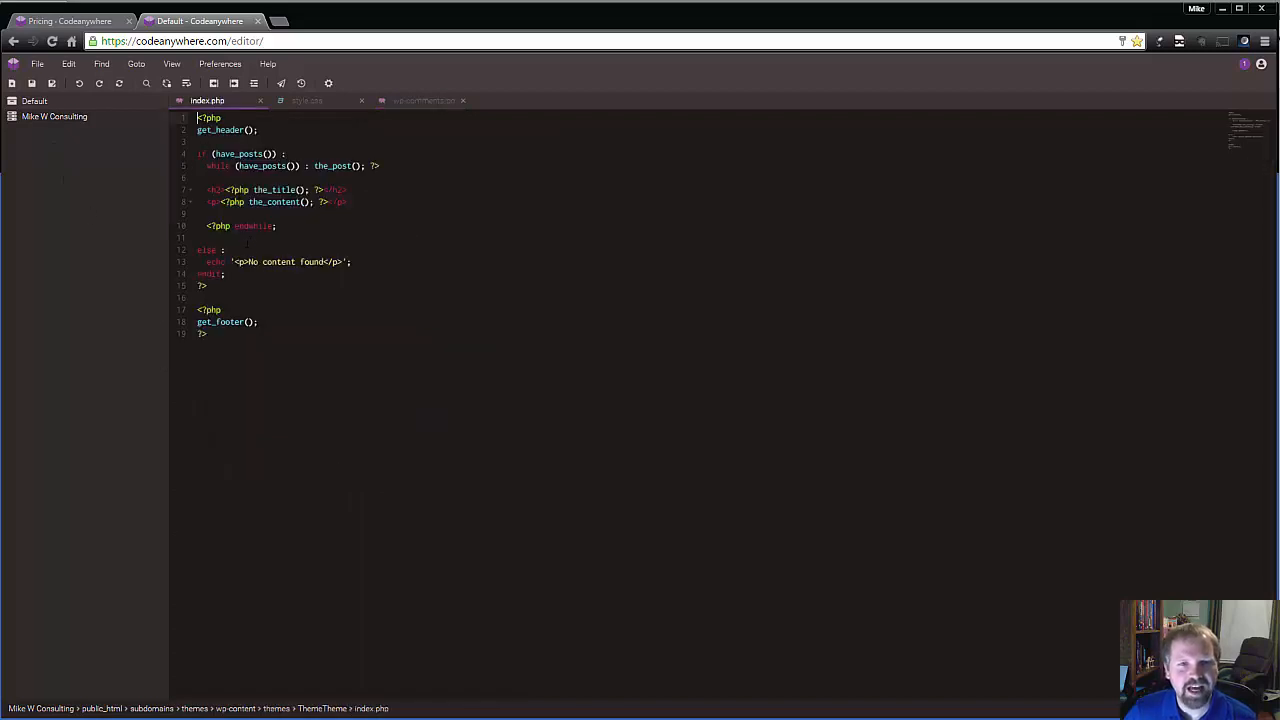
mouse_move(388, 104)
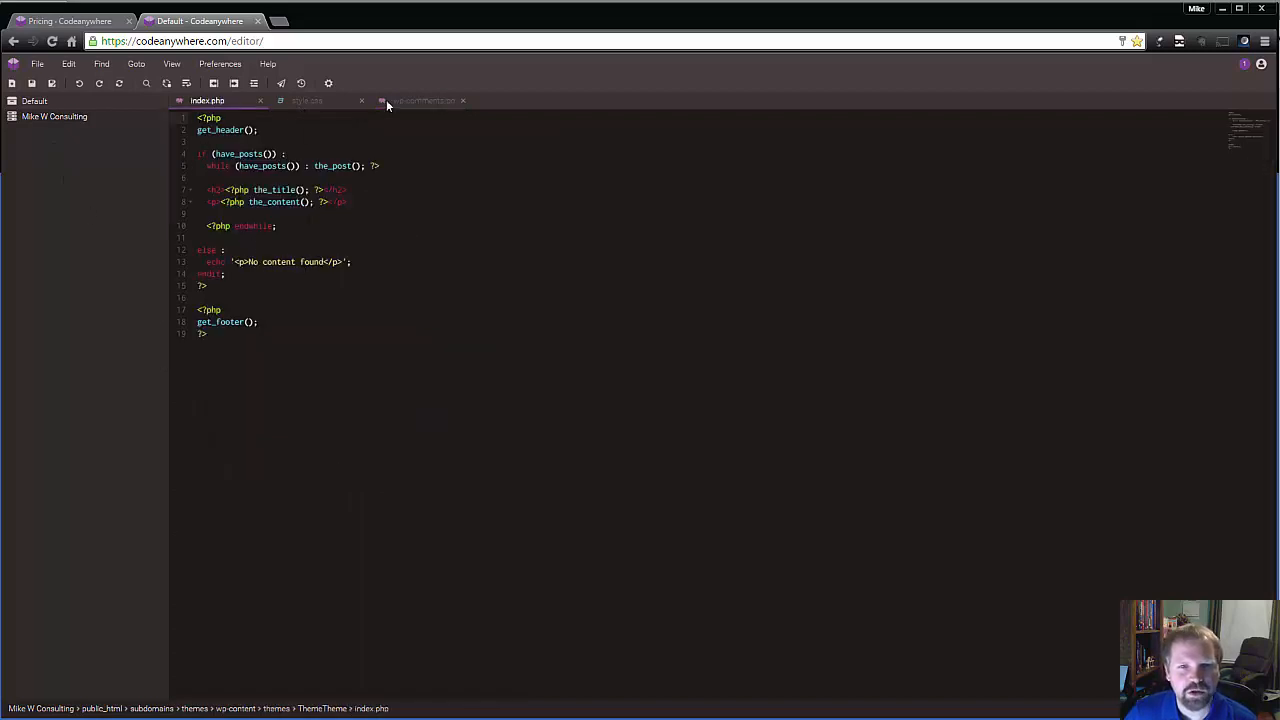
Switch to style.css, try 'background' autocompletion in the site-header rule, then remove it
click(420, 100)
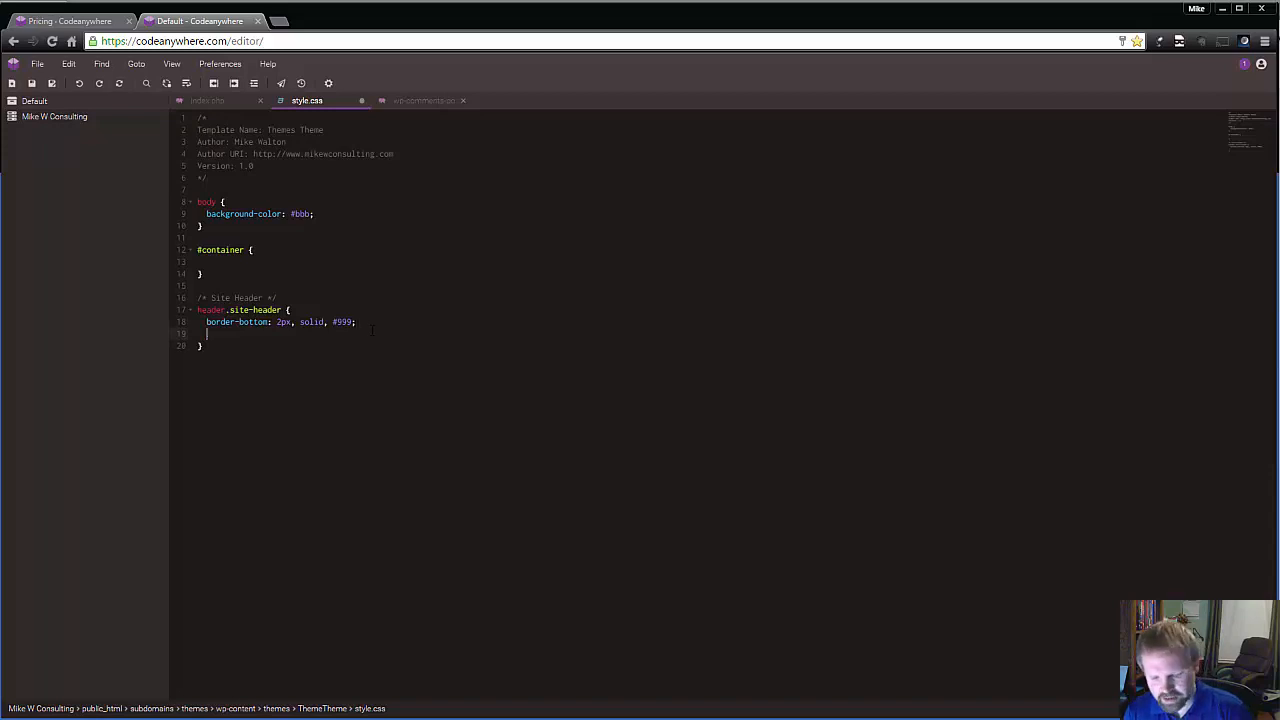
text(backg)
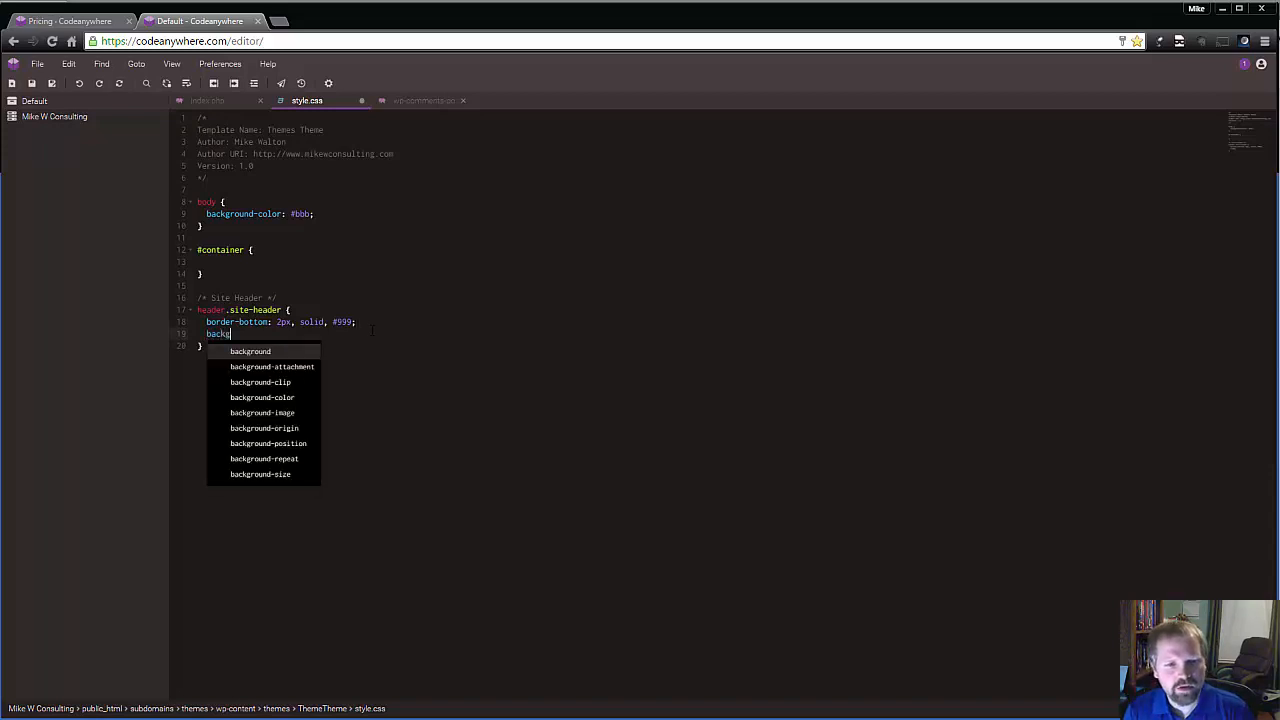
text(round)
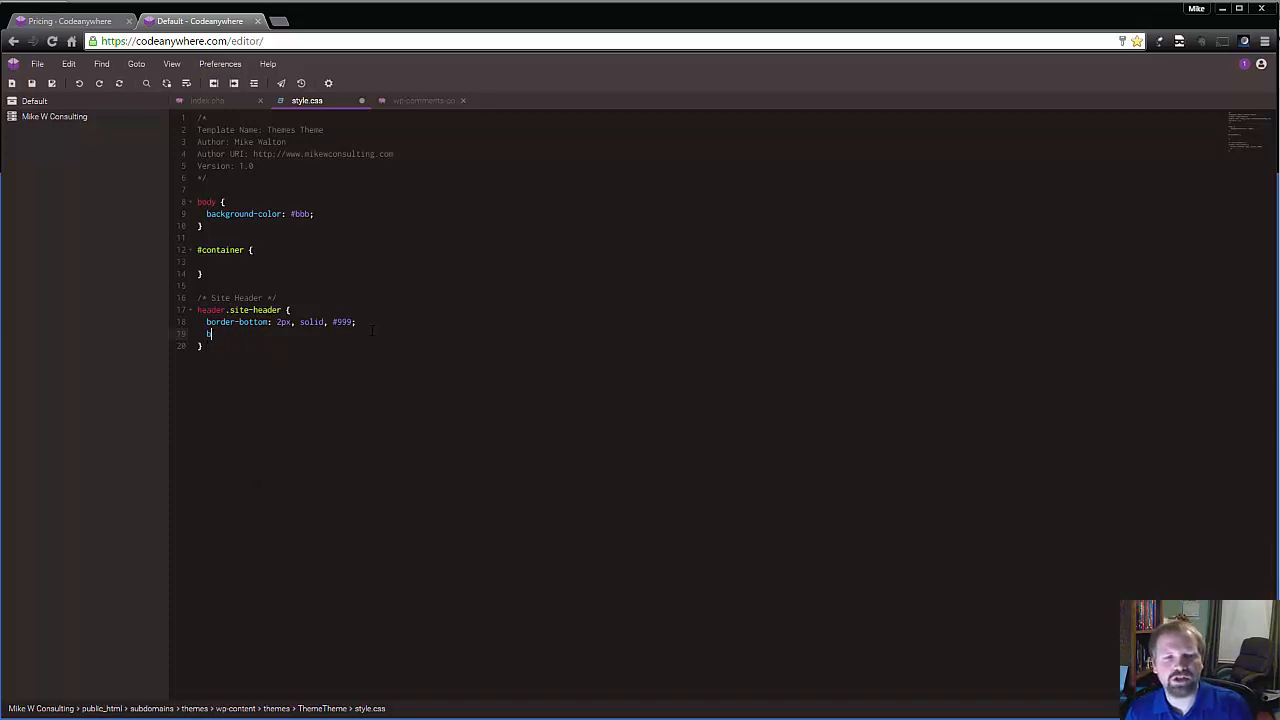
key(Backspace)
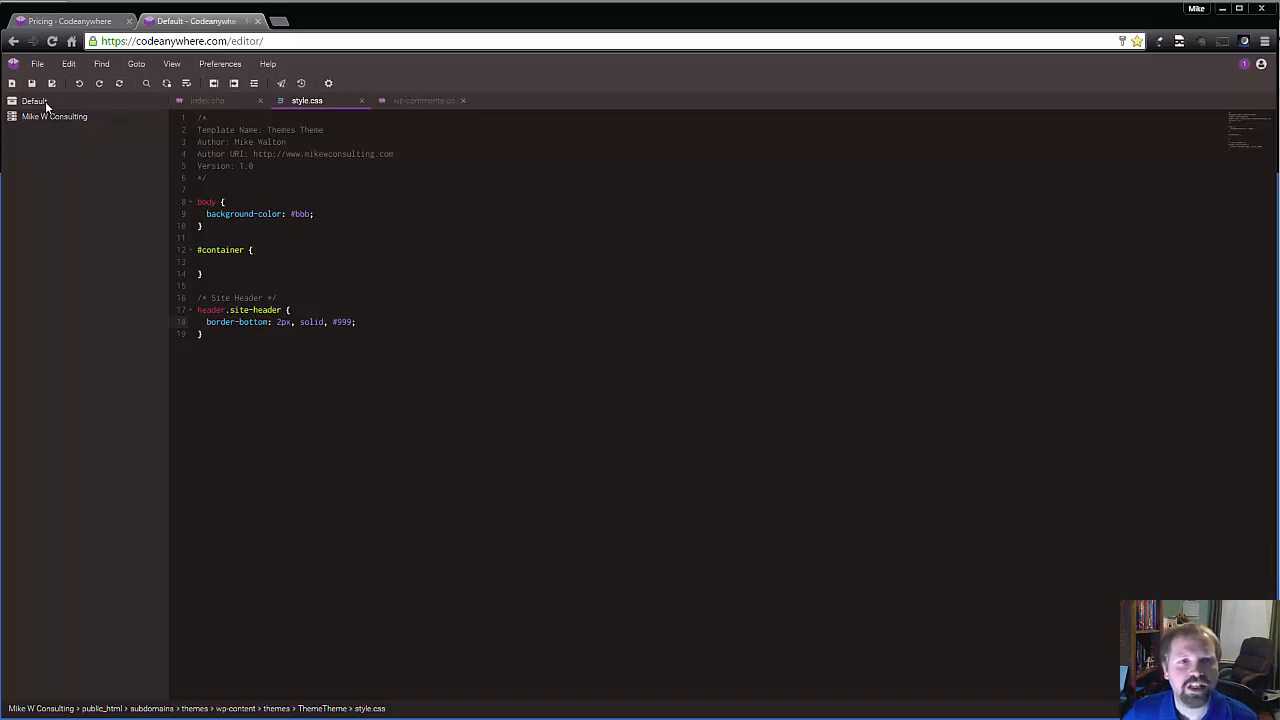
View the Default project's context menu, dismiss it, and bring up the File menu commands
click(32, 100)
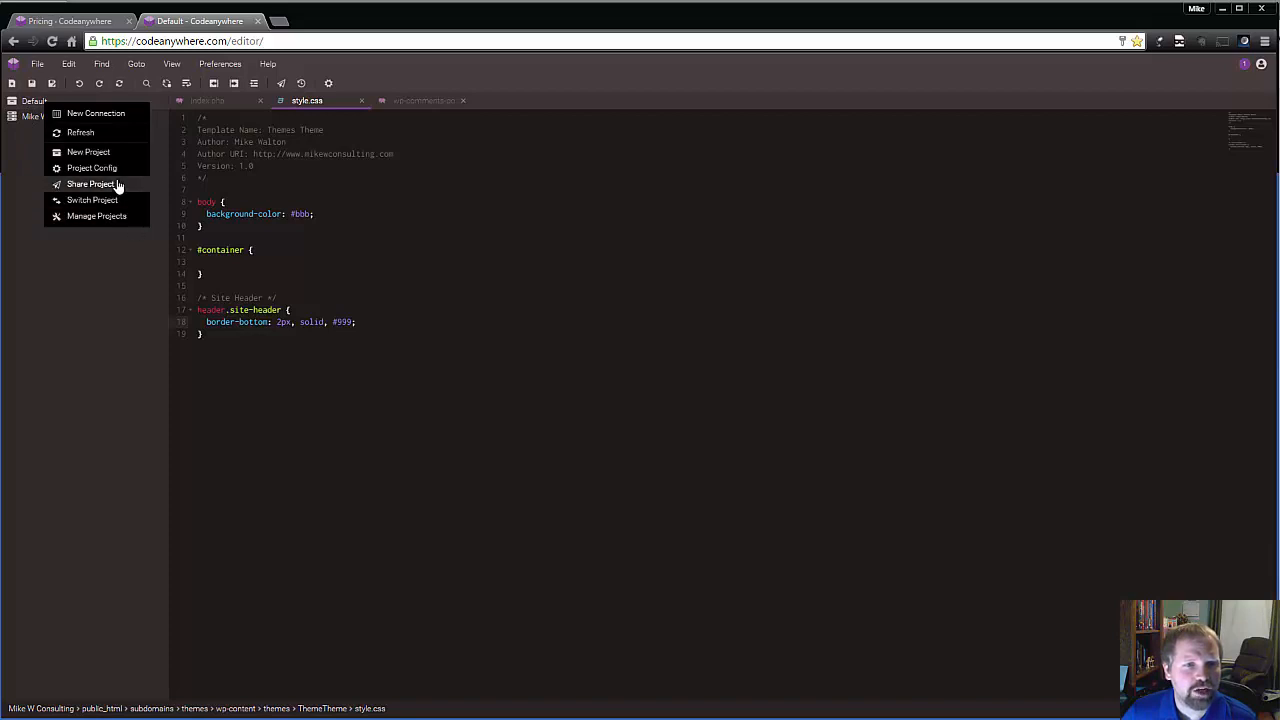
mouse_move(96, 112)
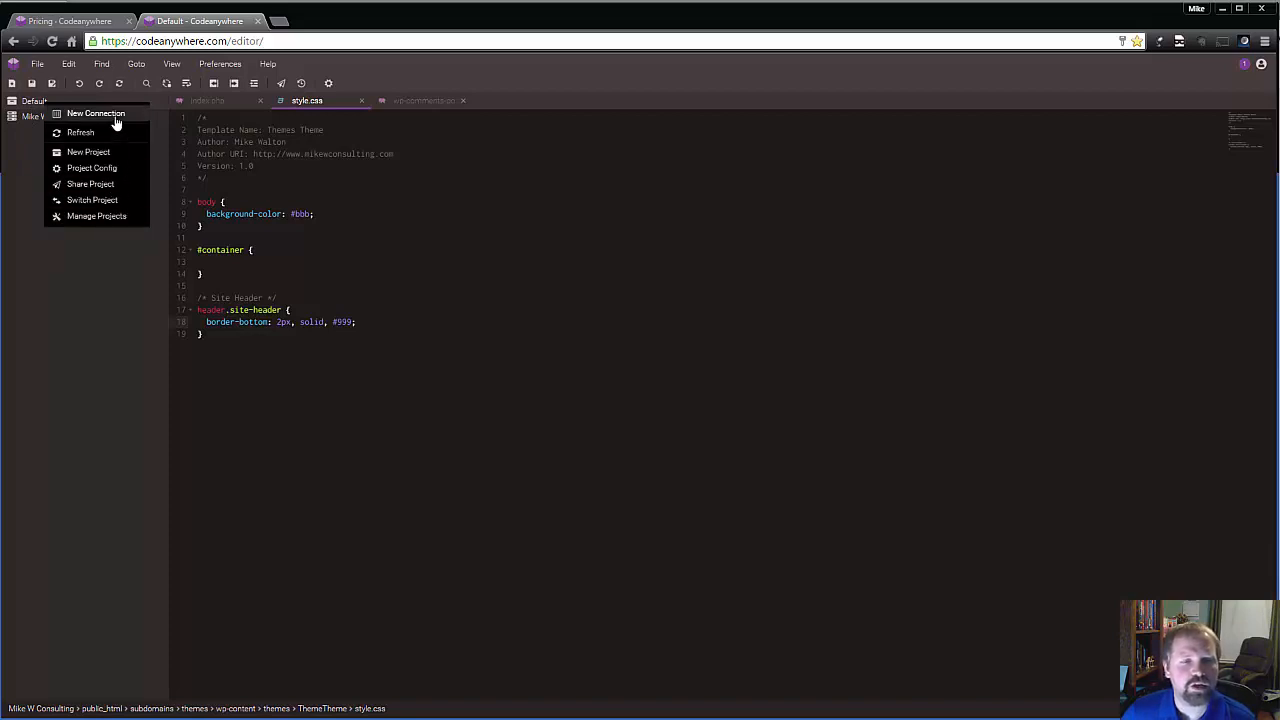
click(58, 166)
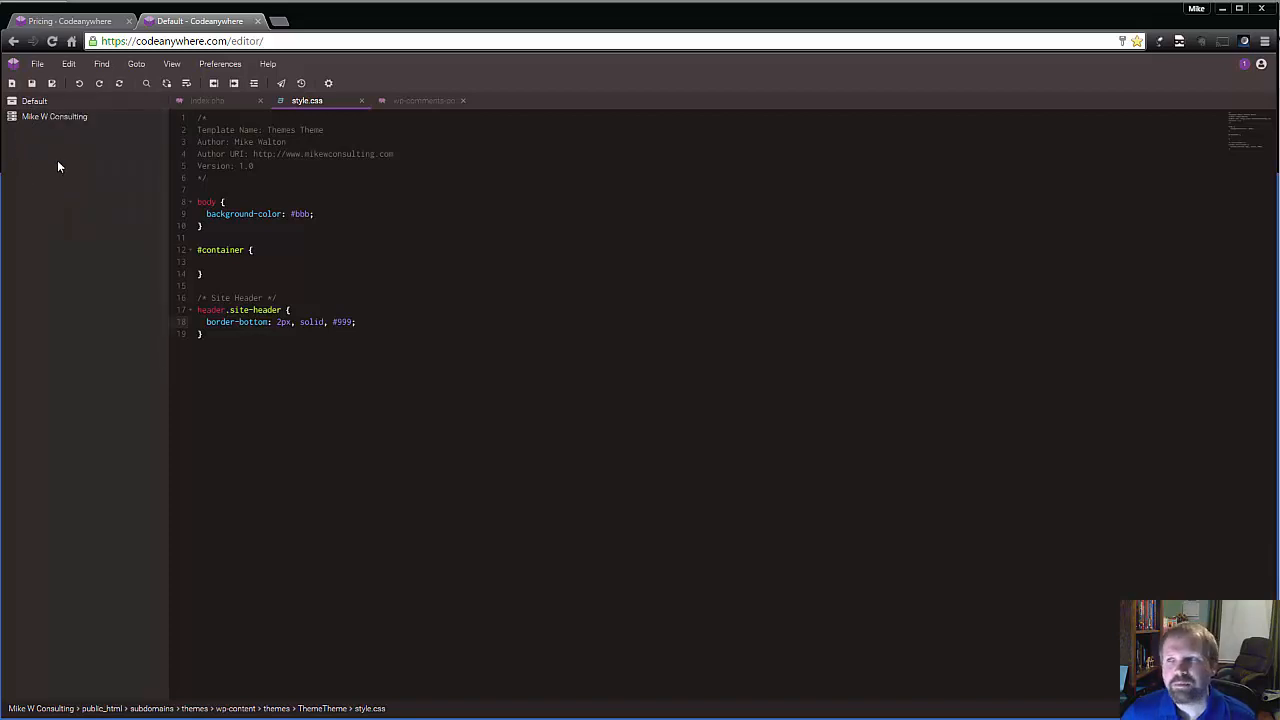
click(36, 62)
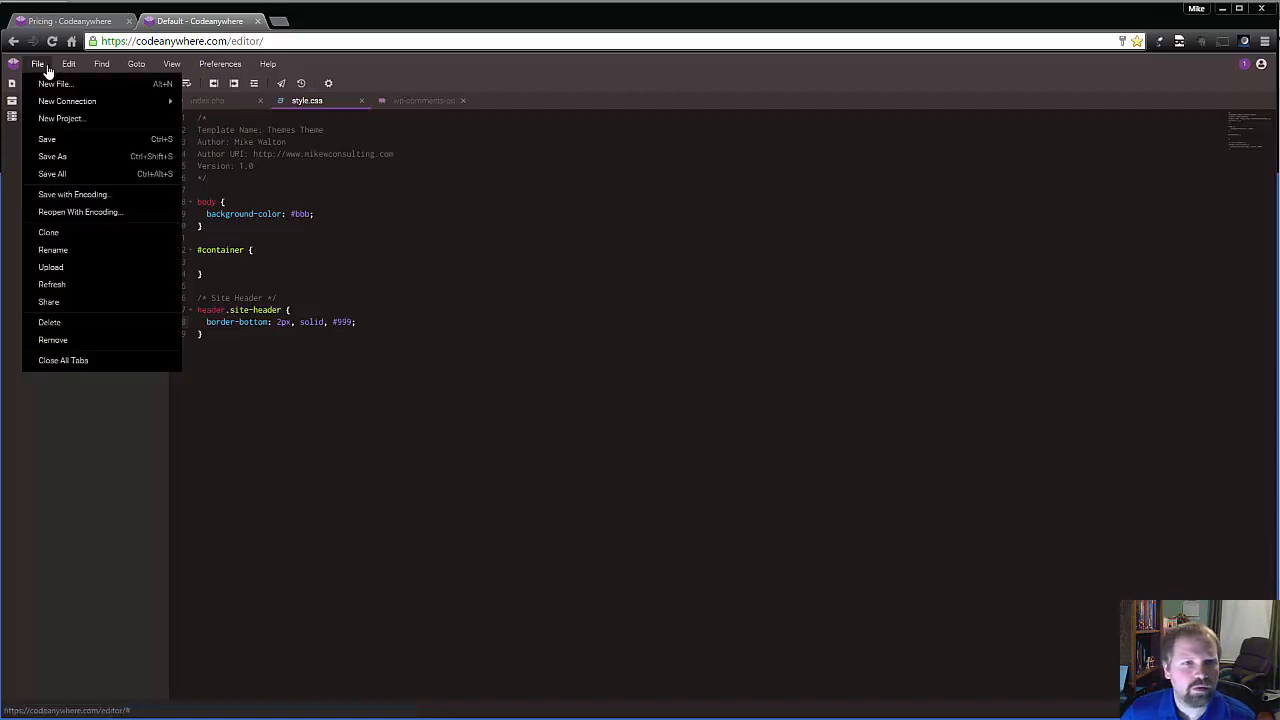
mouse_move(60, 118)
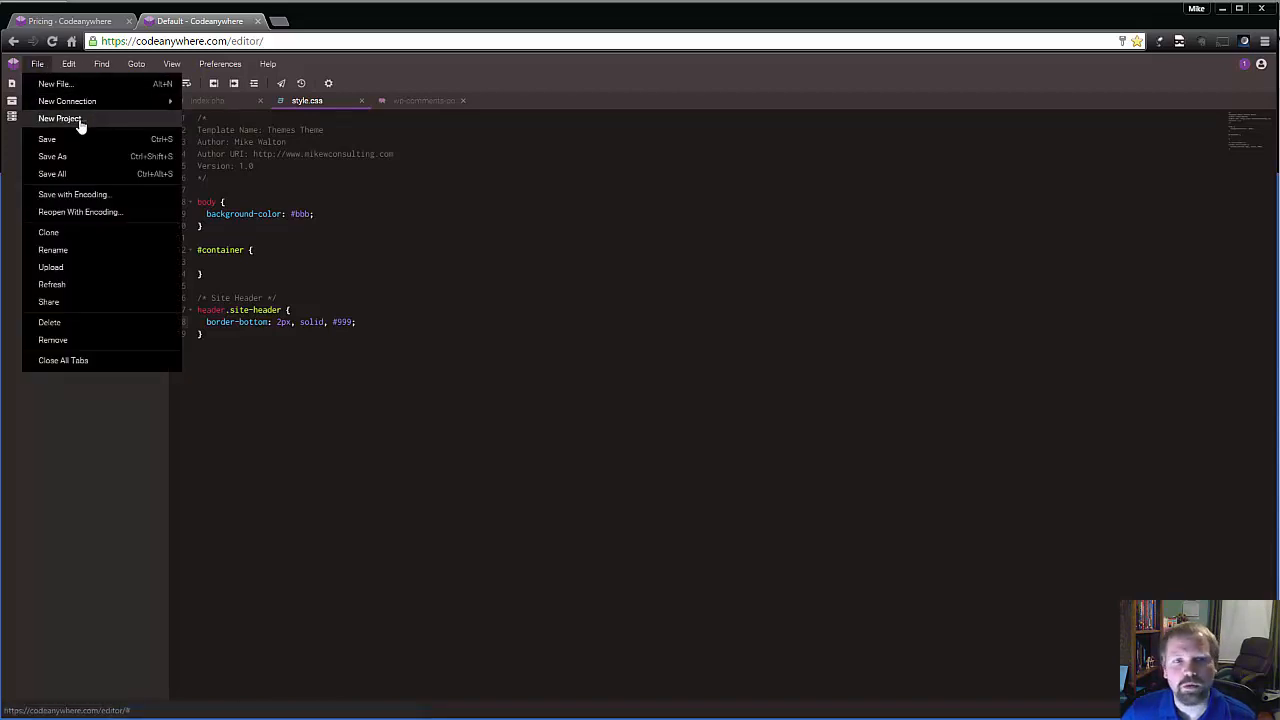
Start a new project and view the GitHub and Git from URL options in the Connection Wizard
click(60, 118)
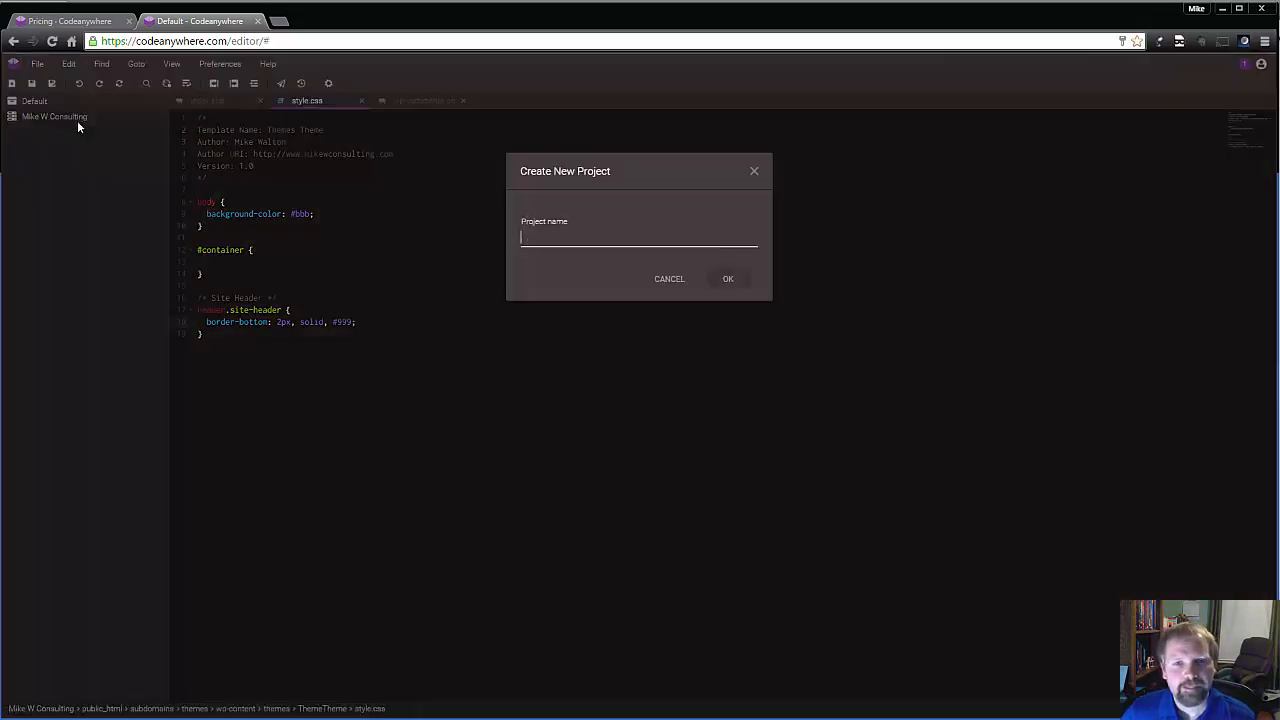
mouse_move(348, 344)
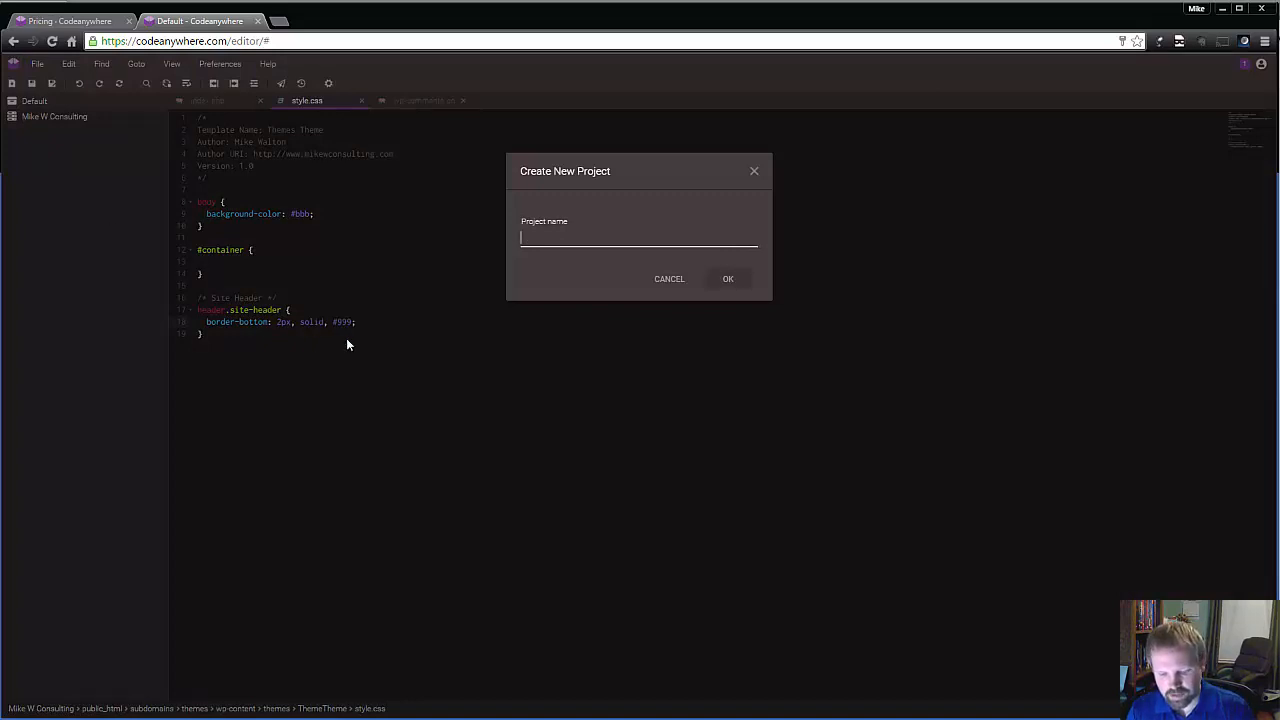
text(B)
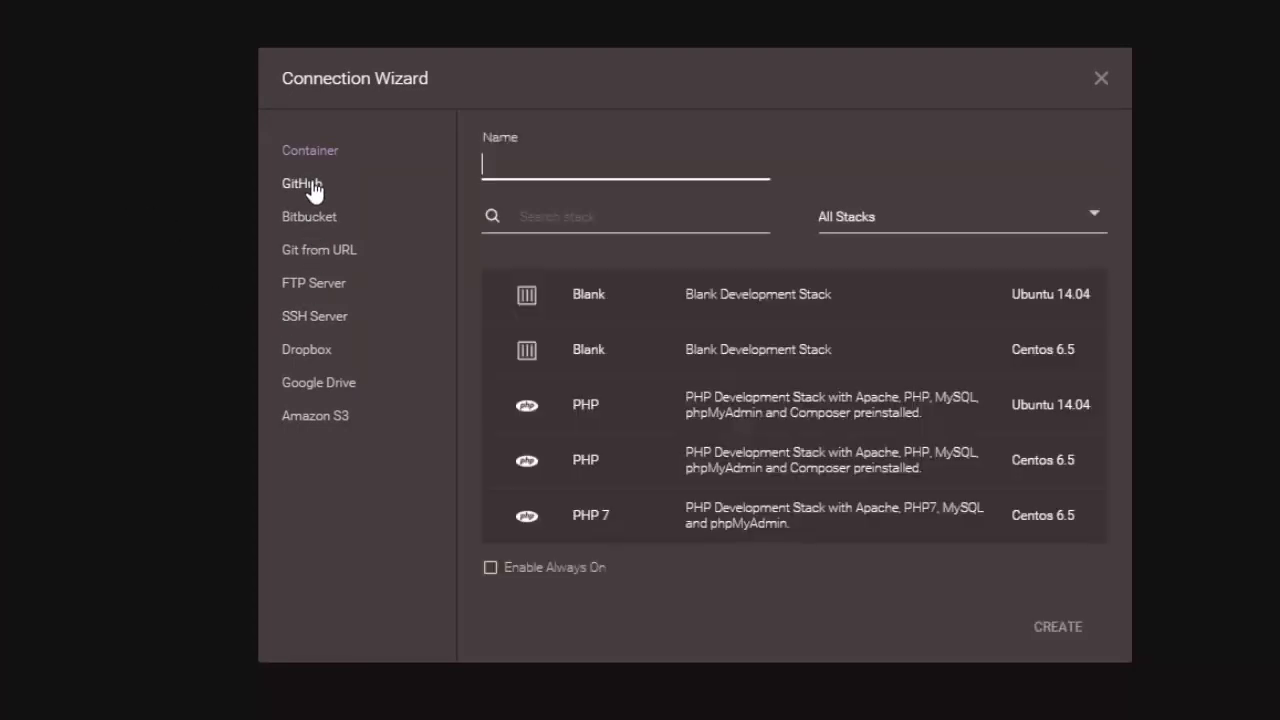
mouse_move(344, 250)
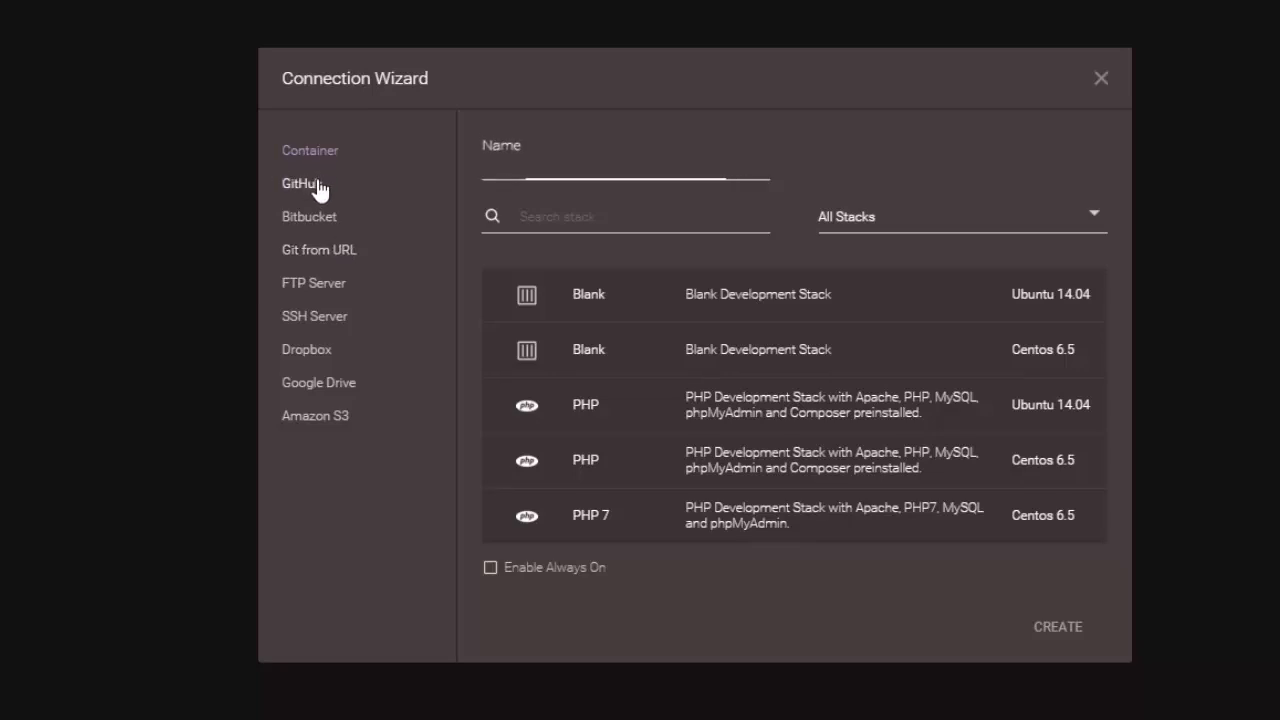
click(302, 184)
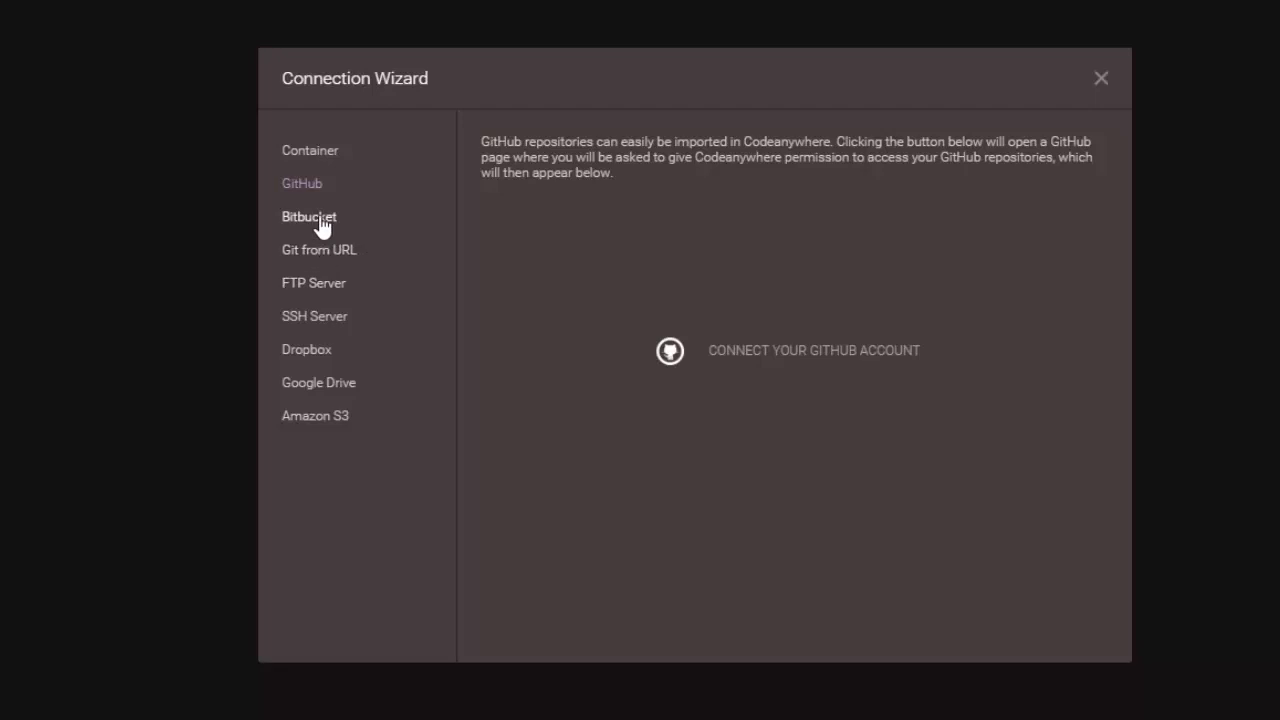
click(318, 248)
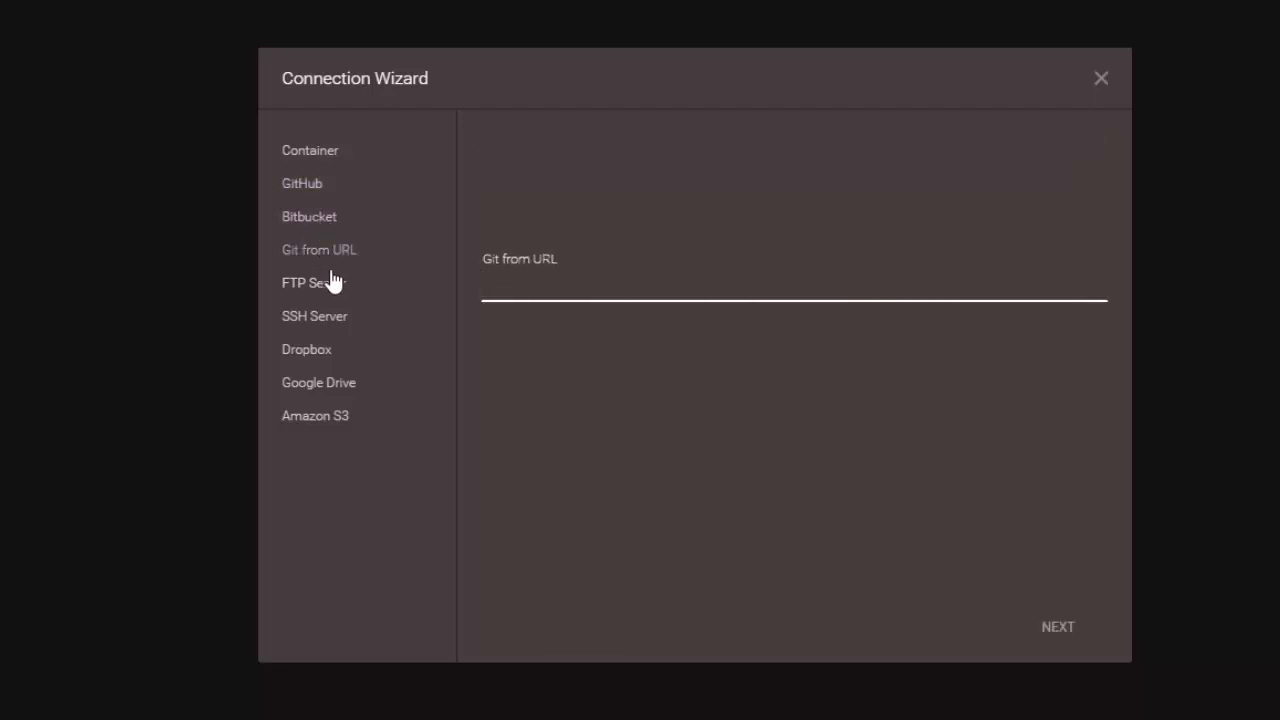
Browse the FTP, SSH and Google Drive connection forms, ending on the Amazon S3 fields
click(312, 282)
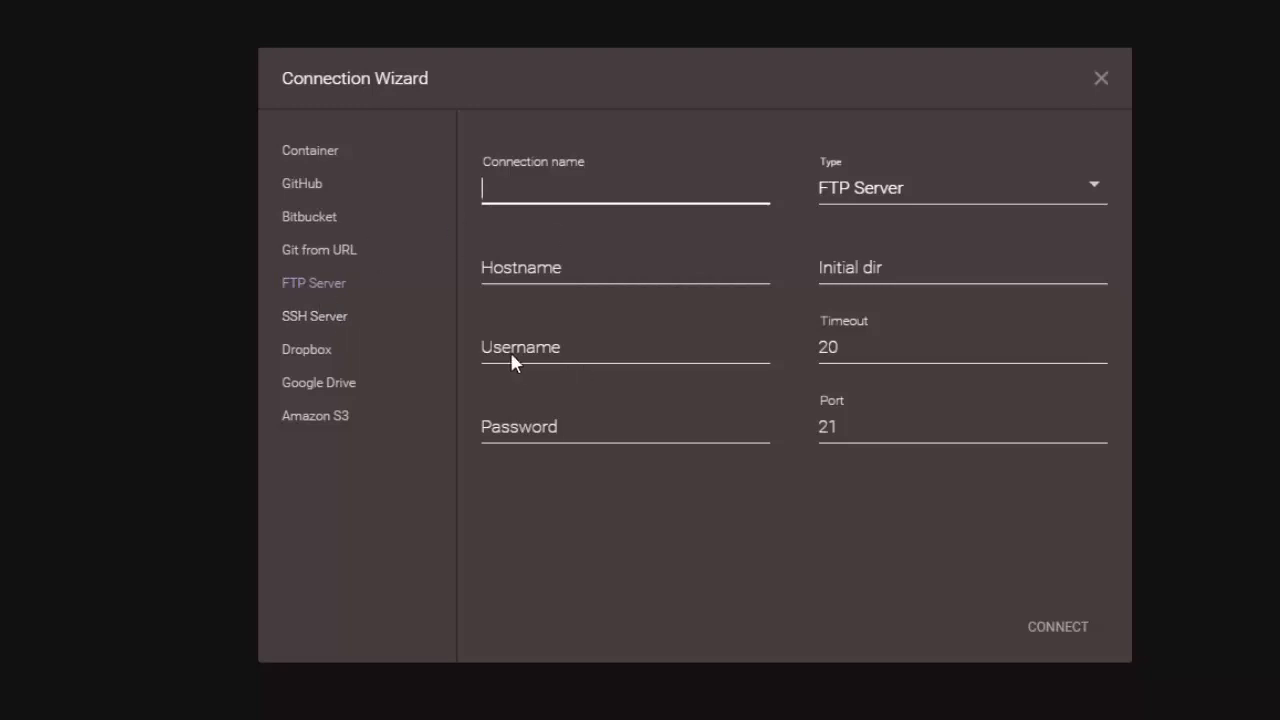
click(314, 316)
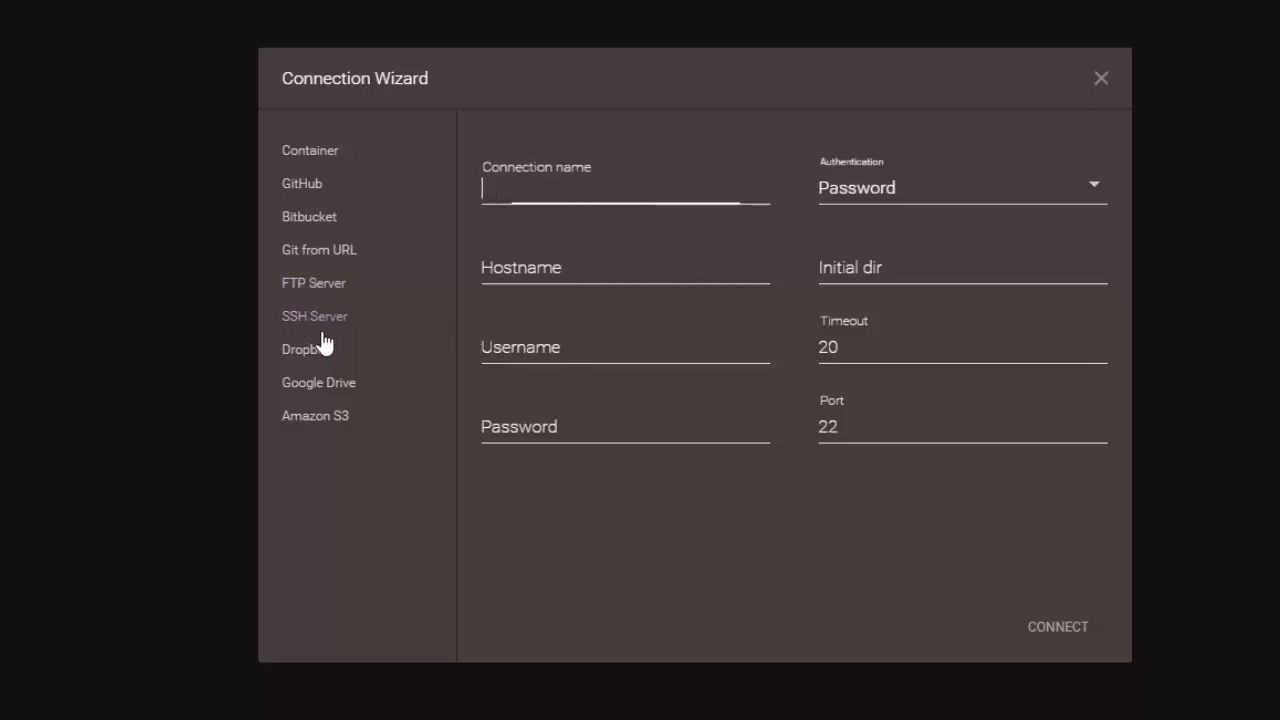
click(318, 382)
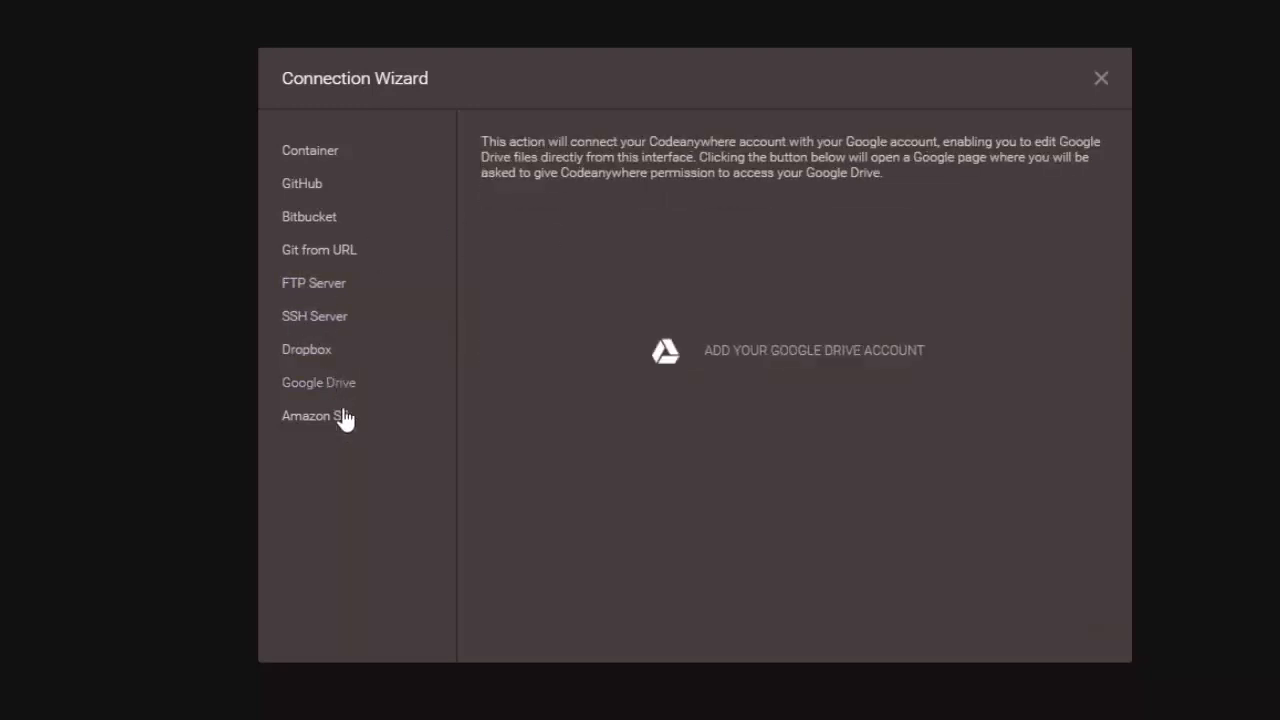
click(312, 416)
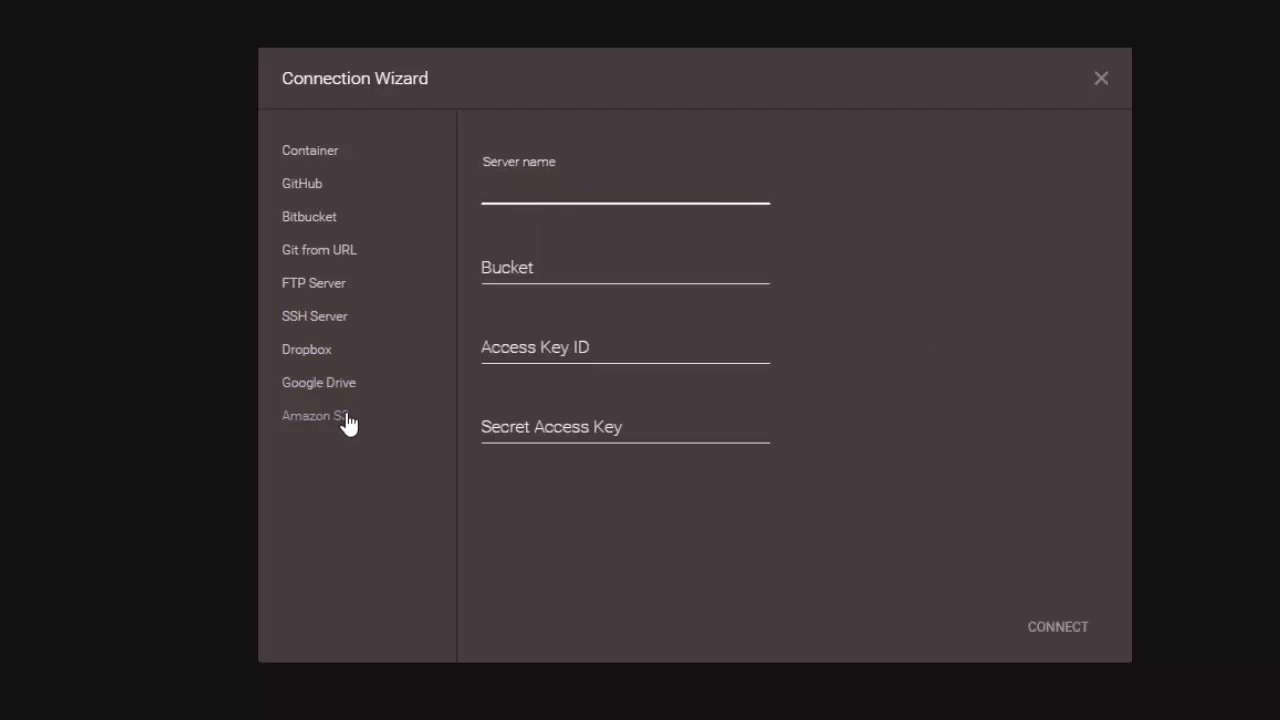
mouse_move(332, 438)
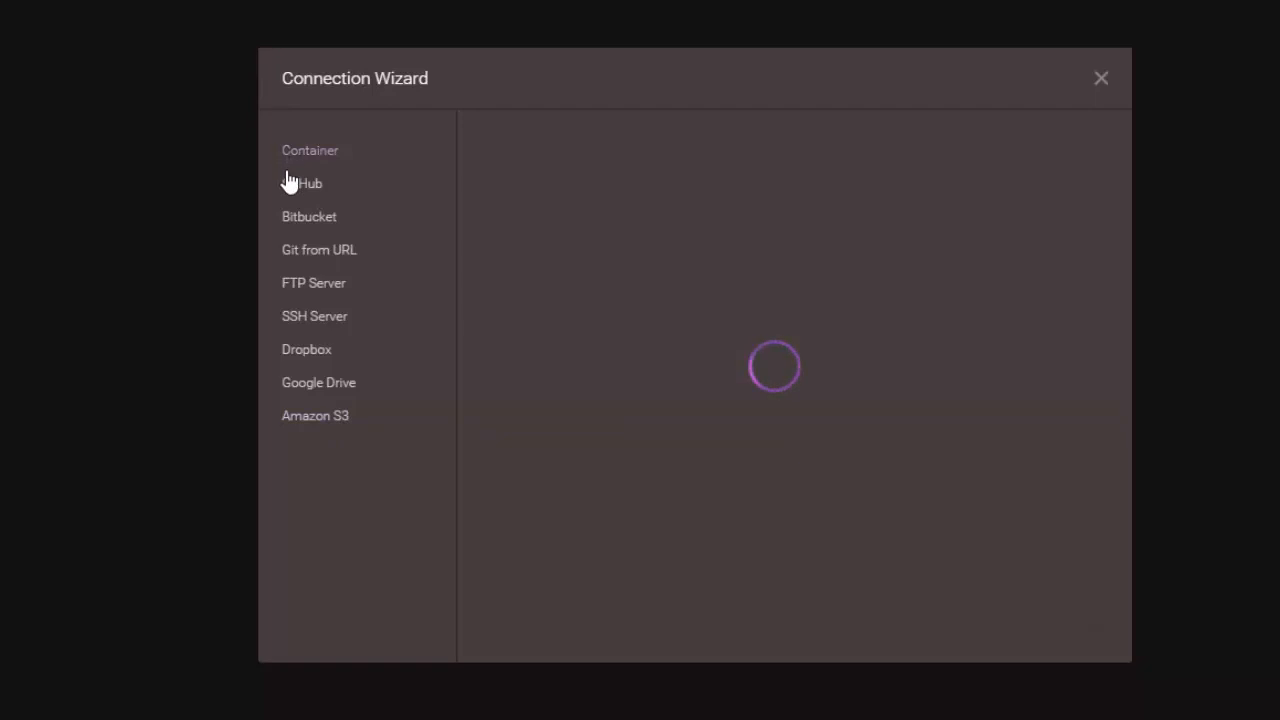
Choose Container in the Connection Wizard and scroll the stack list down to the WordPress stacks
click(308, 184)
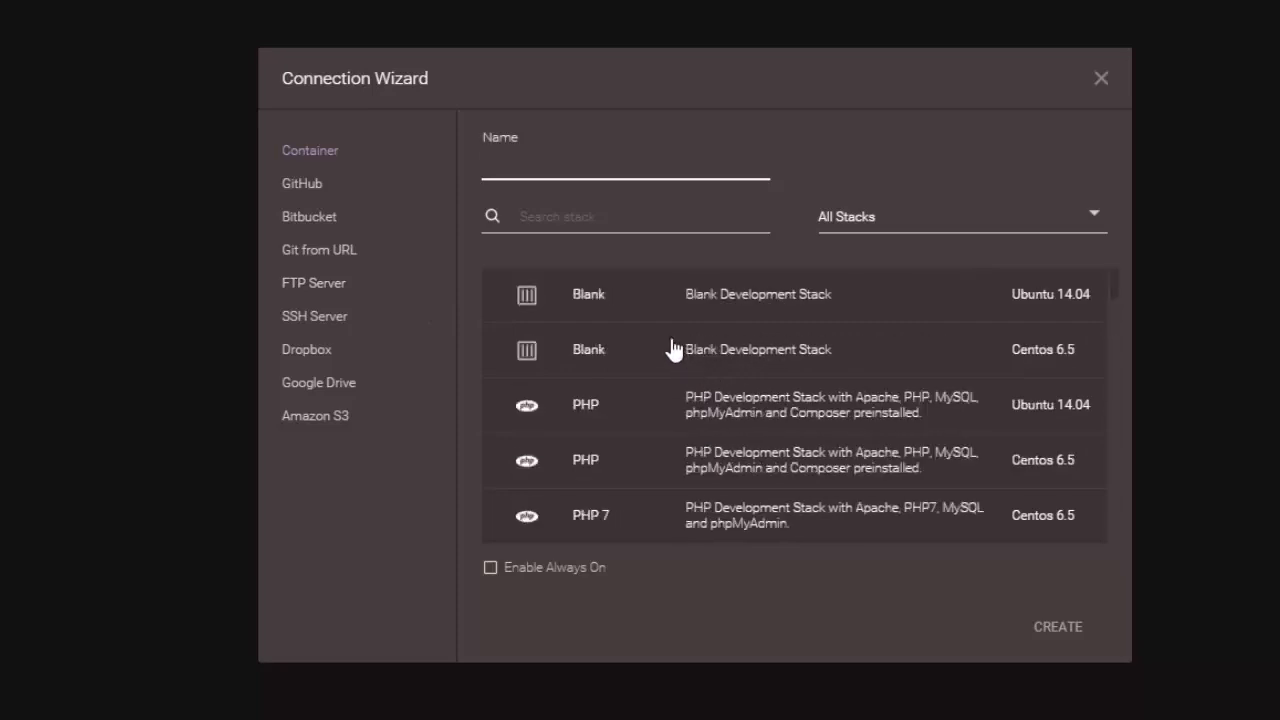
click(624, 164)
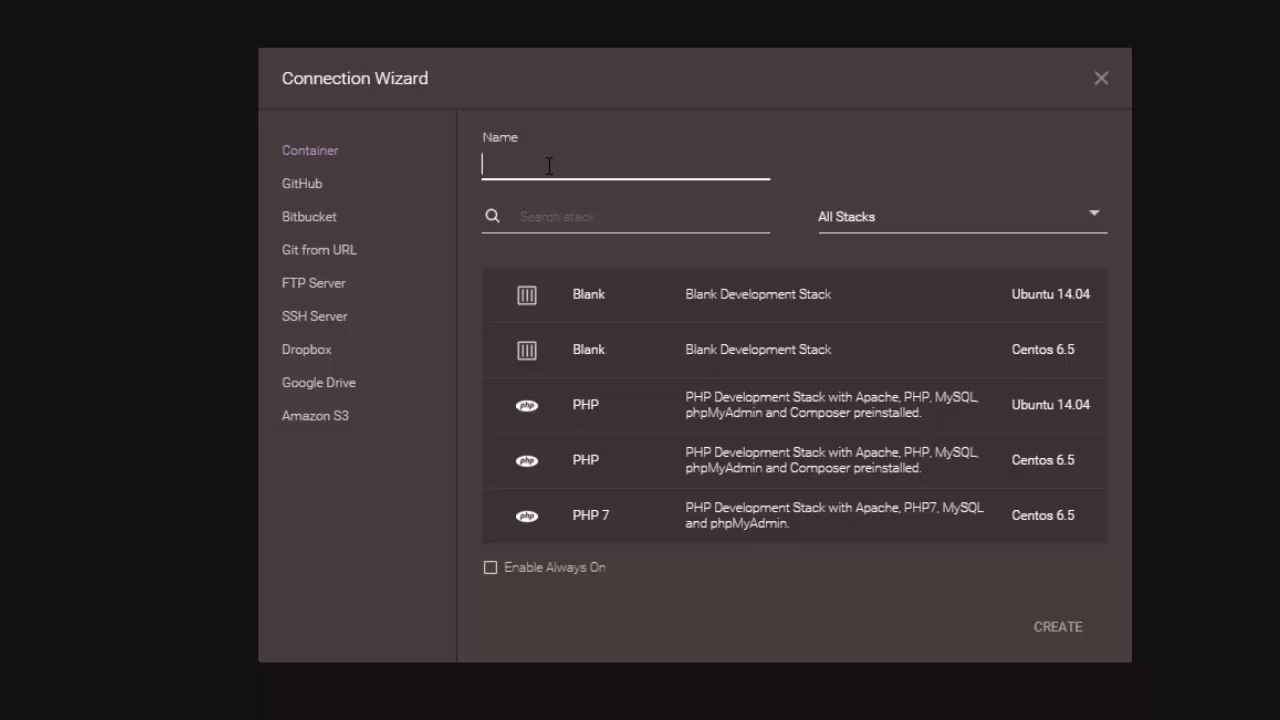
scroll(down, 3)
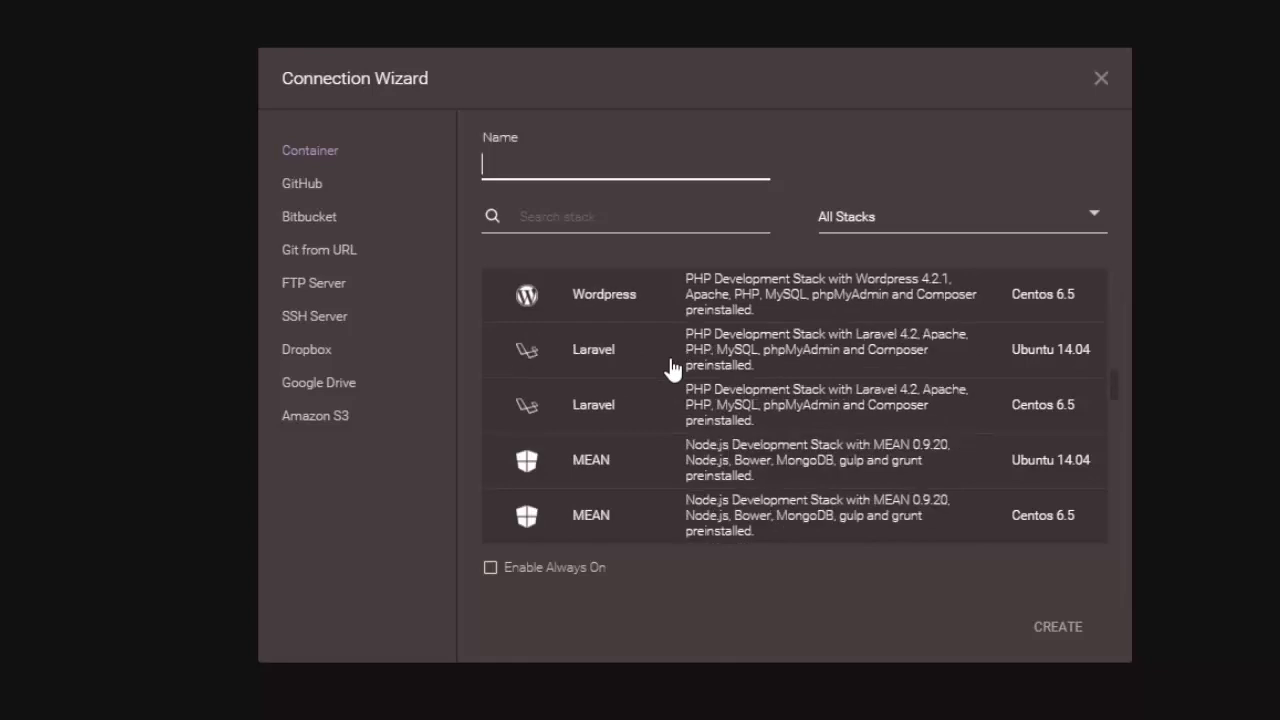
scroll(down, 3)
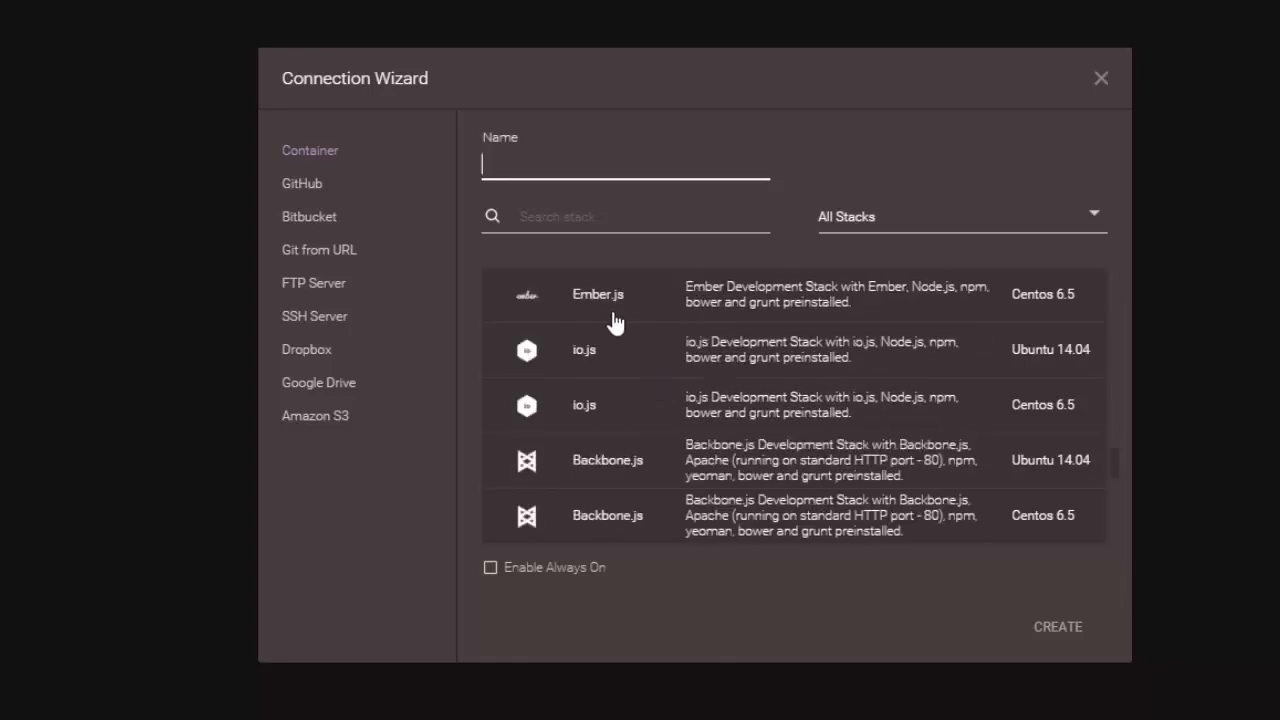
scroll(down, 3)
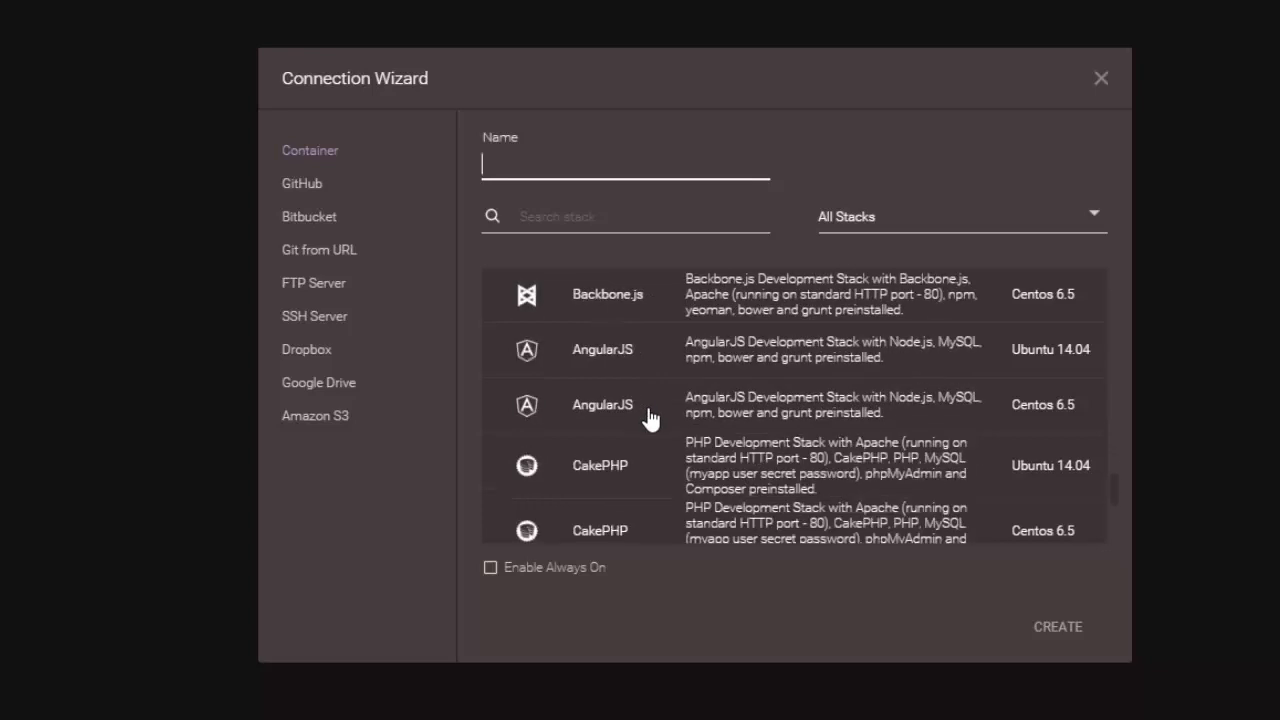
scroll(down, 3)
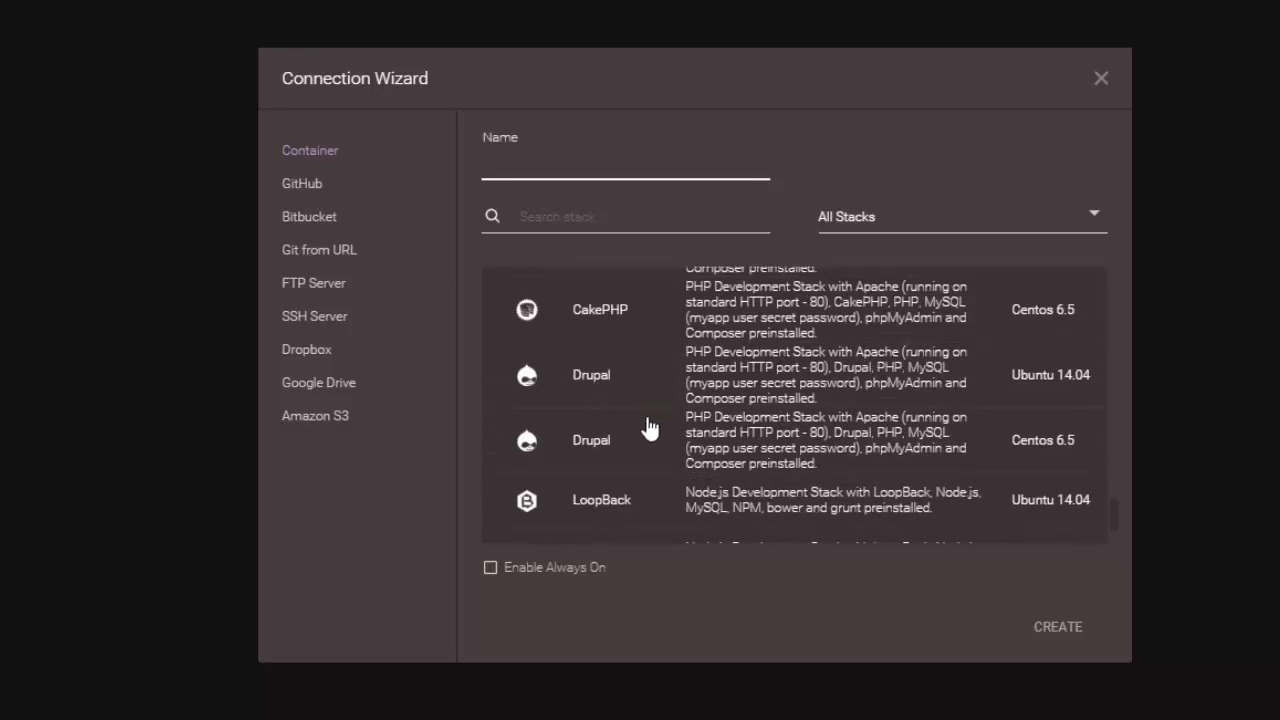
scroll(down, 3)
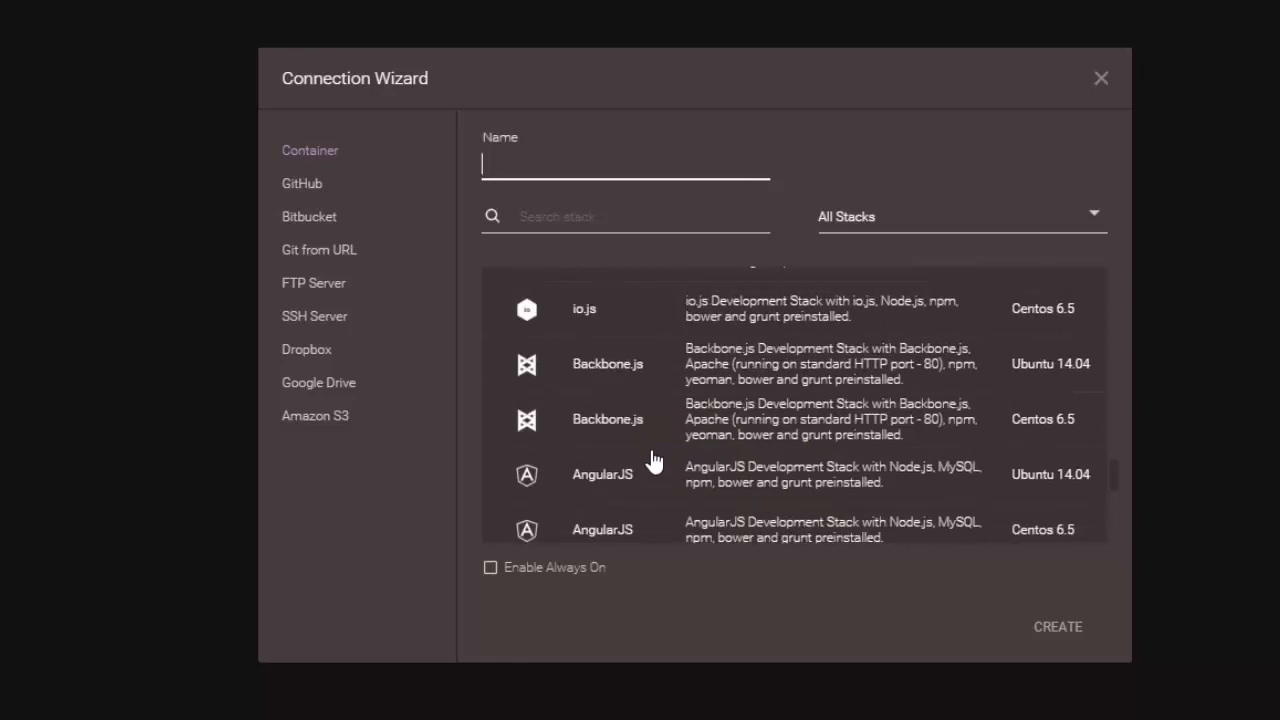
scroll(down, 3)
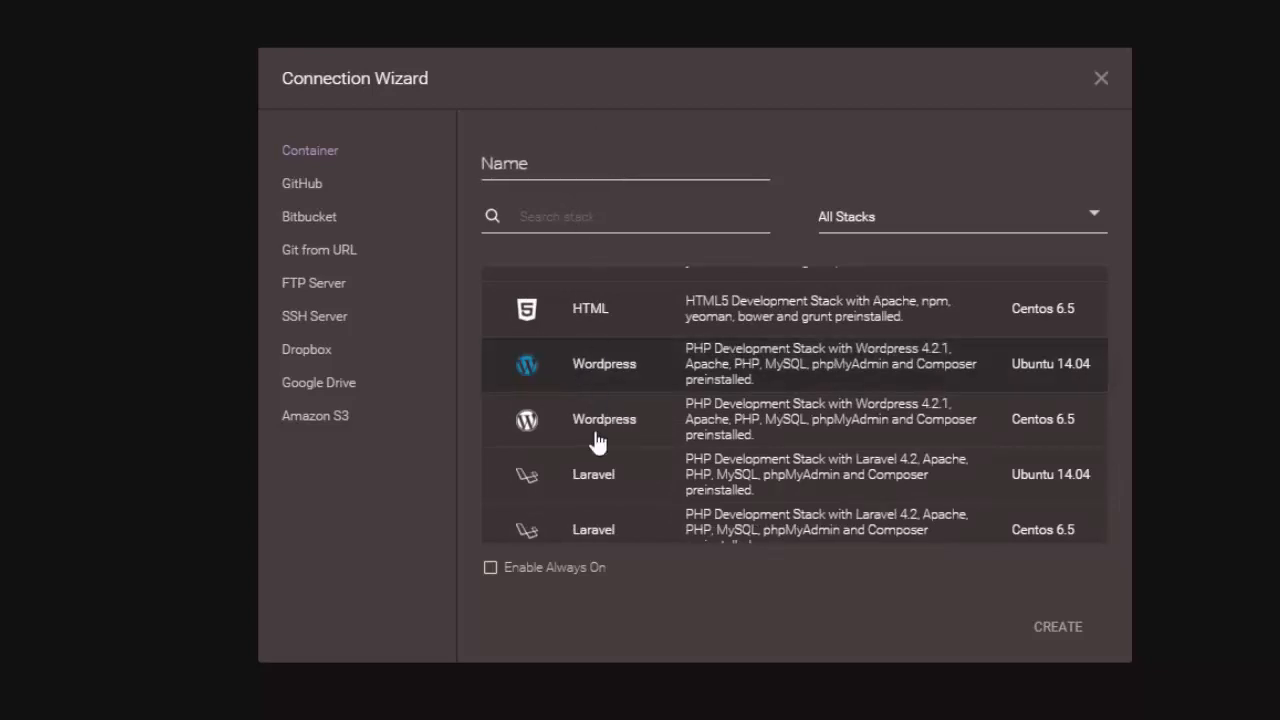
Name the container WPTest on the WordPress CentOS 6.5 stack and create it
click(624, 164)
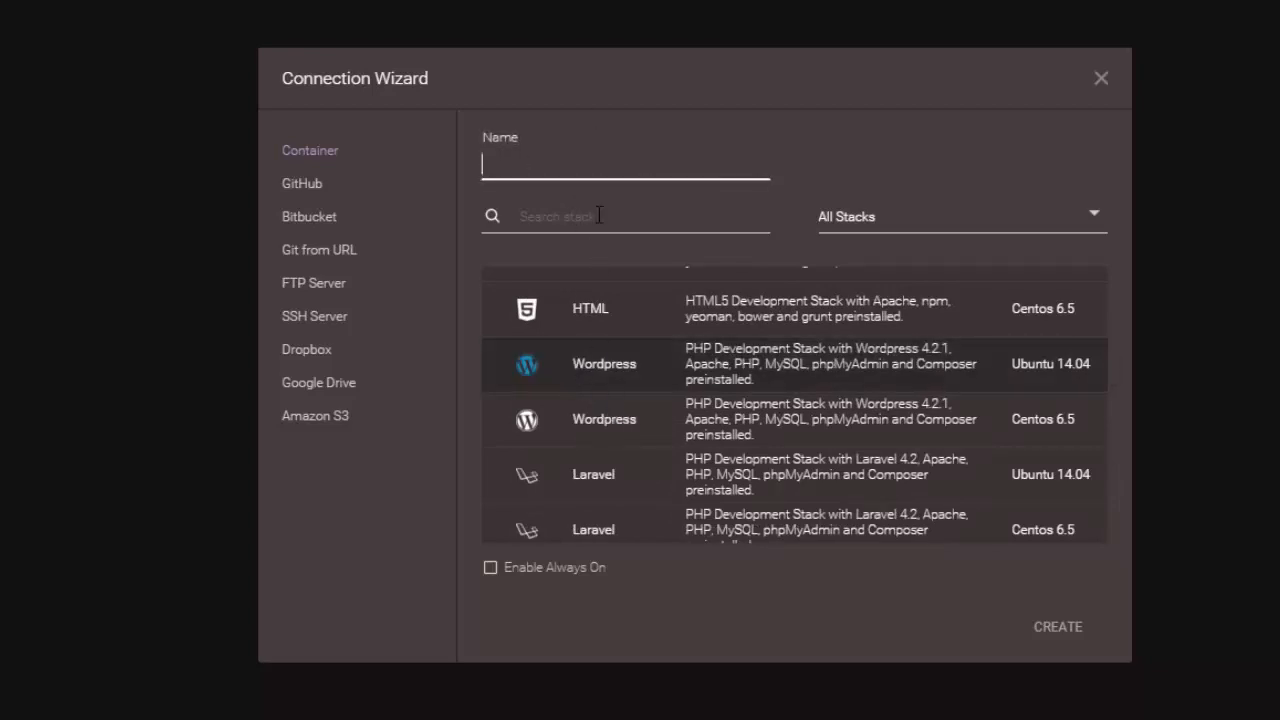
text(WPTest)
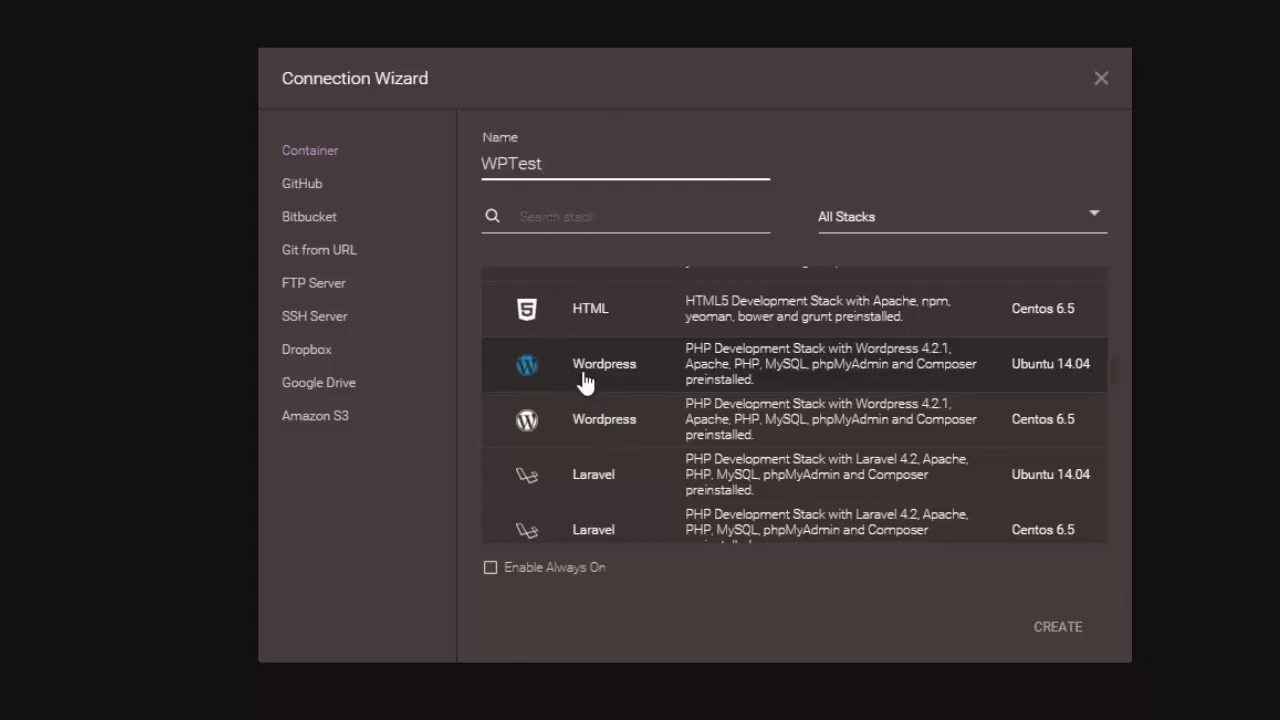
mouse_move(1016, 436)
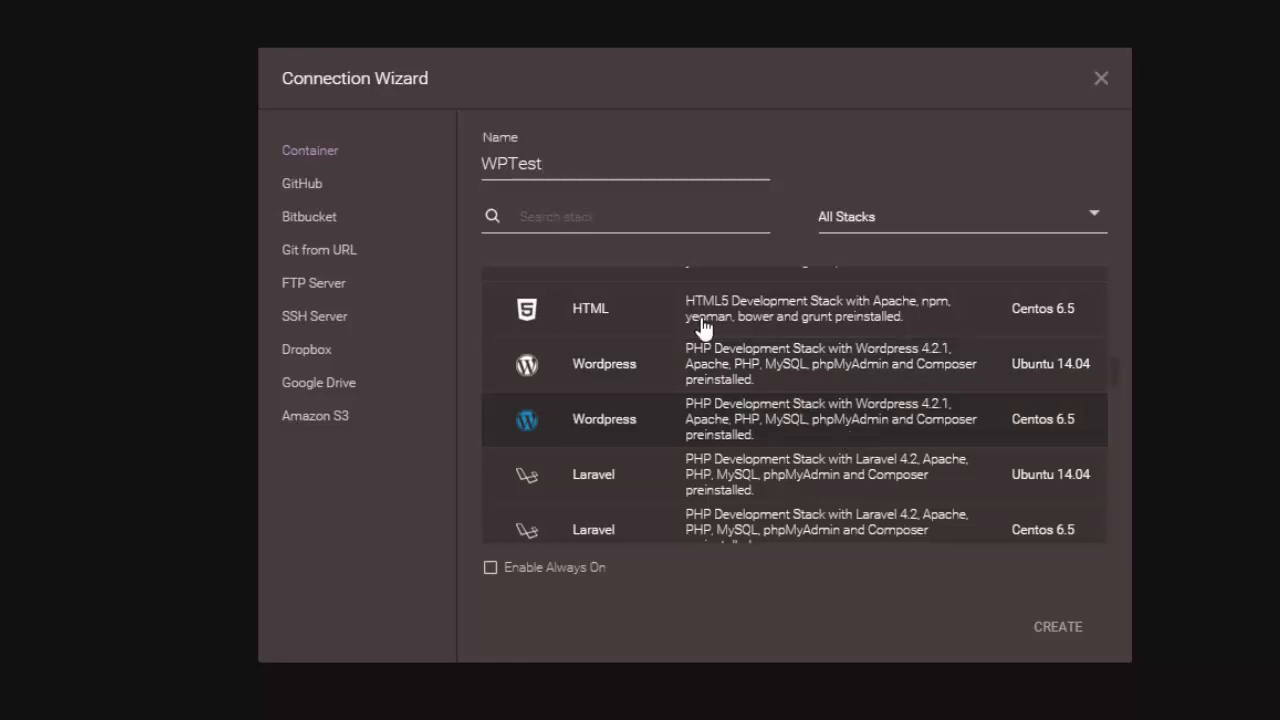
mouse_move(998, 582)
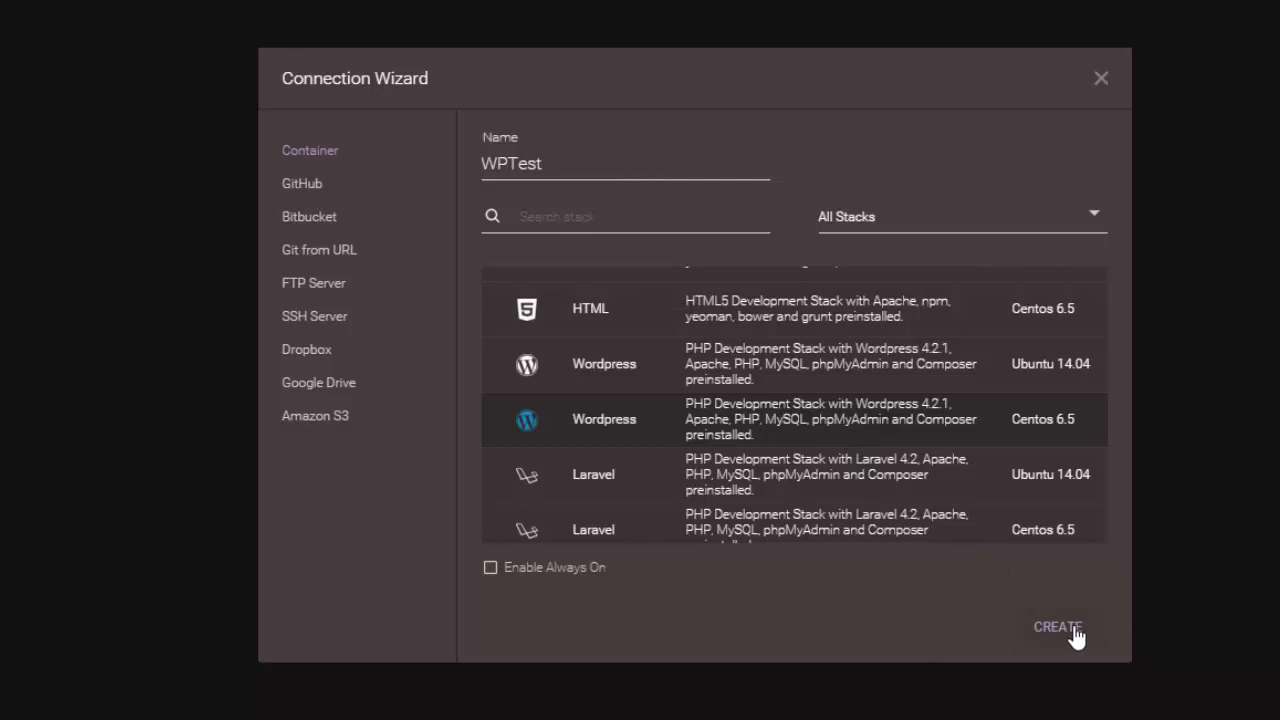
click(1058, 628)
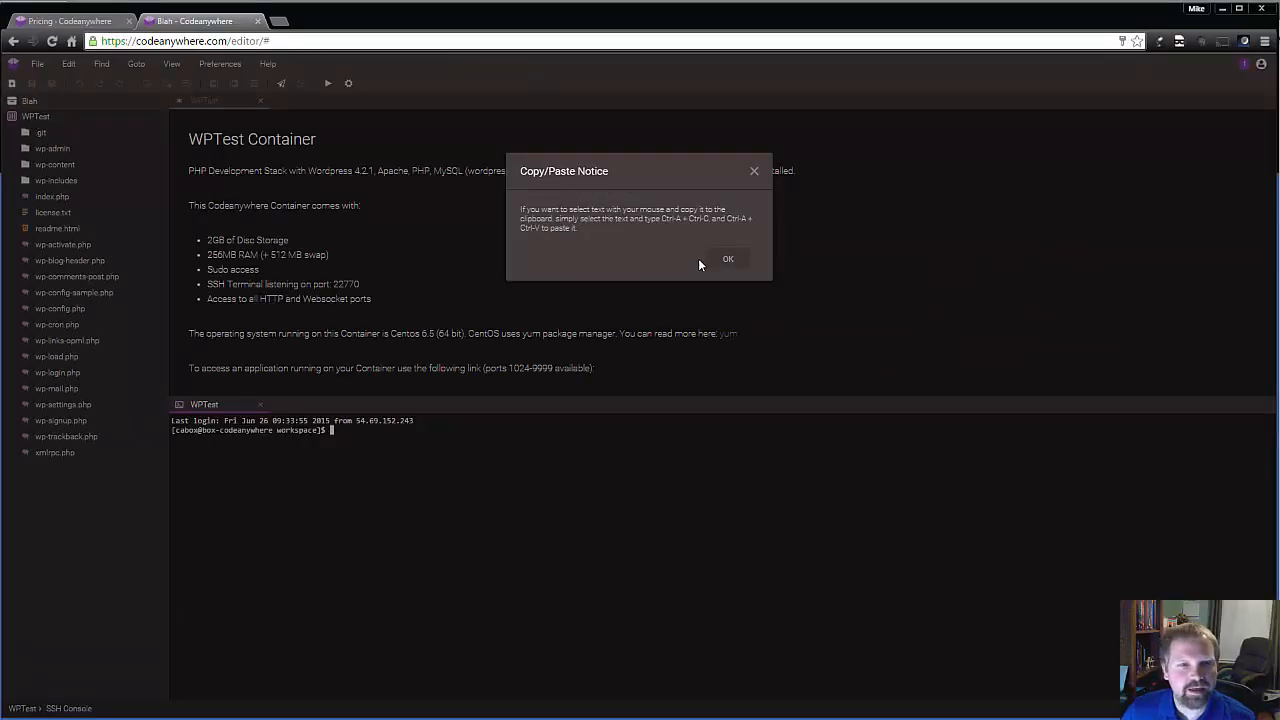
mouse_move(744, 280)
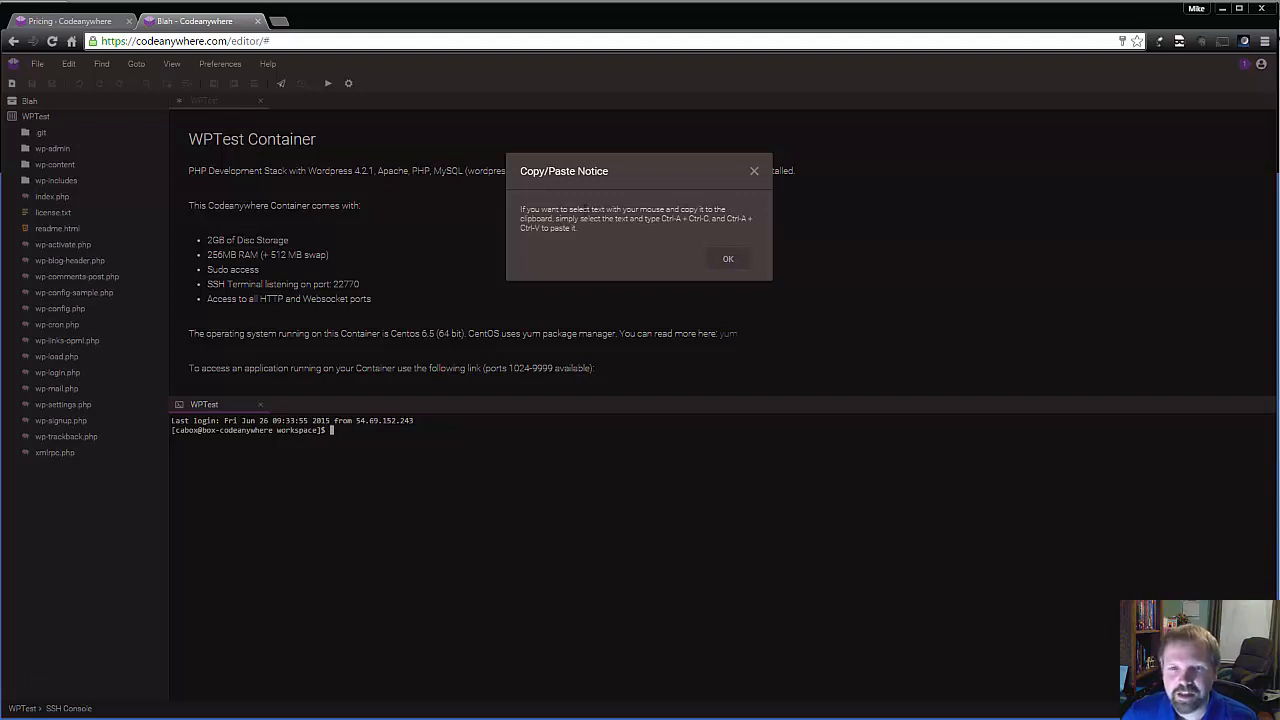
Dismiss the Copy/Paste Notice once WPTest opens in the editor
click(728, 258)
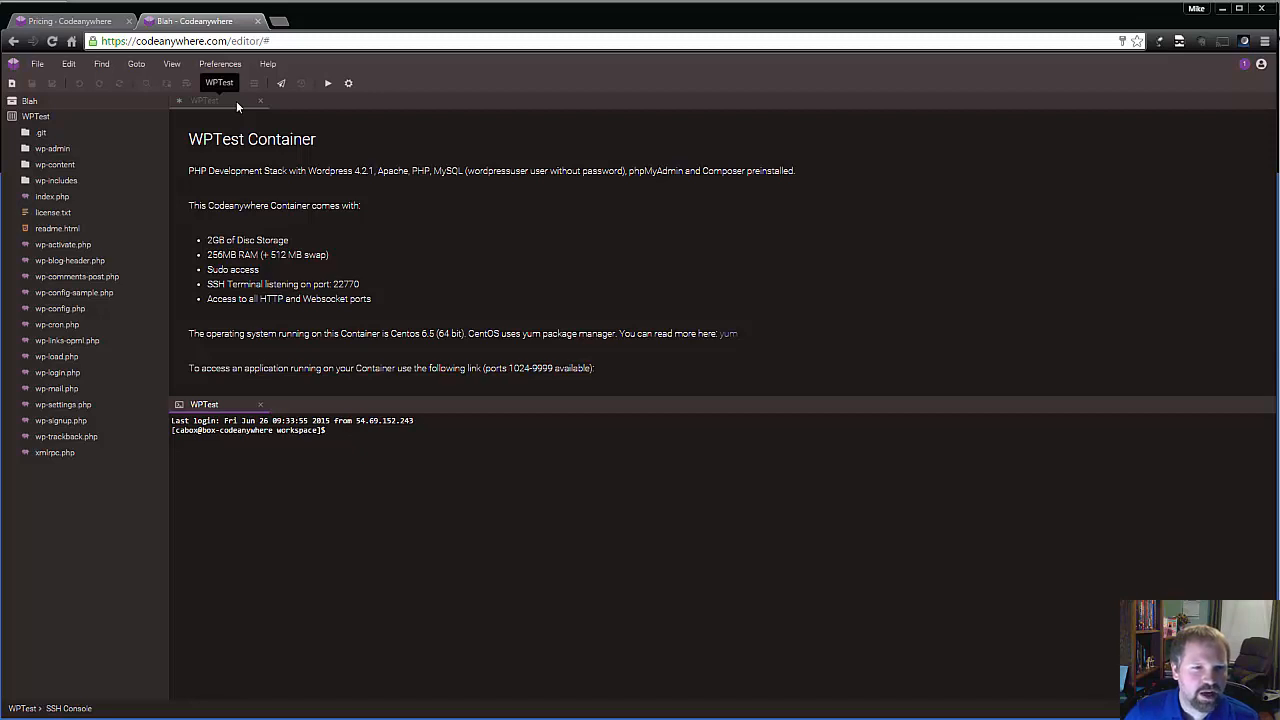
mouse_move(348, 274)
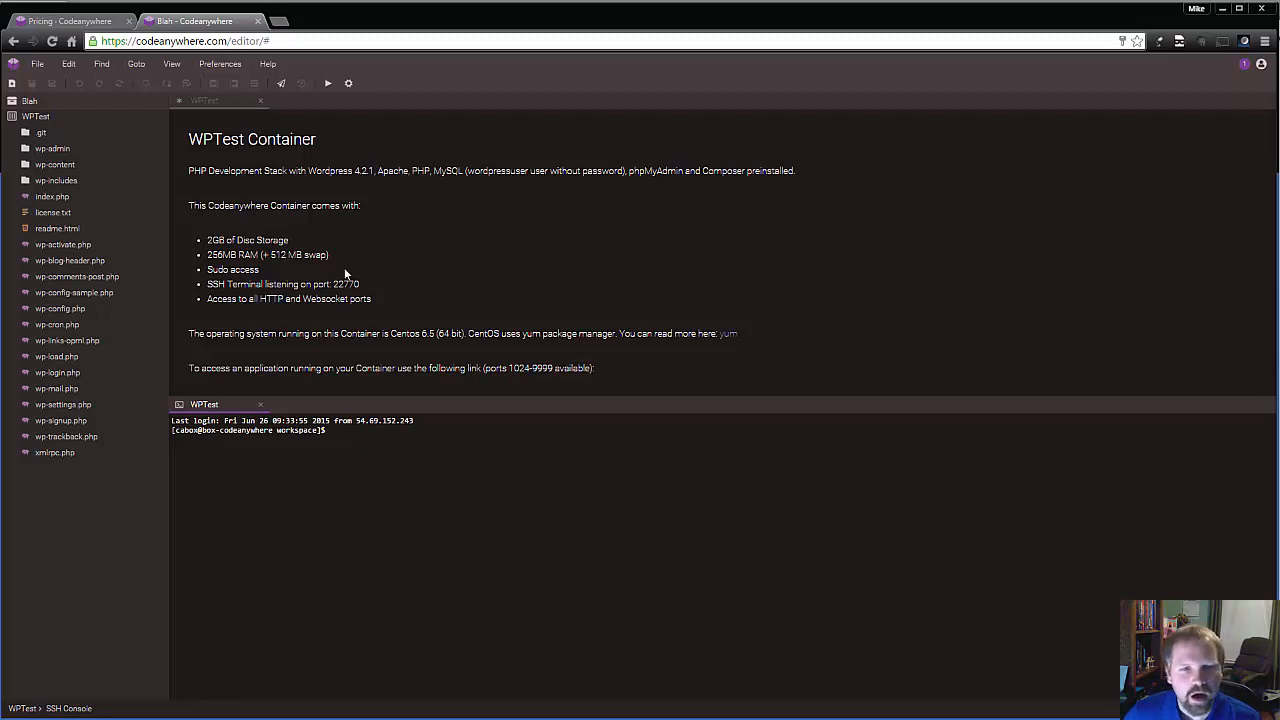
mouse_move(202, 194)
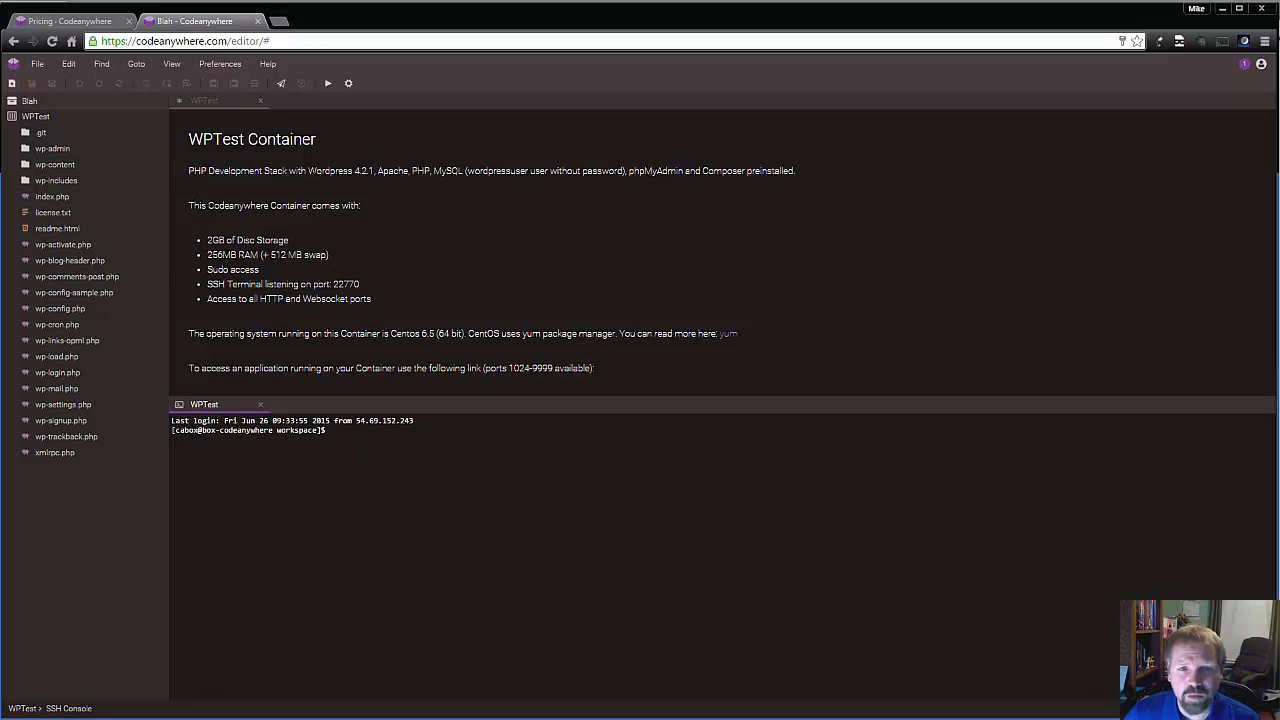
double_click(392, 170)
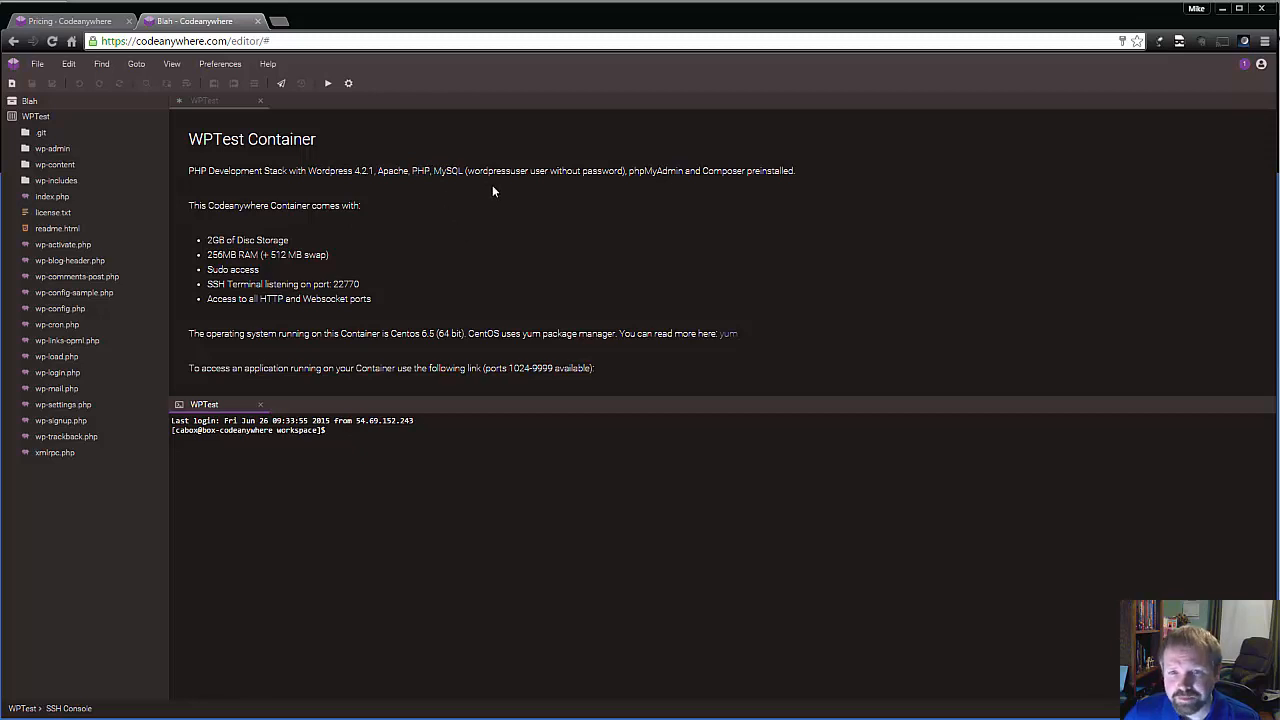
double_click(536, 170)
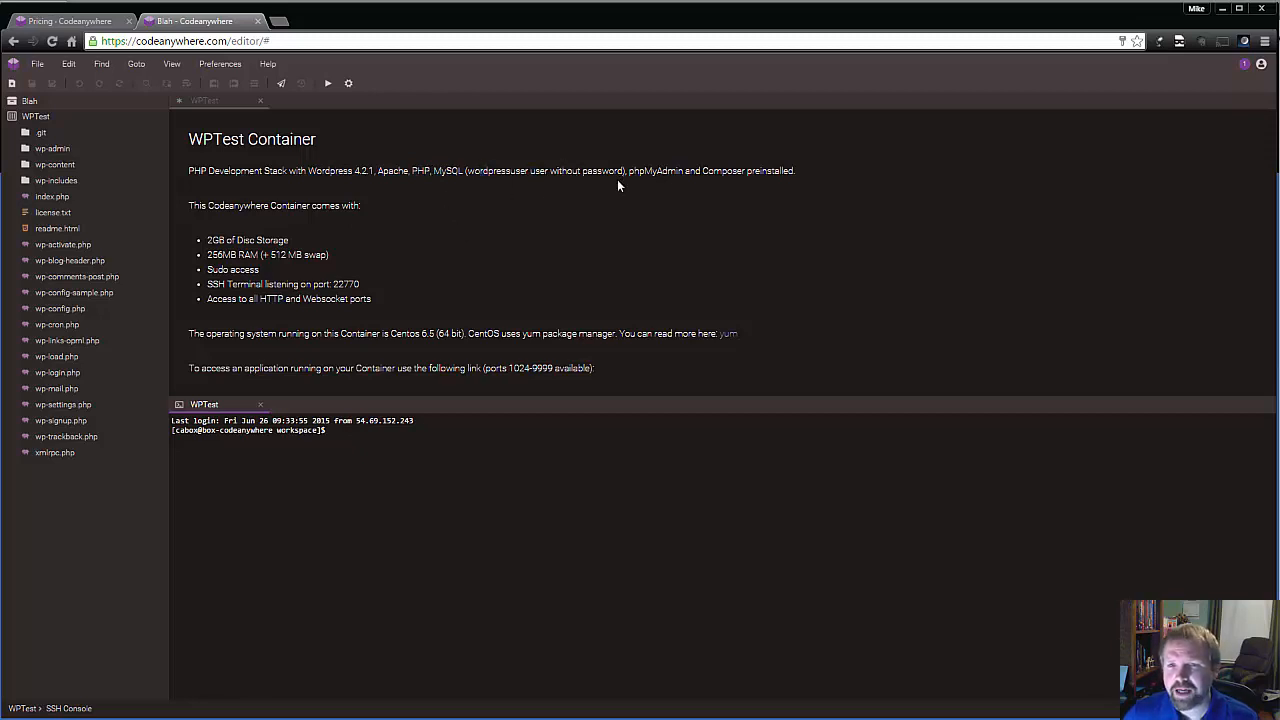
double_click(668, 170)
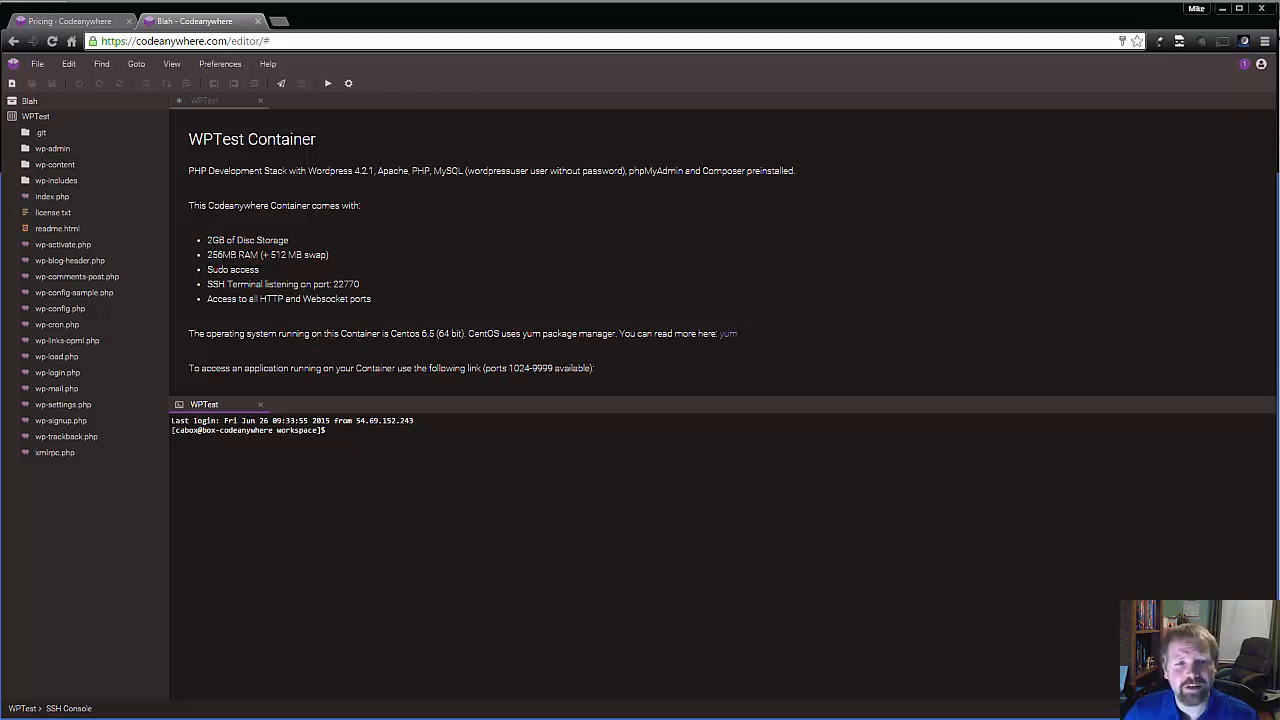
mouse_move(286, 284)
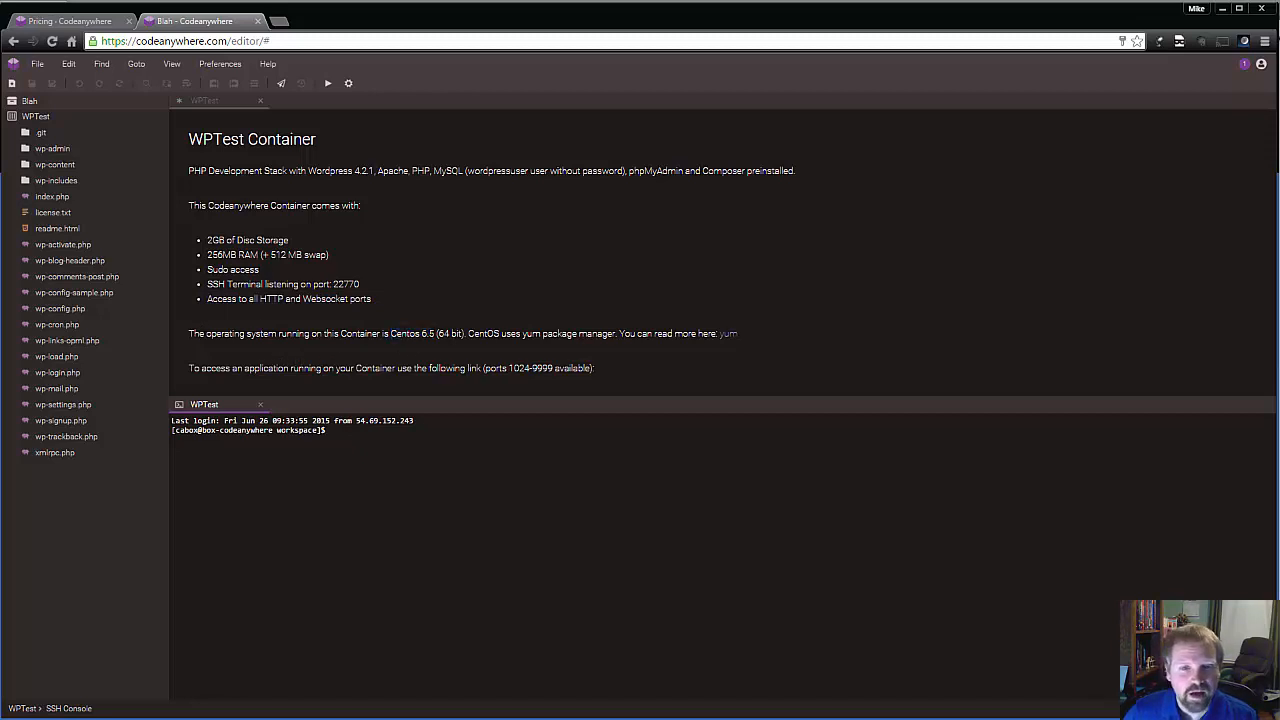
drag(188, 368, 322, 368)
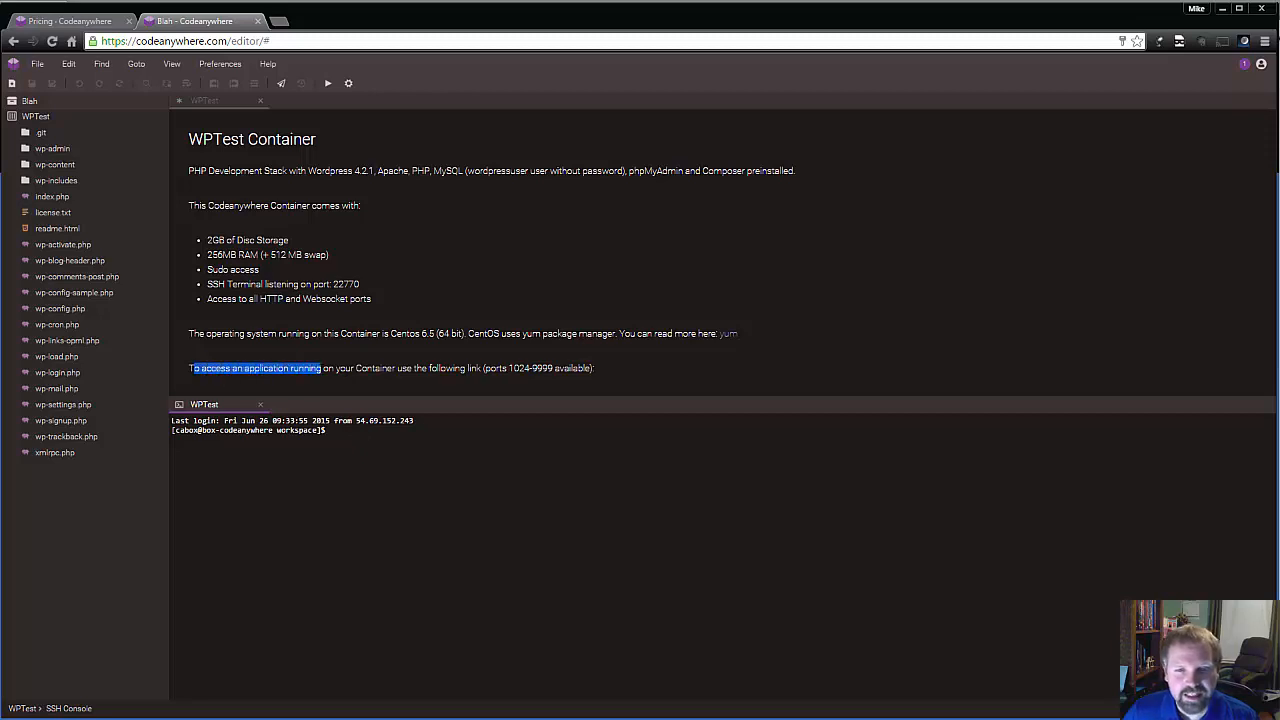
click(402, 380)
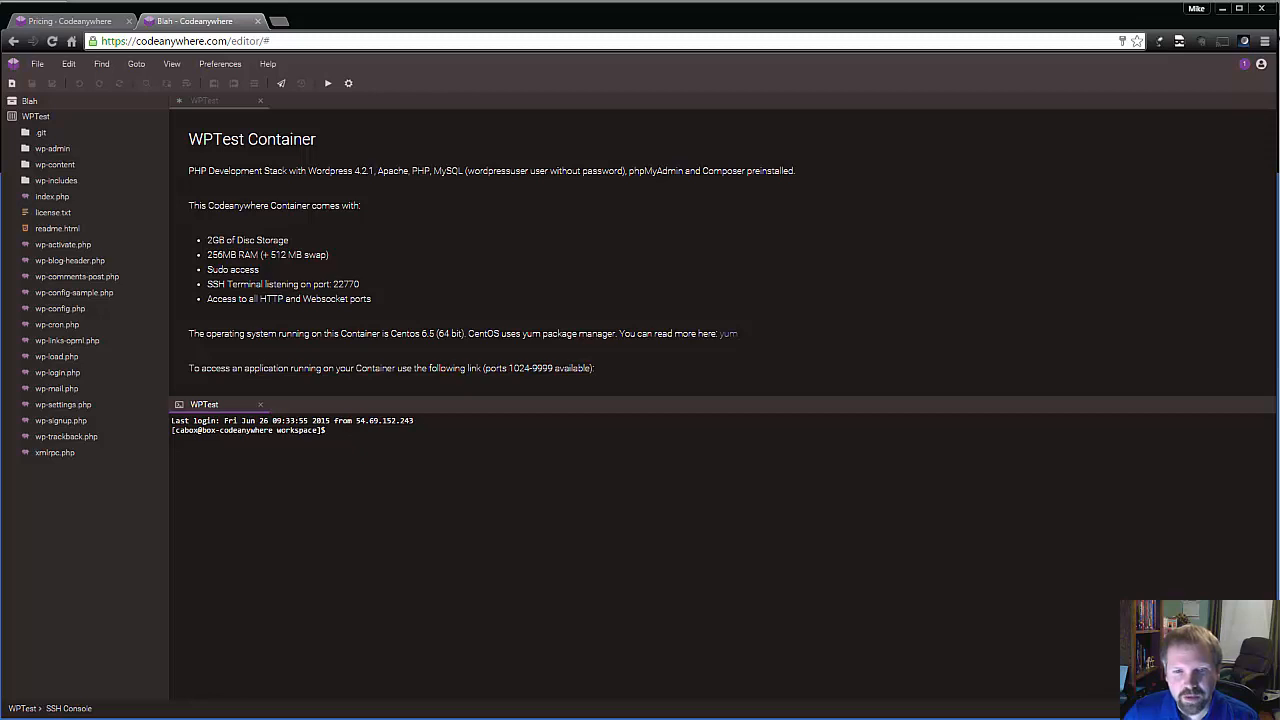
drag(508, 368, 596, 368)
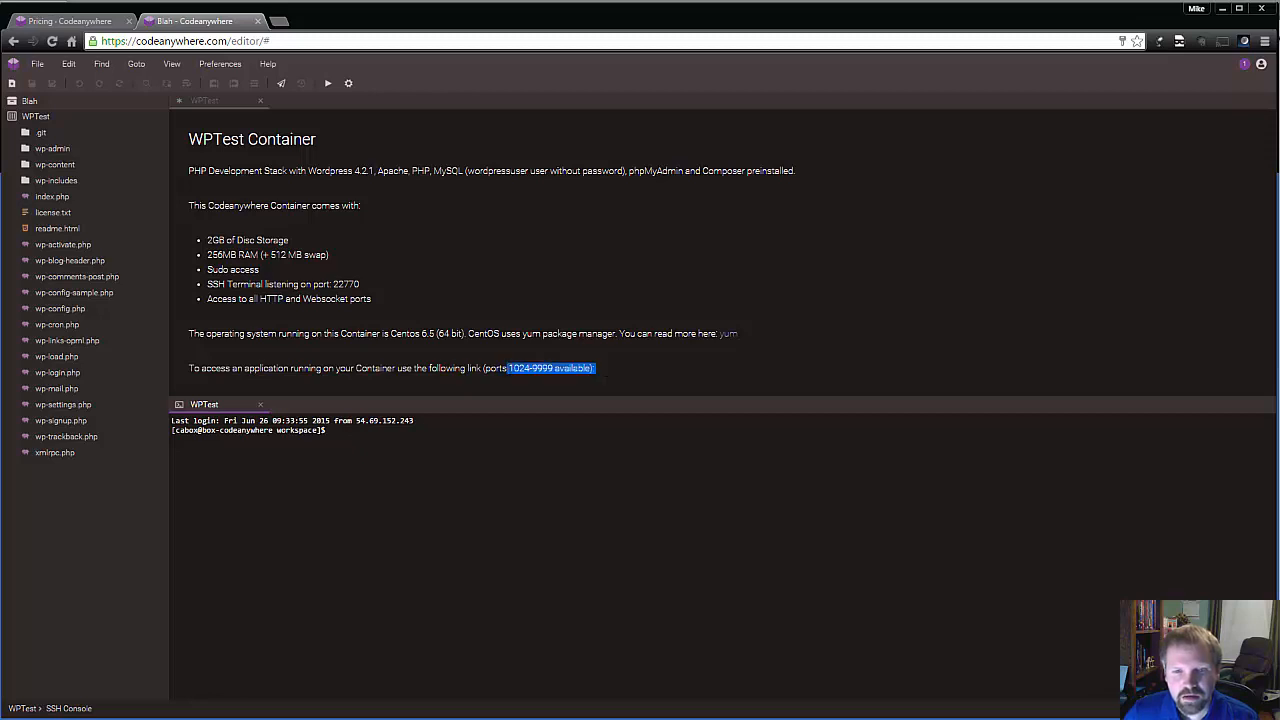